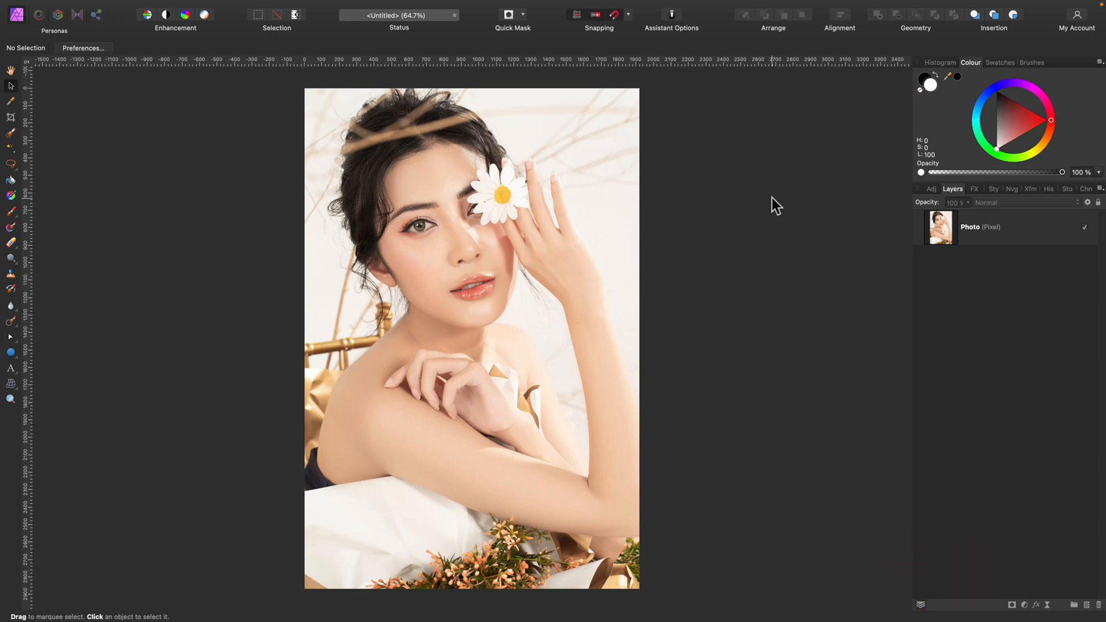
mouse_move(990, 242)
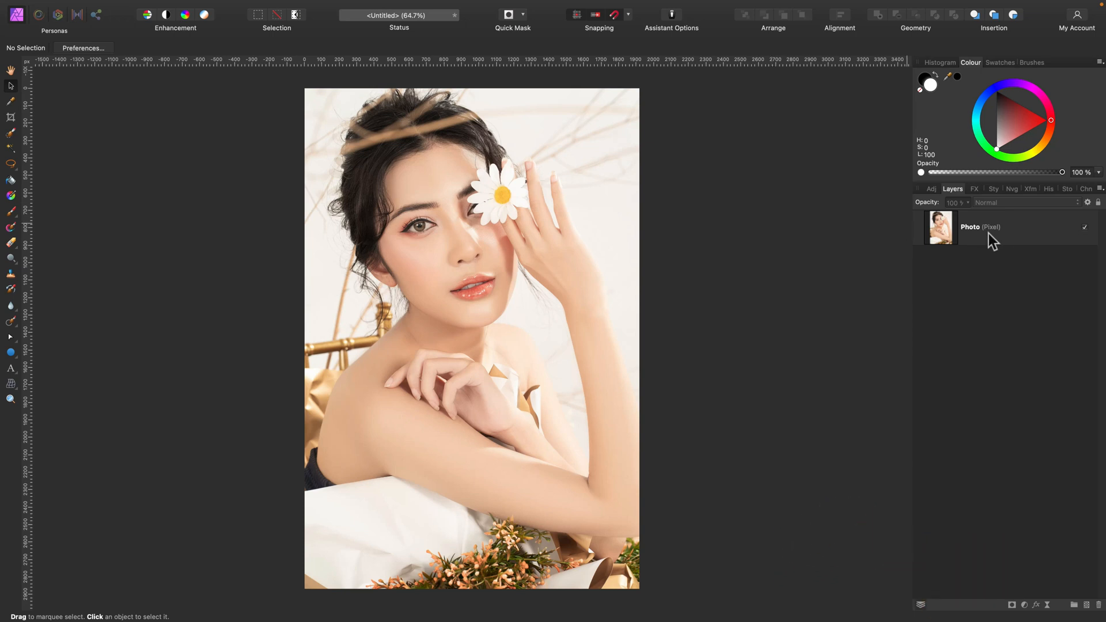
Step: Duplicate the Photo layer and rename the duplicate 'Copy'
click(980, 227)
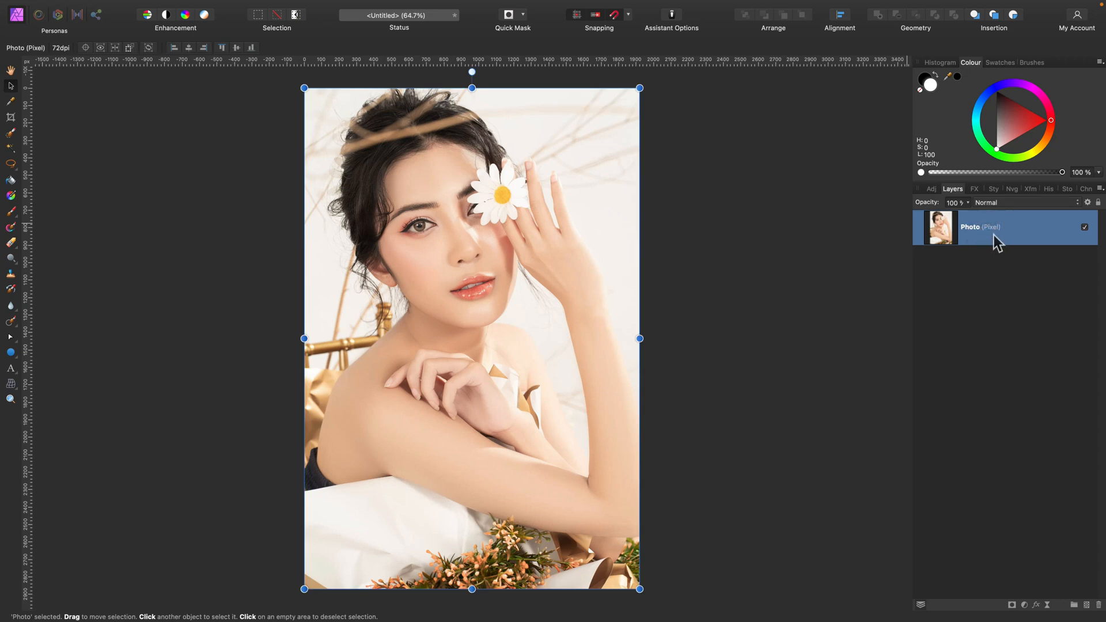
right_click(996, 241)
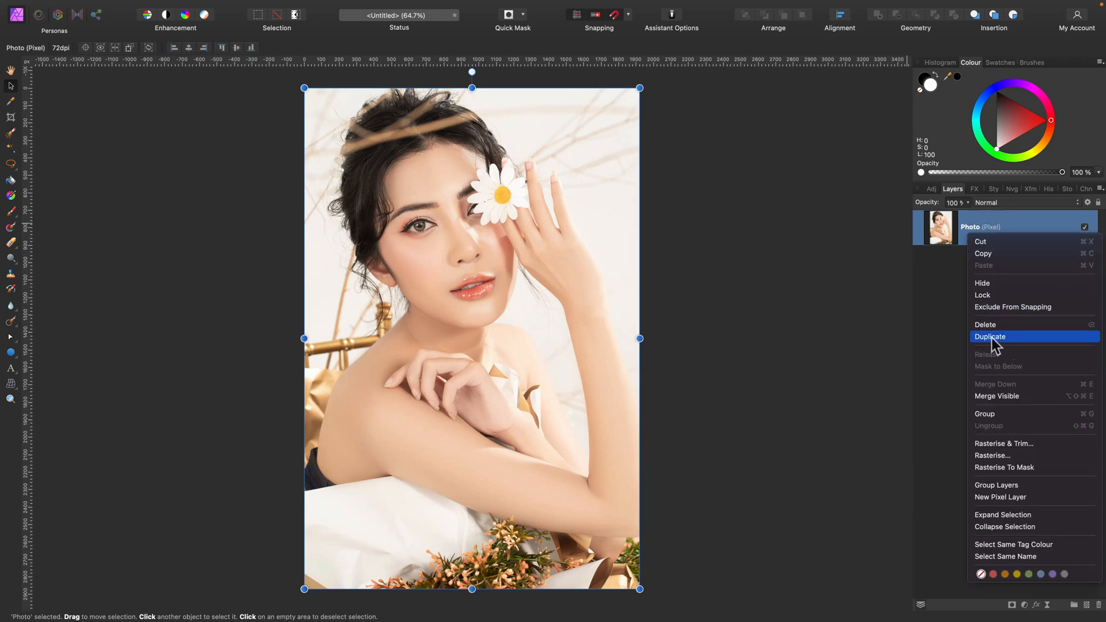
click(990, 337)
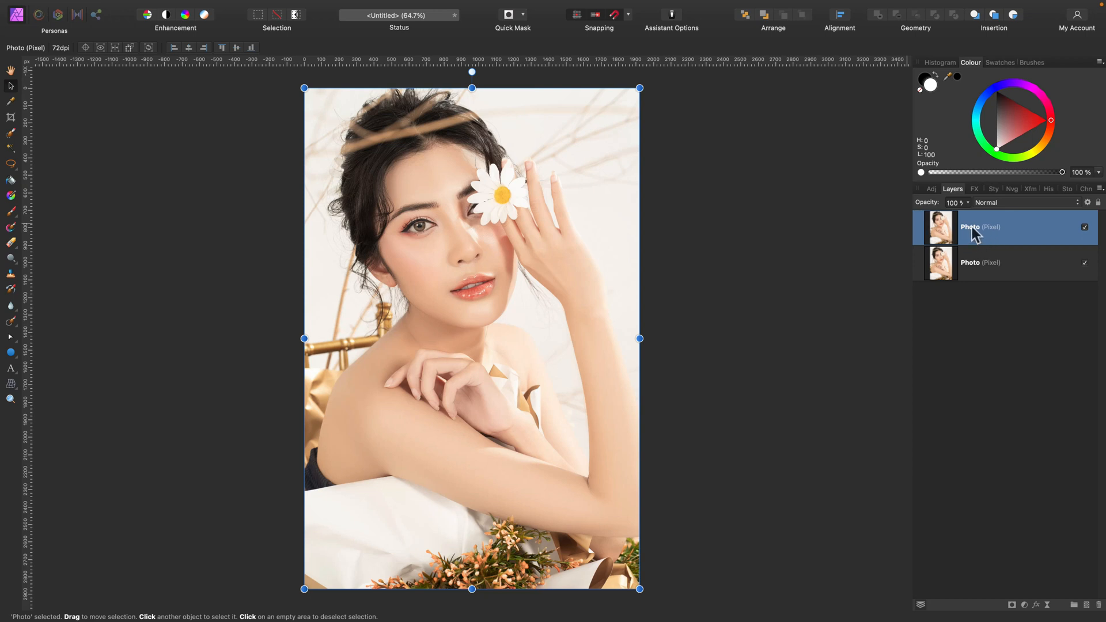
double_click(981, 227)
text(Copy)
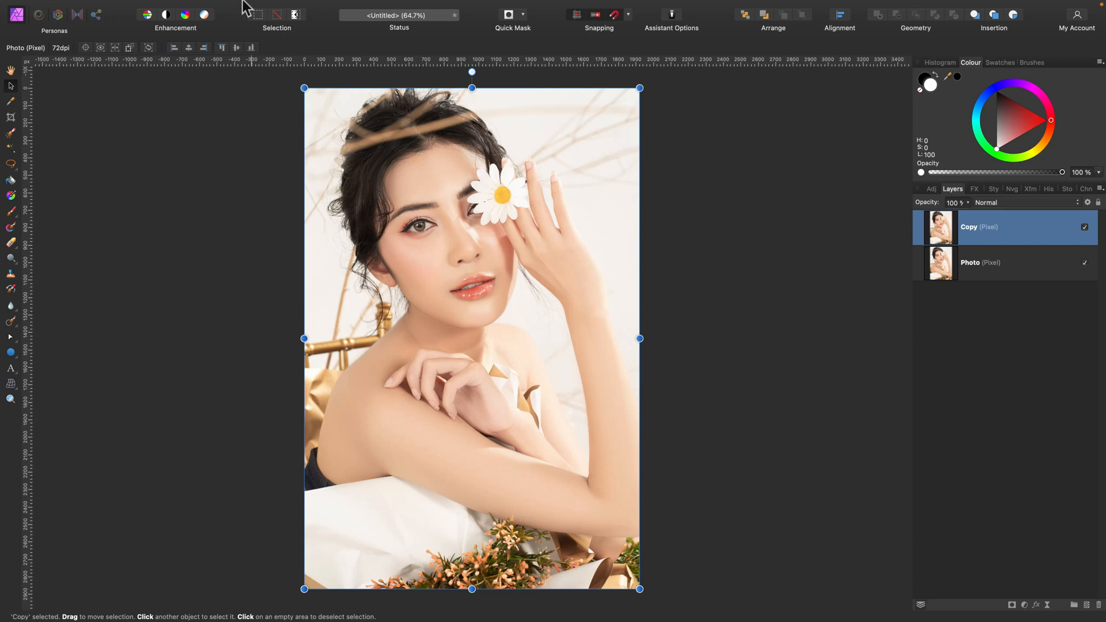
Step: Invert the colours of the Copy layer via Layer > Invert
click(212, 6)
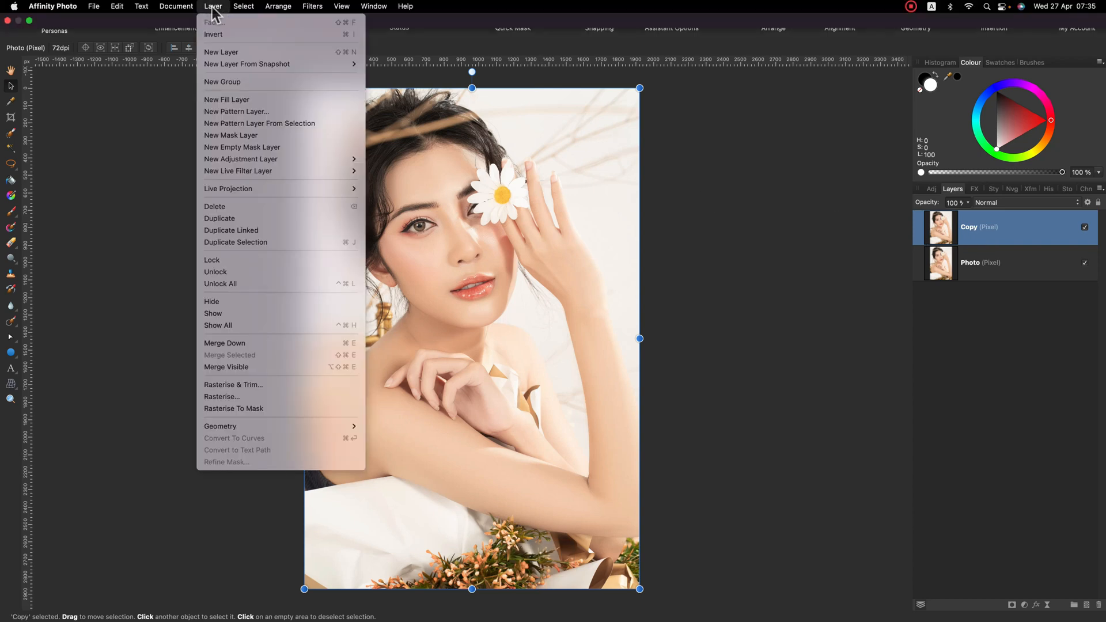
mouse_move(223, 36)
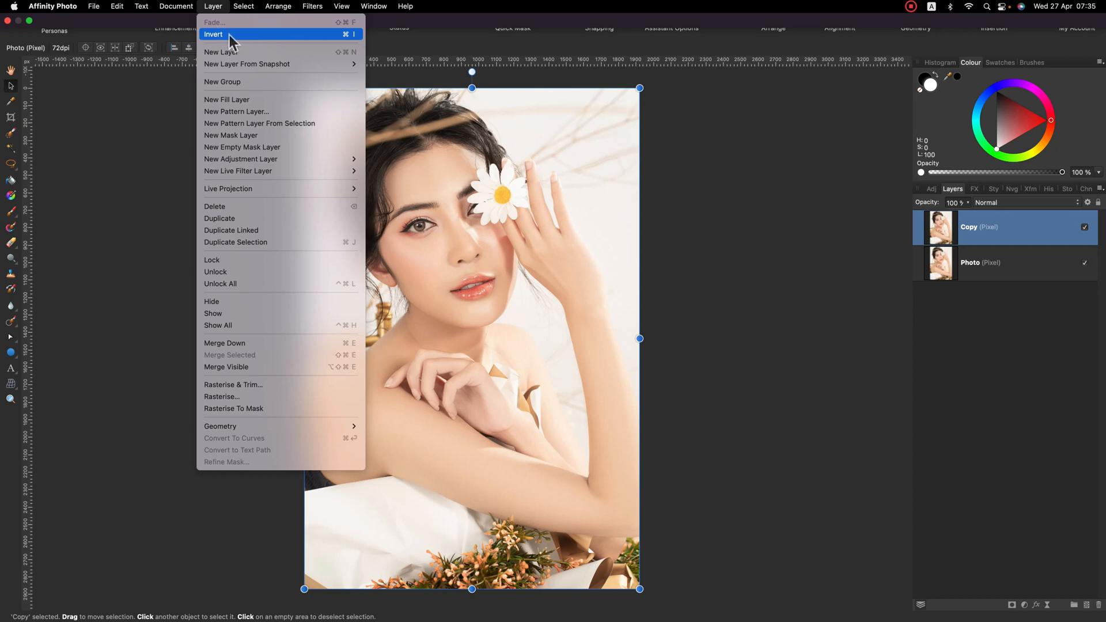
click(217, 35)
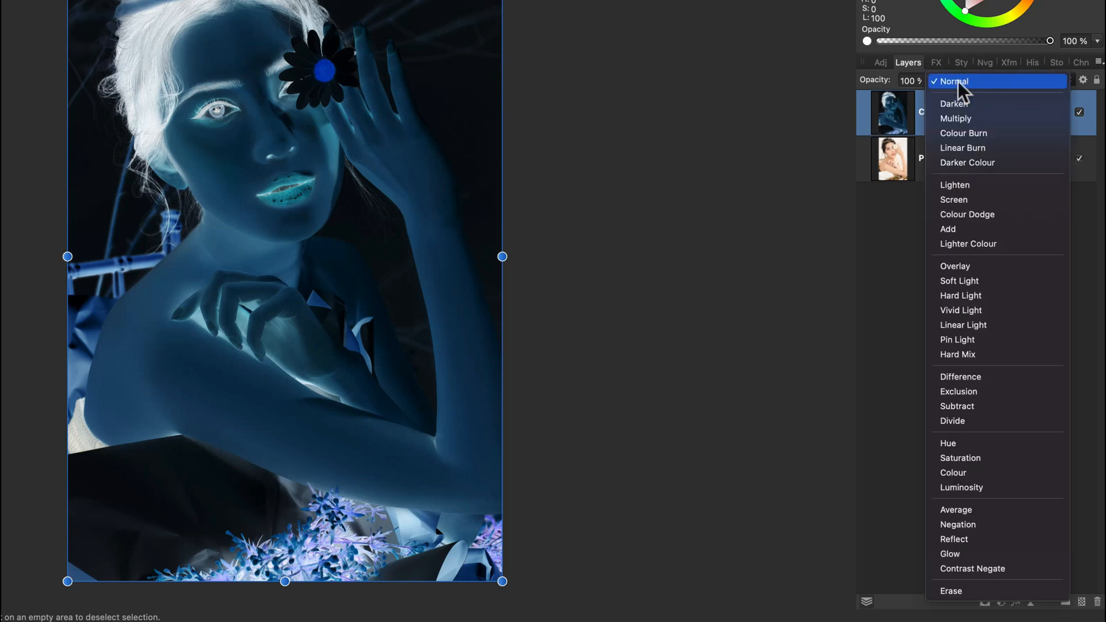
mouse_move(978, 95)
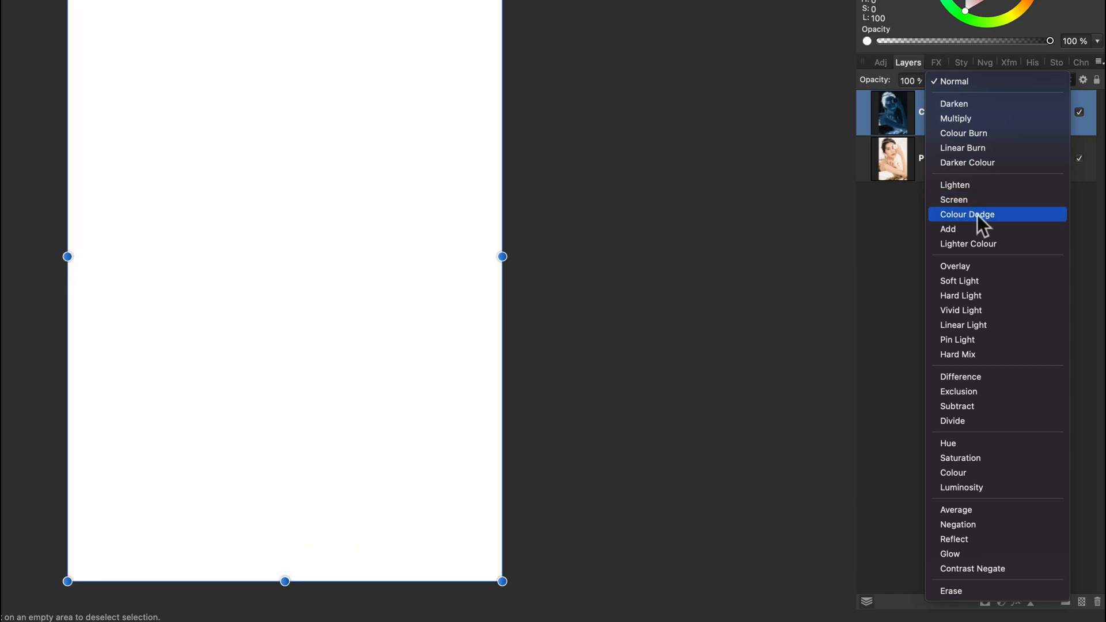
mouse_move(995, 220)
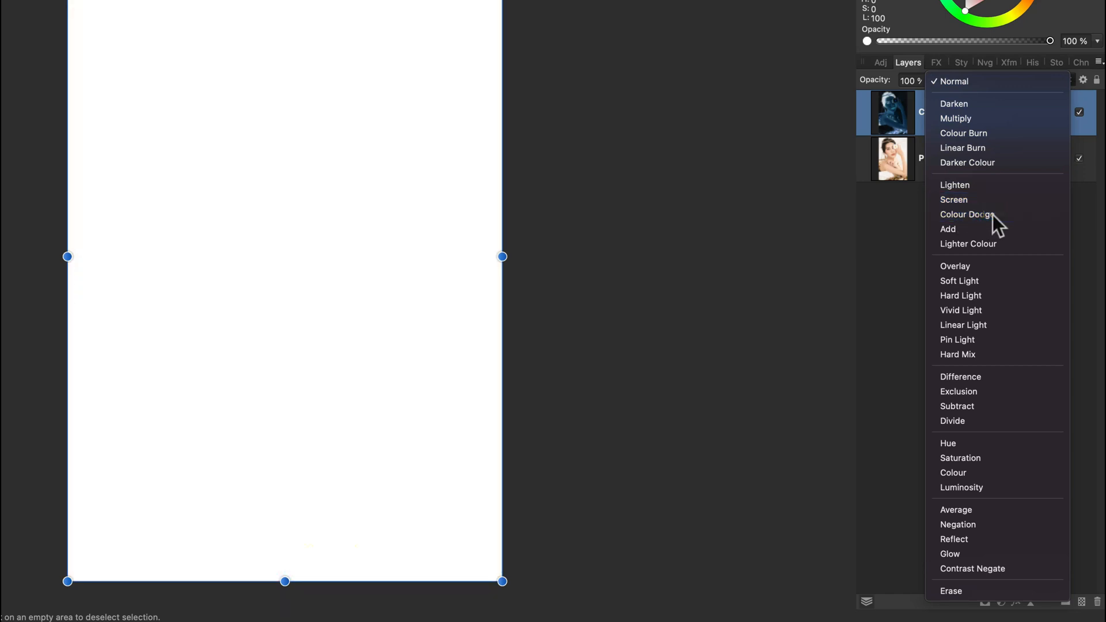
Step: Blend the Copy layer as Colour Dodge and add a live Gaussian blur to it
click(966, 214)
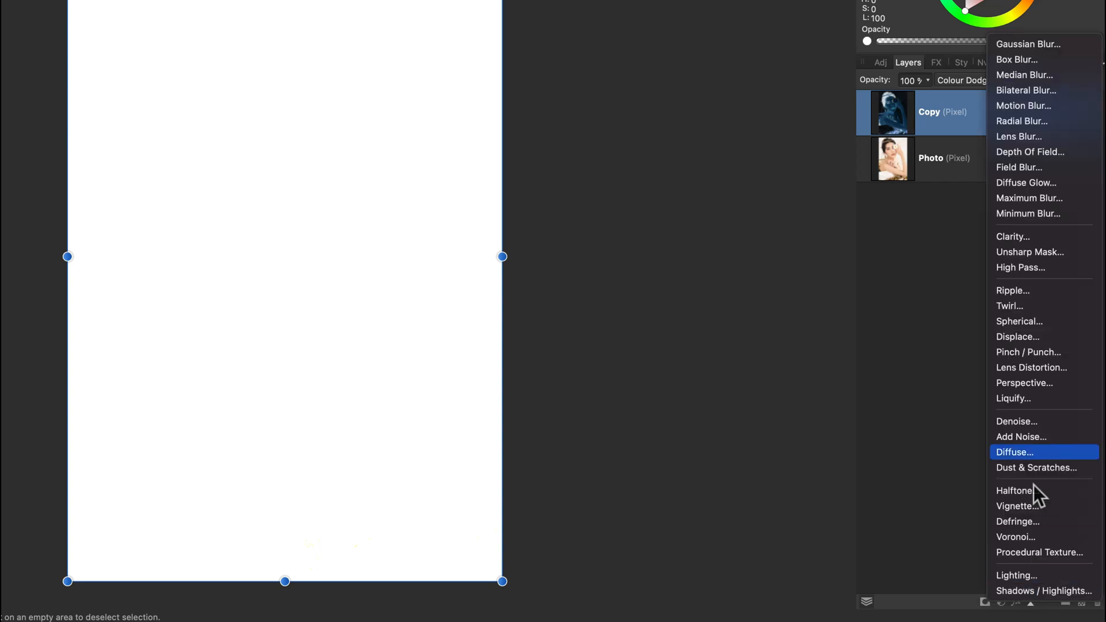
mouse_move(1044, 44)
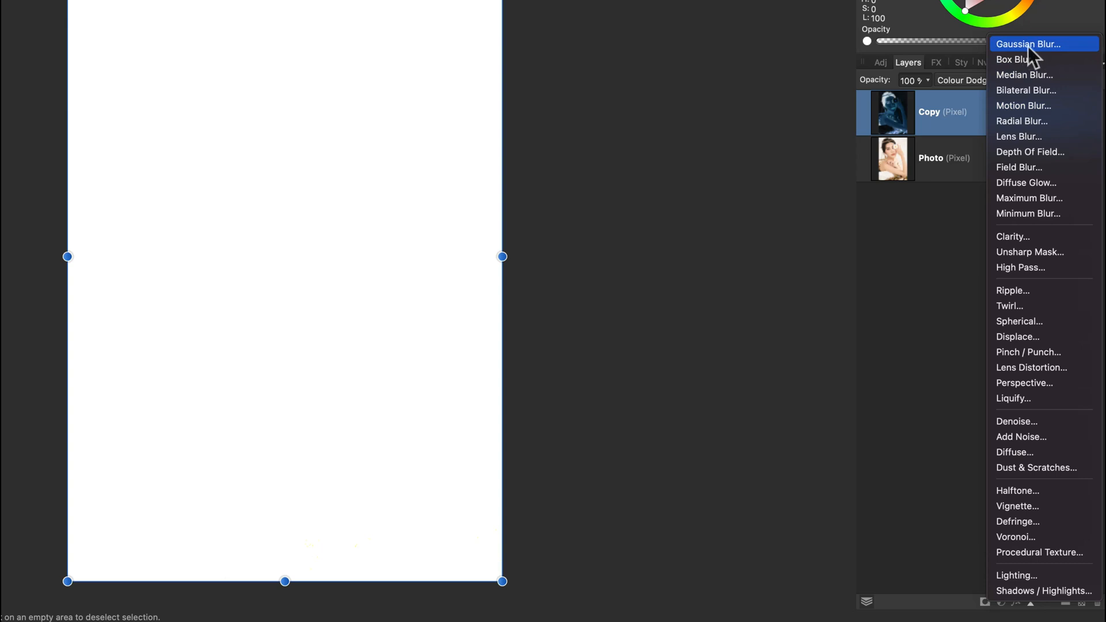
mouse_move(1039, 52)
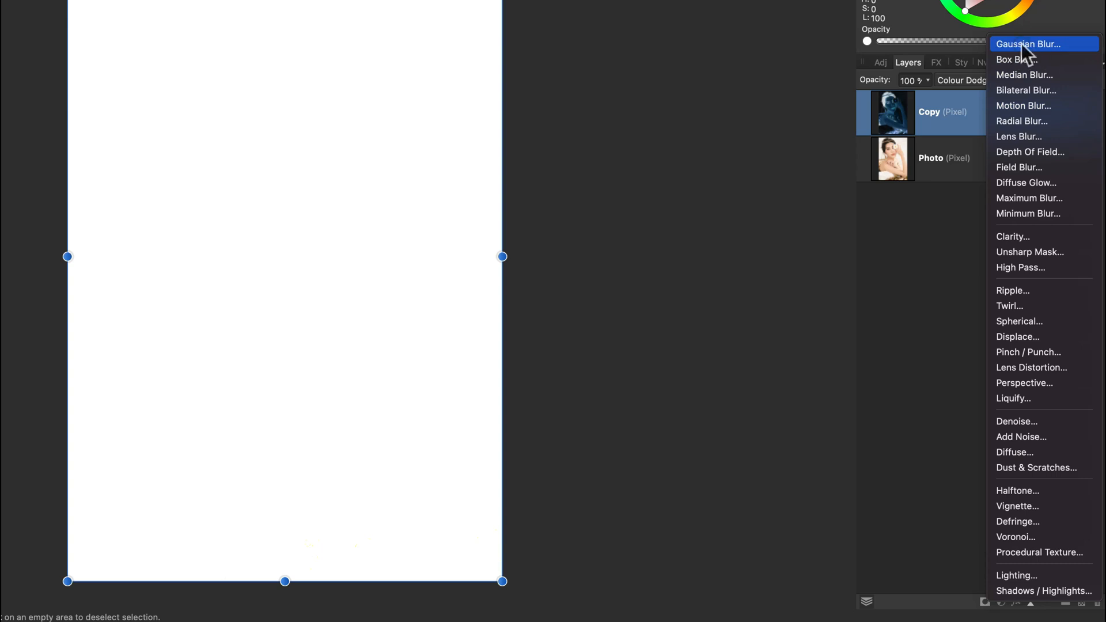
click(1031, 44)
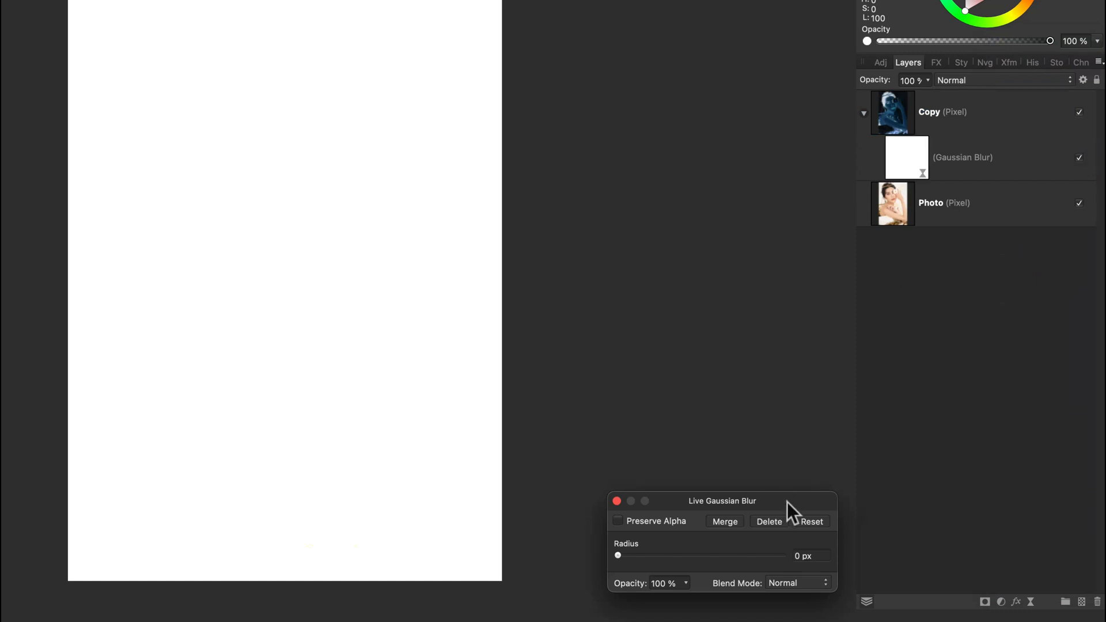
drag(723, 502, 692, 117)
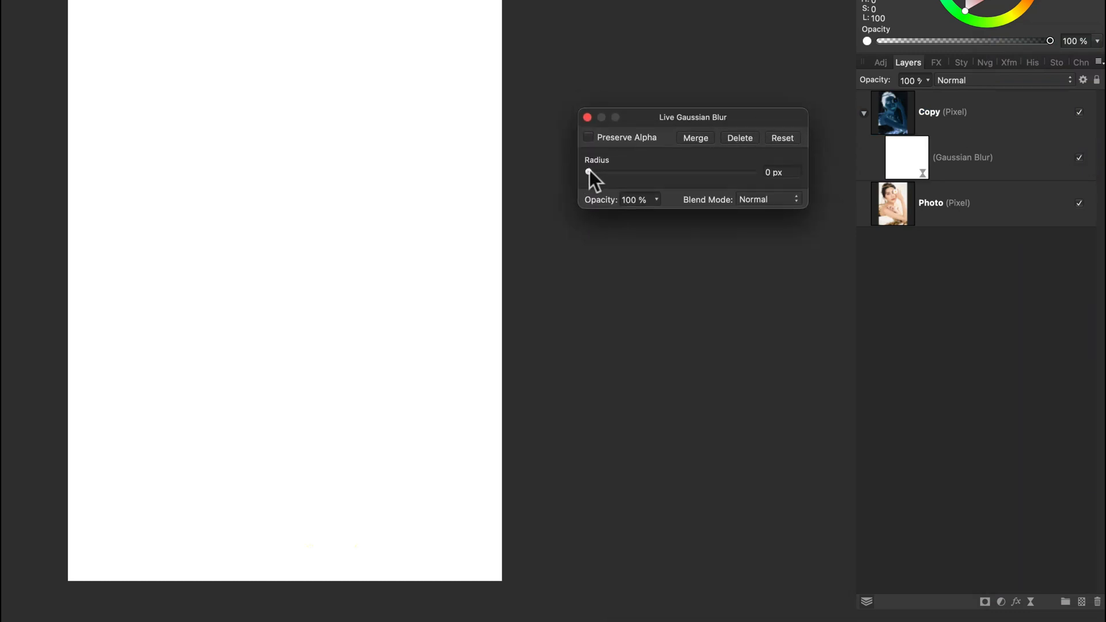
Step: Set the Gaussian blur radius to about 23 px and merge it into the Copy layer
drag(587, 172, 621, 172)
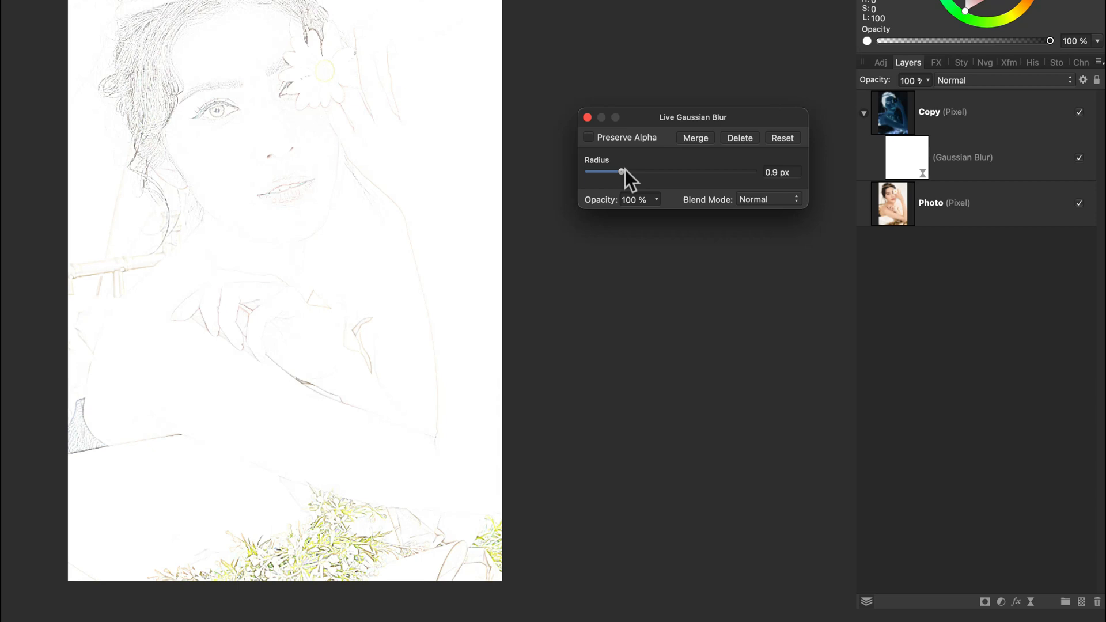
drag(621, 172, 665, 171)
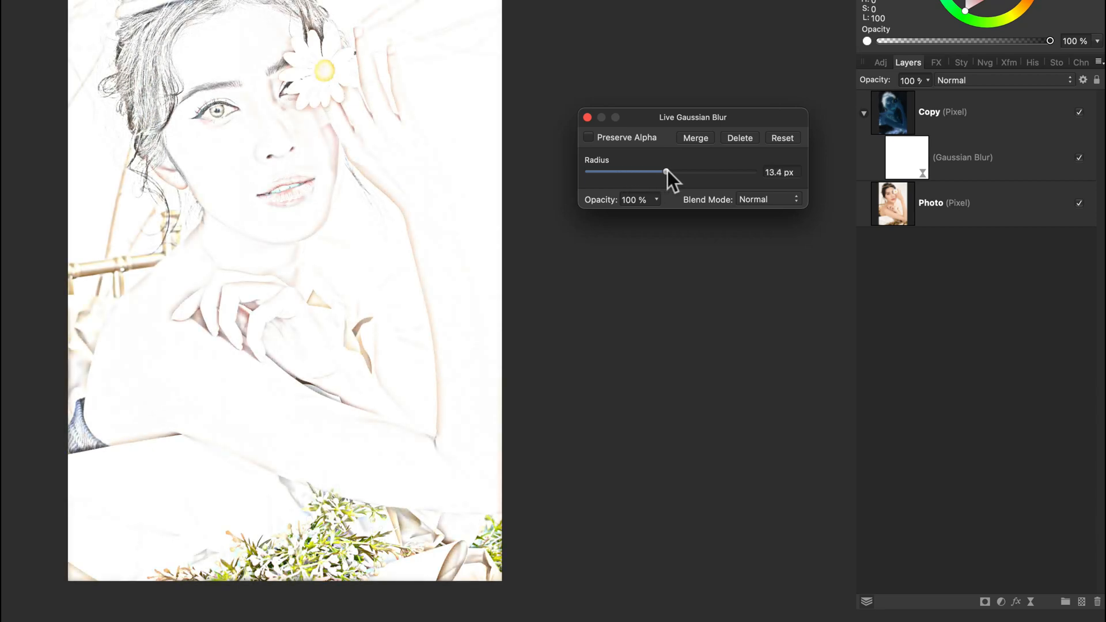
drag(667, 172, 662, 172)
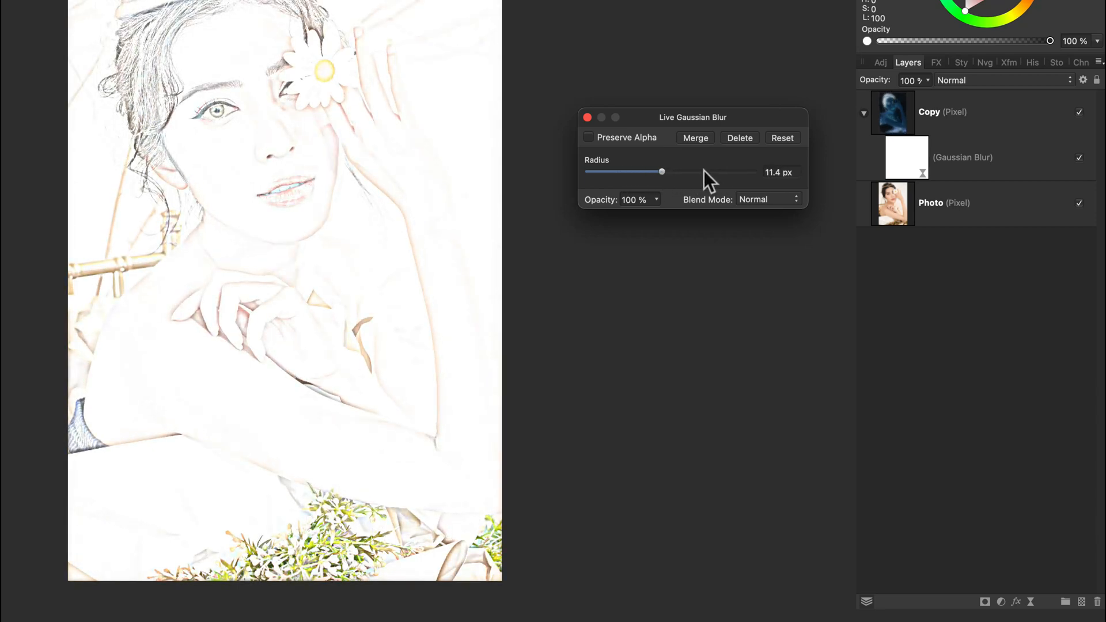
drag(662, 172, 715, 172)
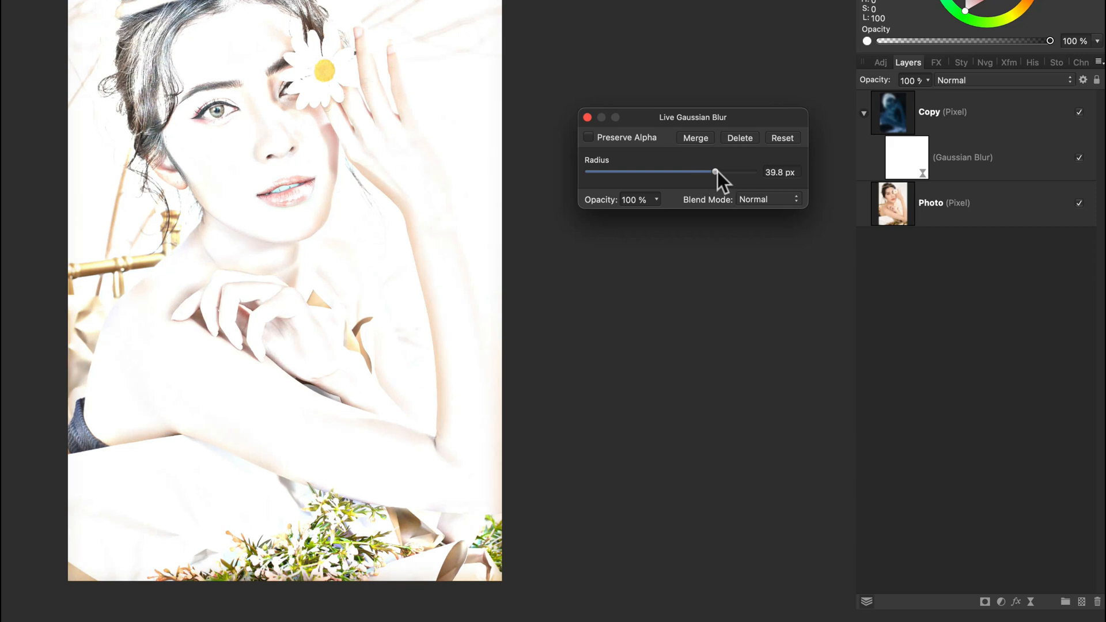
drag(715, 171, 676, 172)
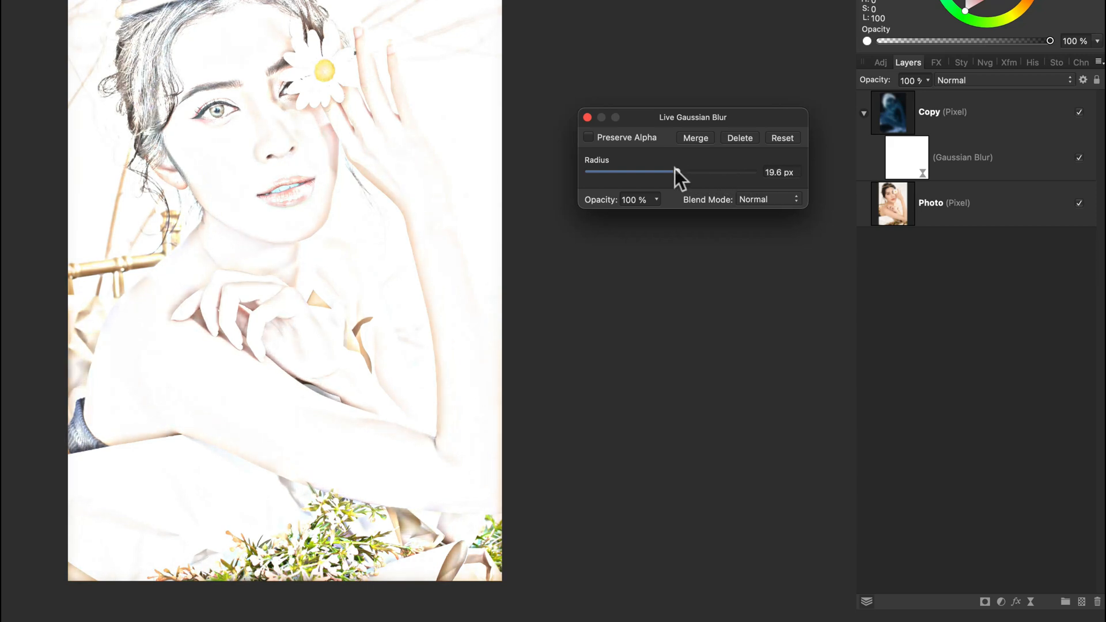
drag(674, 171, 683, 172)
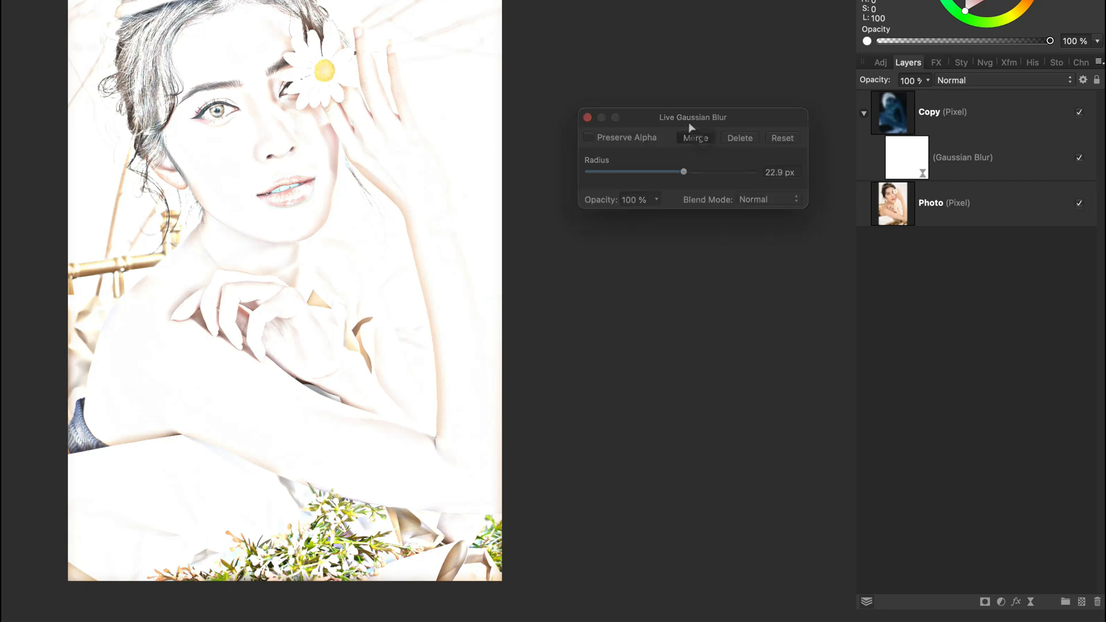
click(695, 139)
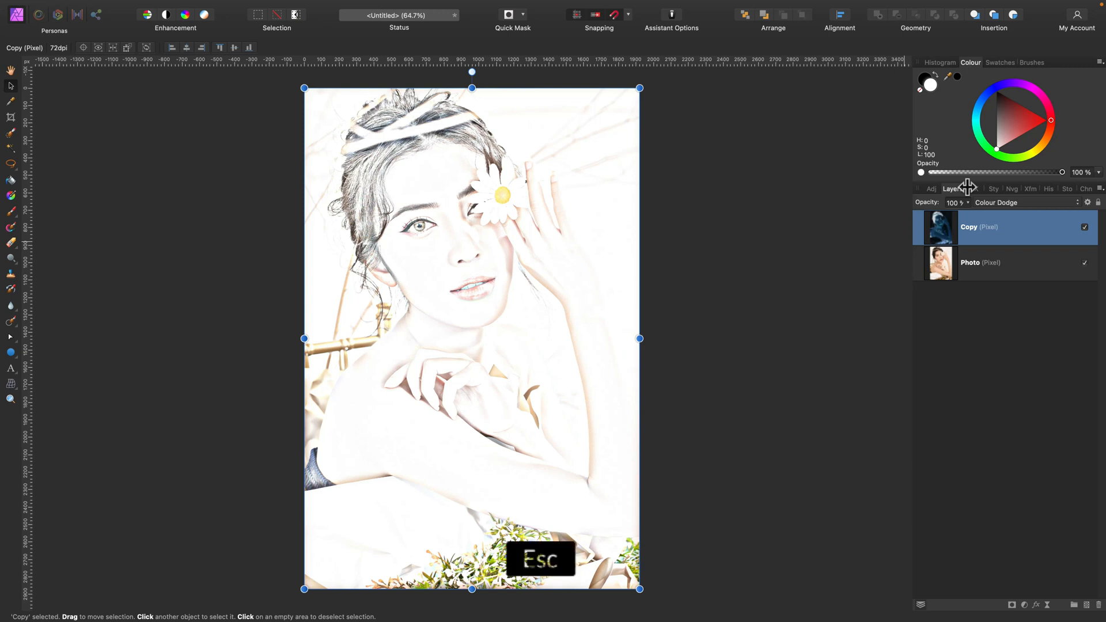
Step: Add a Black & White adjustment layer over the sketch
key(Escape)
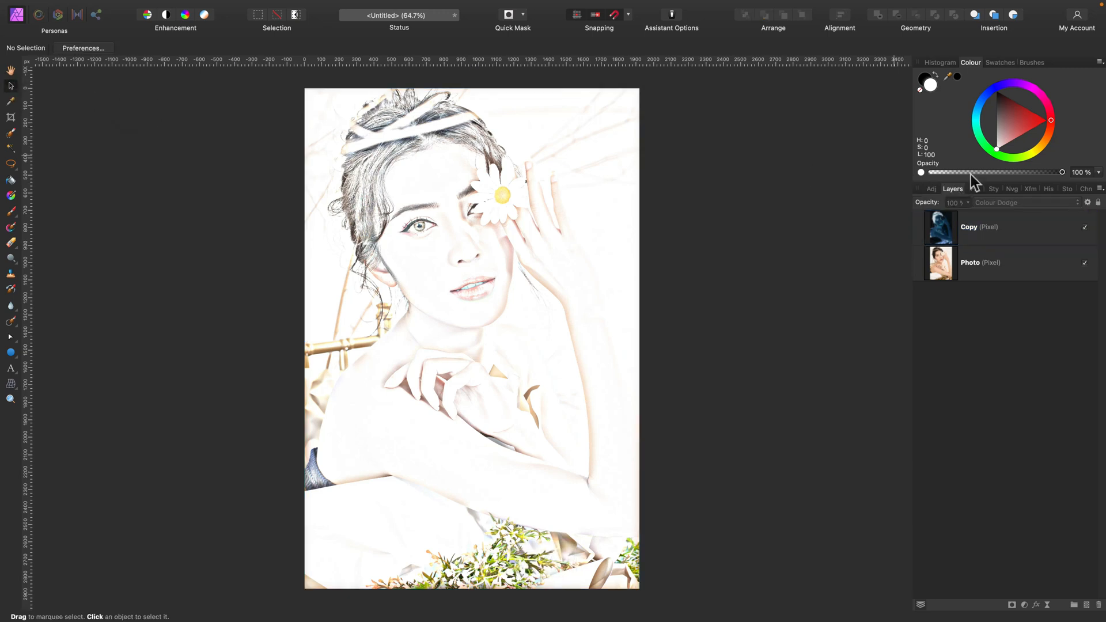
click(930, 189)
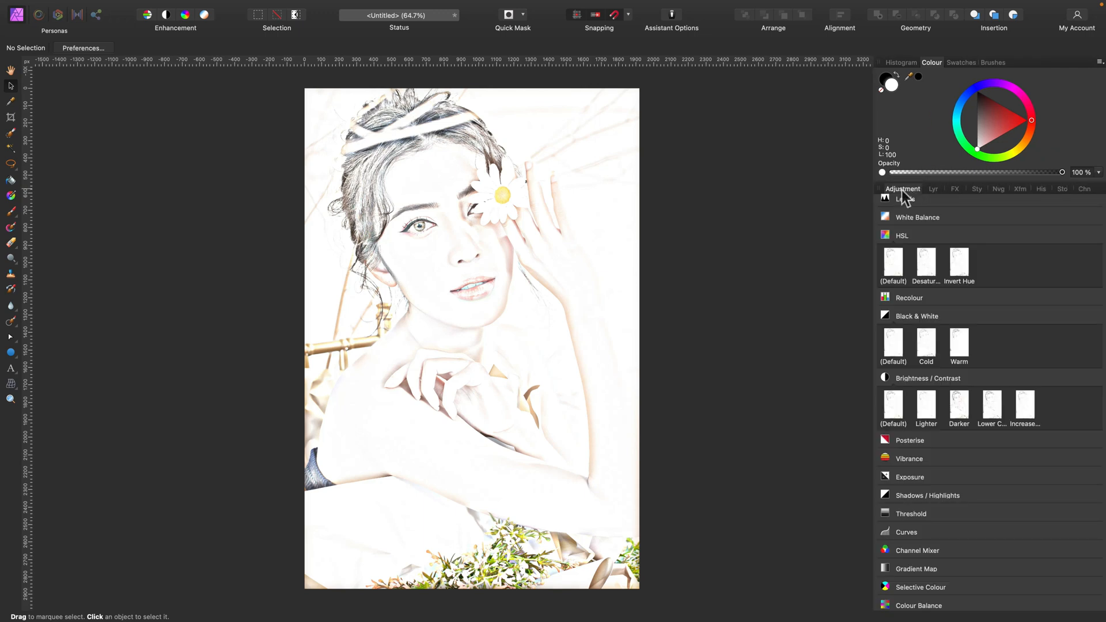
mouse_move(920, 243)
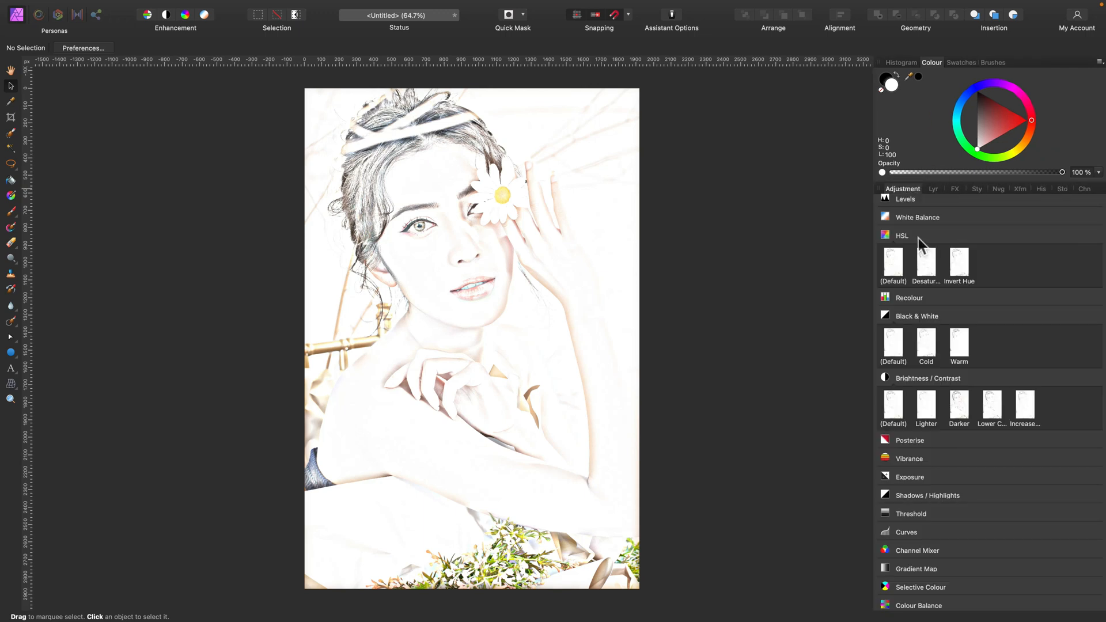
click(902, 235)
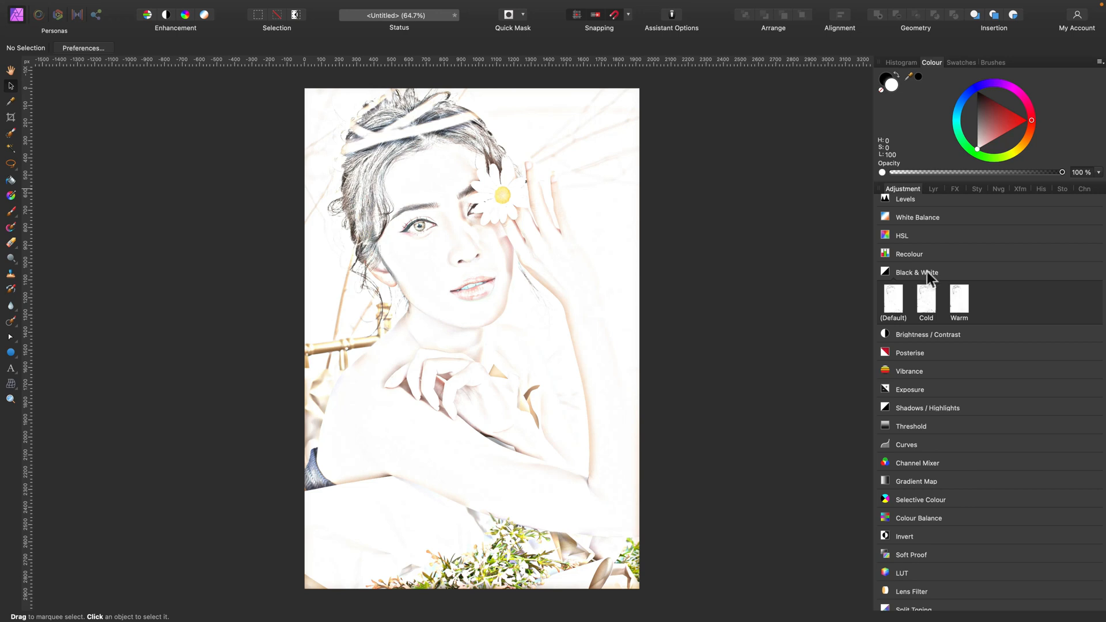
click(917, 272)
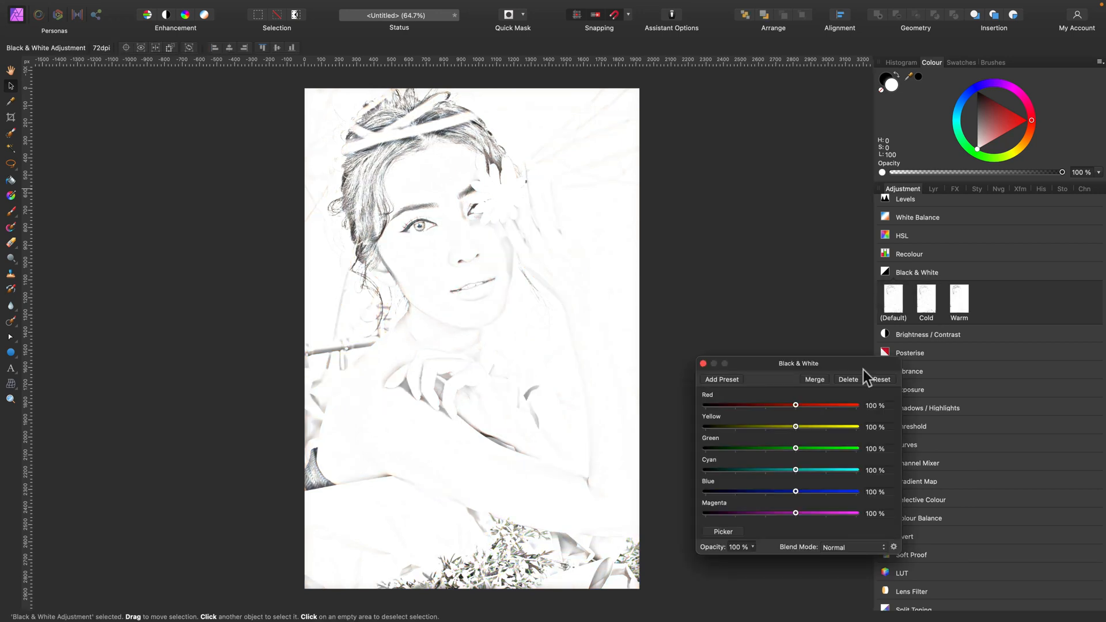
Step: Set the conversion's Red to -66%, Yellow to 26% and Green to about 39%
drag(795, 405, 770, 406)
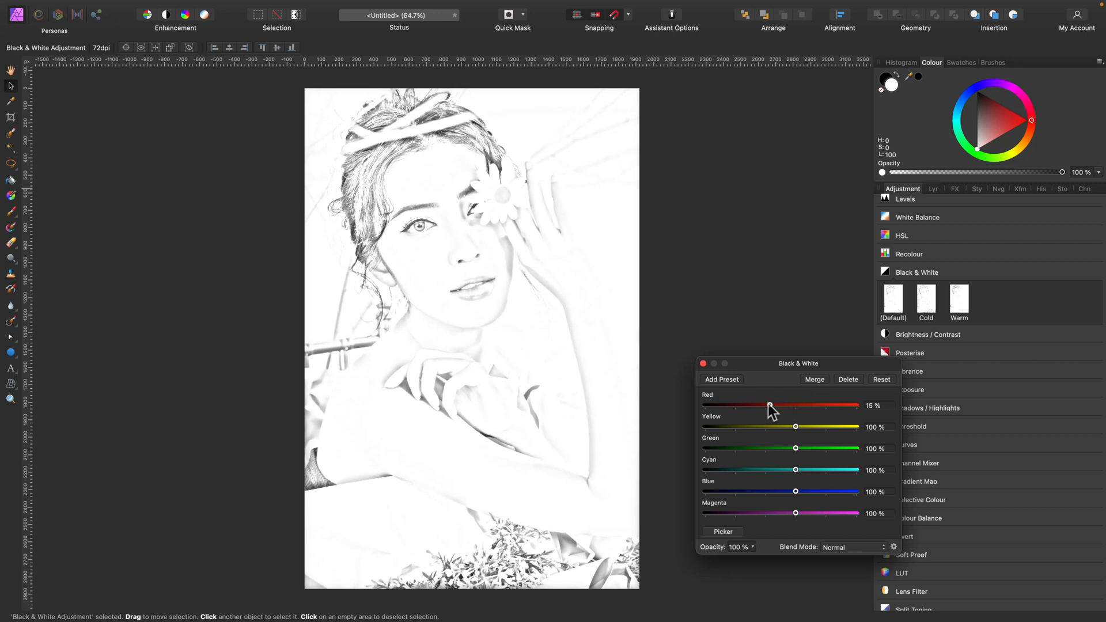
drag(770, 406, 762, 406)
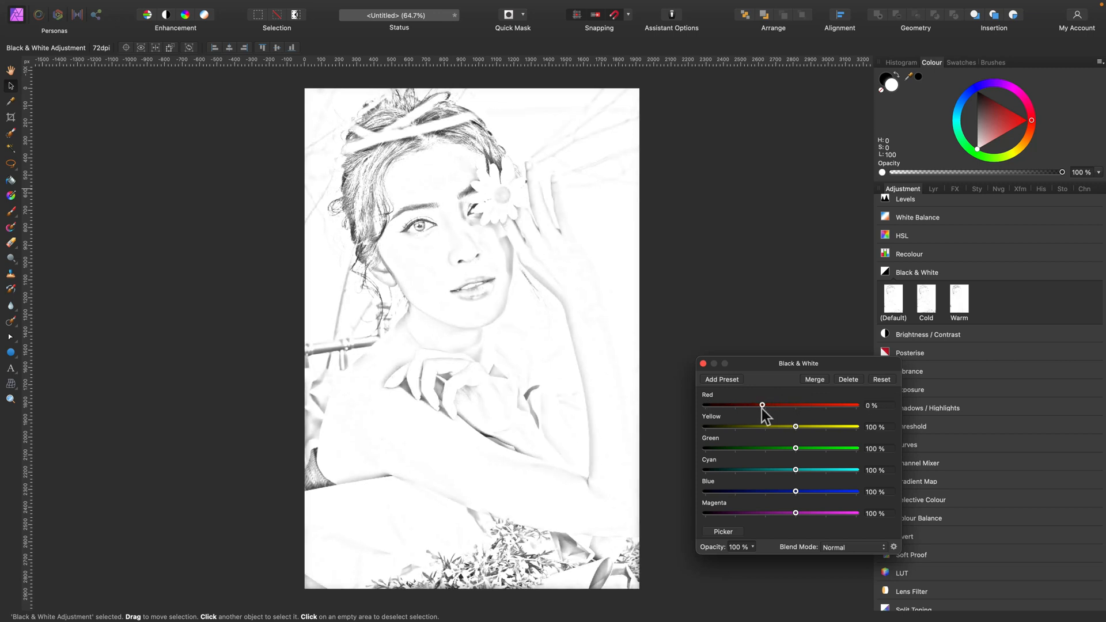
drag(762, 405, 703, 405)
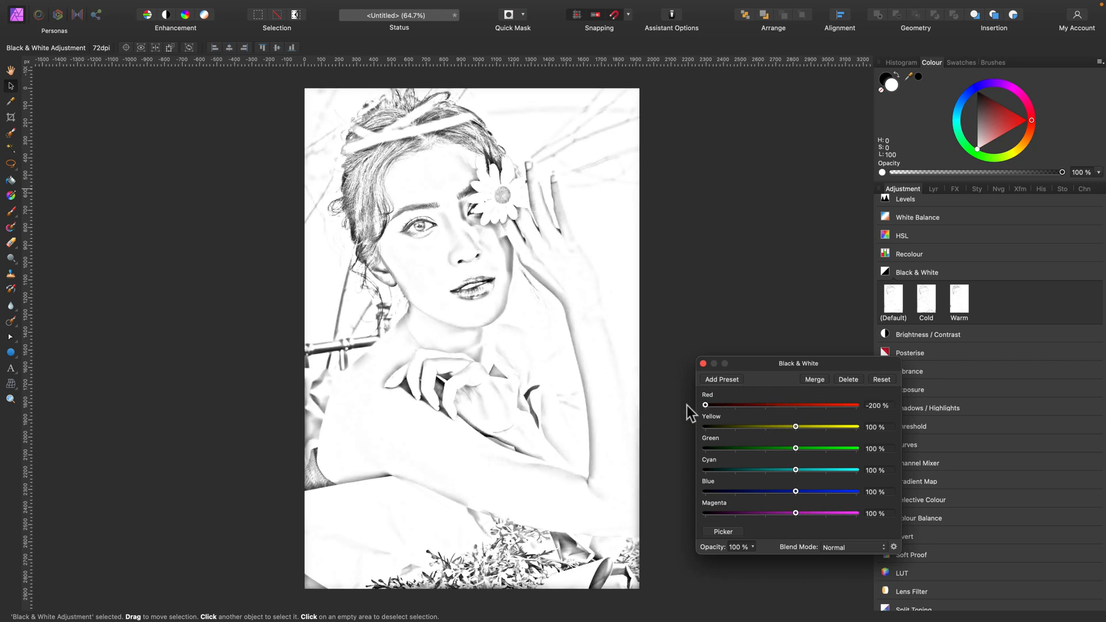
drag(704, 404, 745, 405)
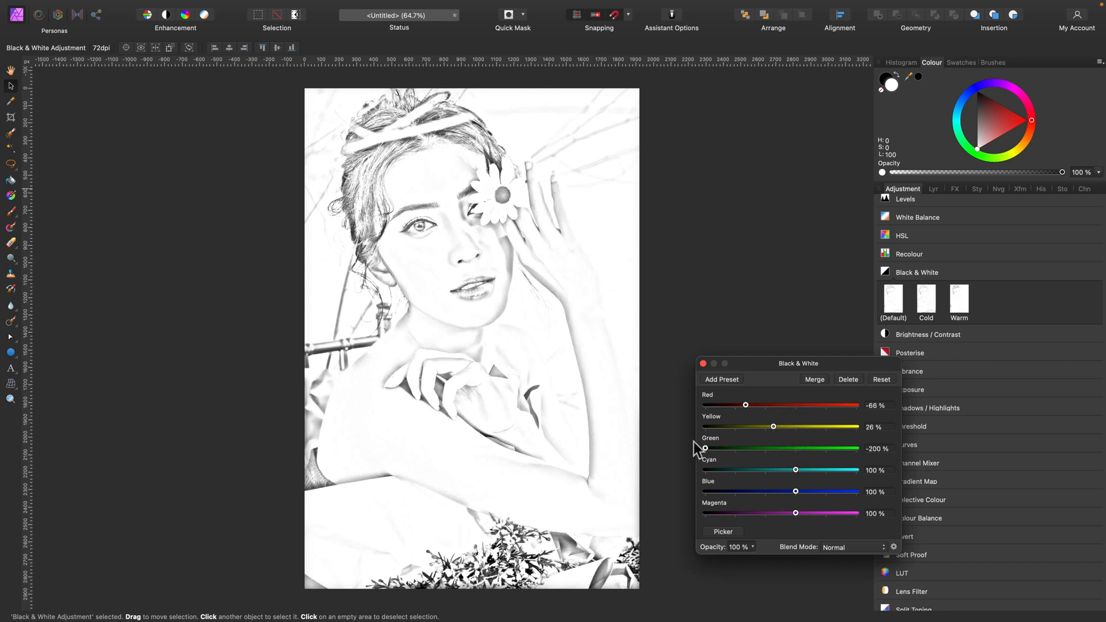
drag(703, 448, 777, 449)
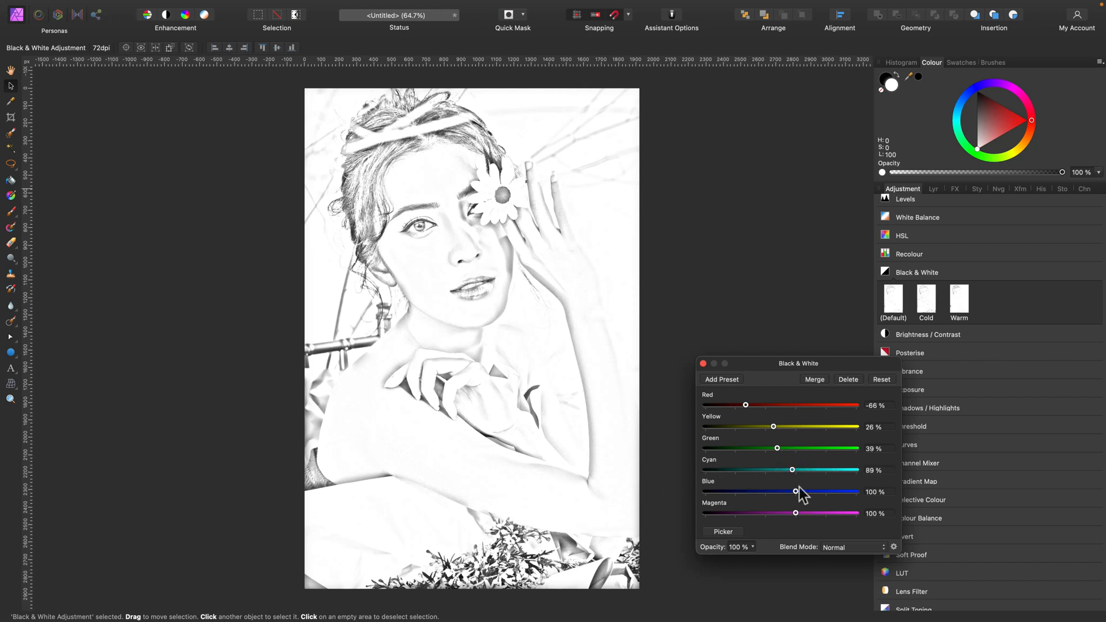
Step: Set Cyan to about 211%, Blue to -124% and Magenta to about 134%
drag(792, 471, 829, 470)
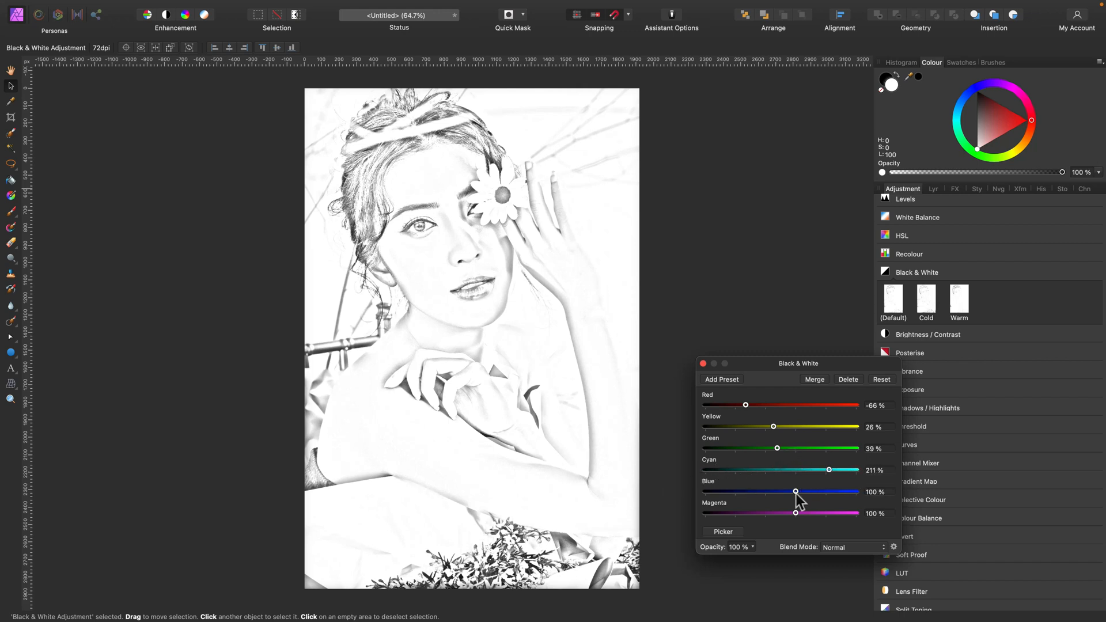
drag(795, 492, 729, 492)
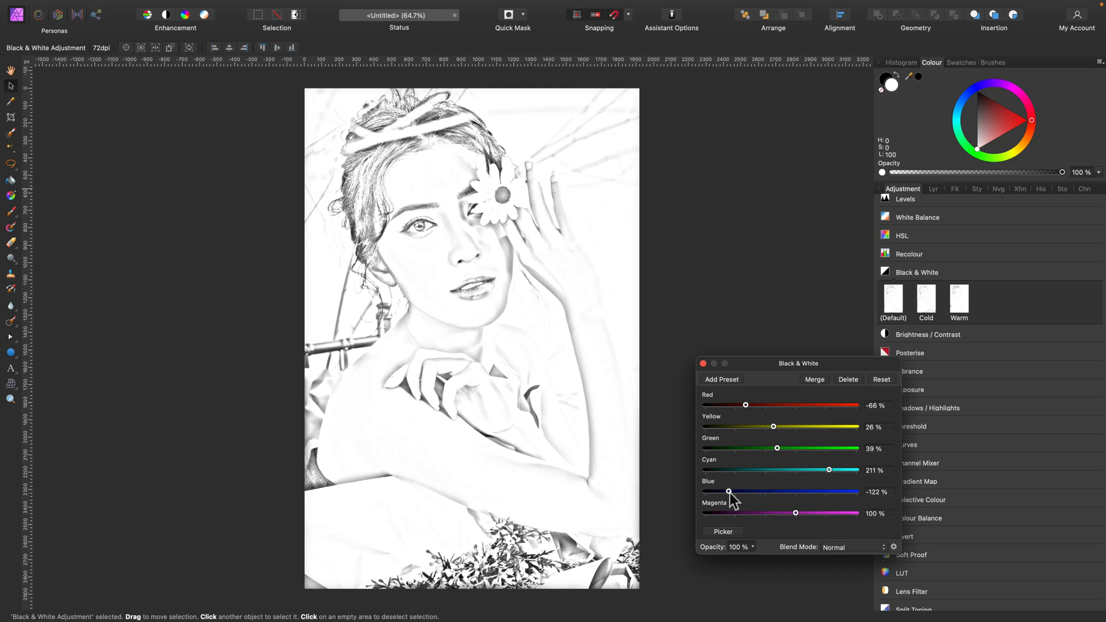
drag(795, 514, 805, 514)
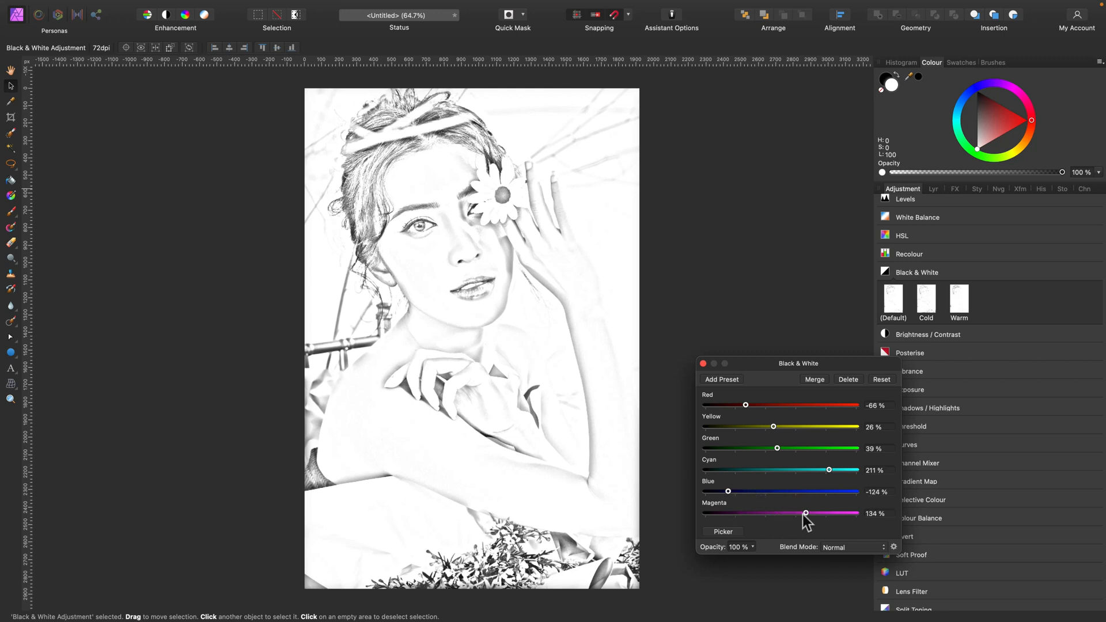
drag(806, 512, 795, 513)
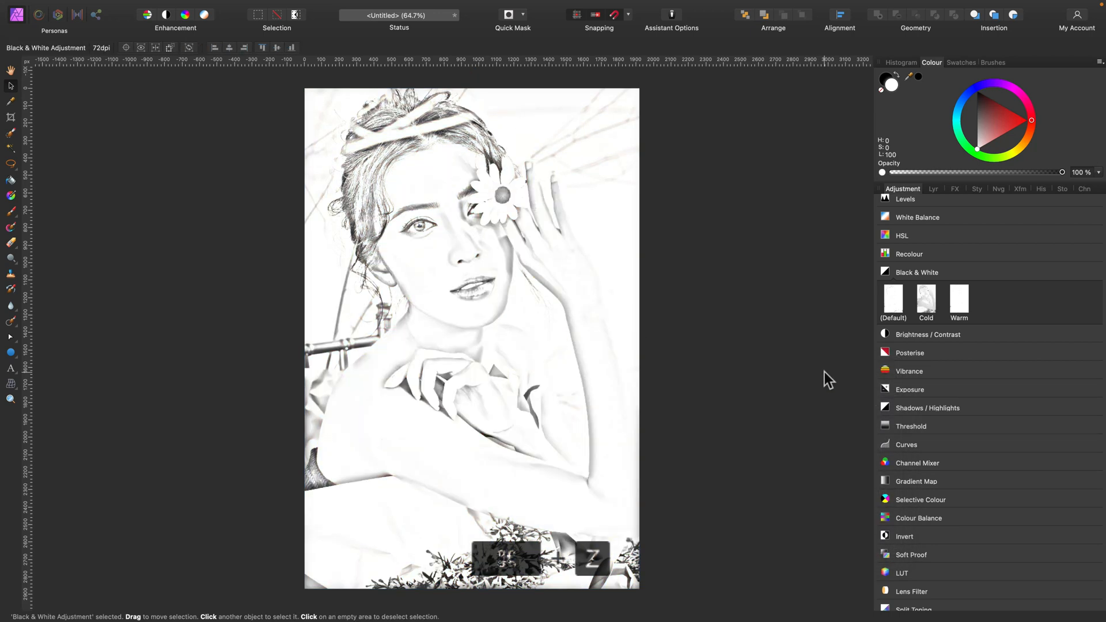
Step: Merge the visible layers into a new flattened sketch pixel layer
click(918, 189)
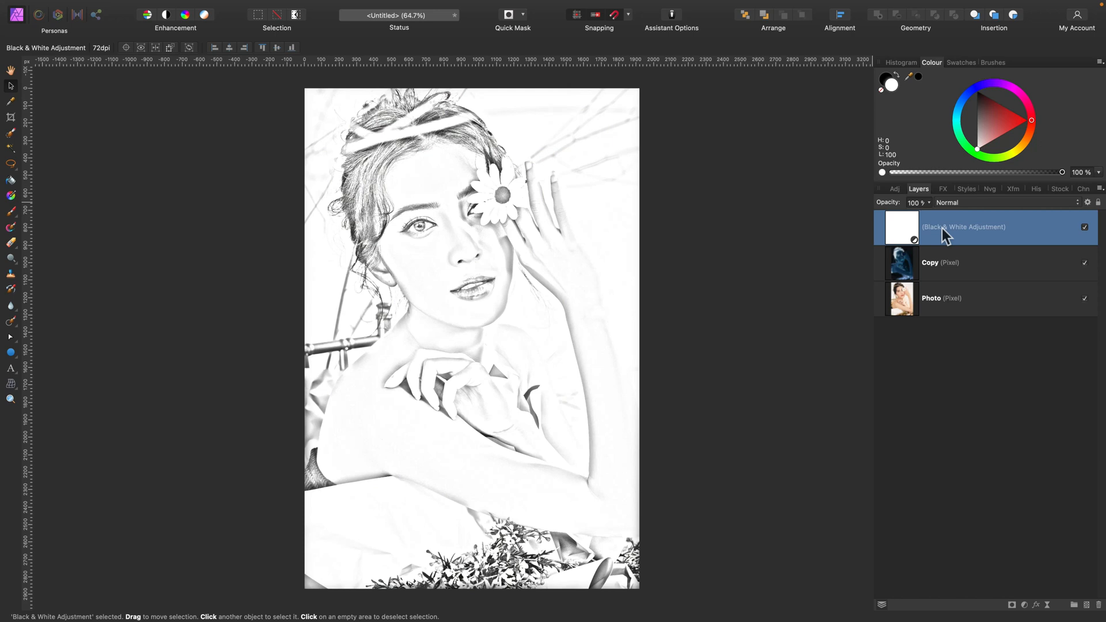
click(941, 262)
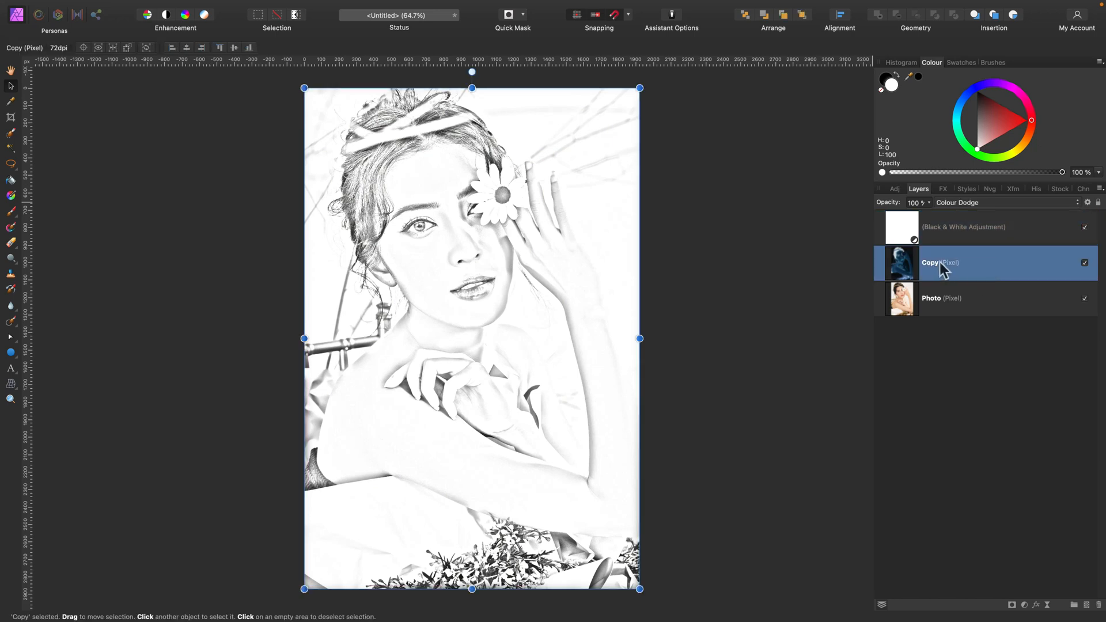
right_click(960, 227)
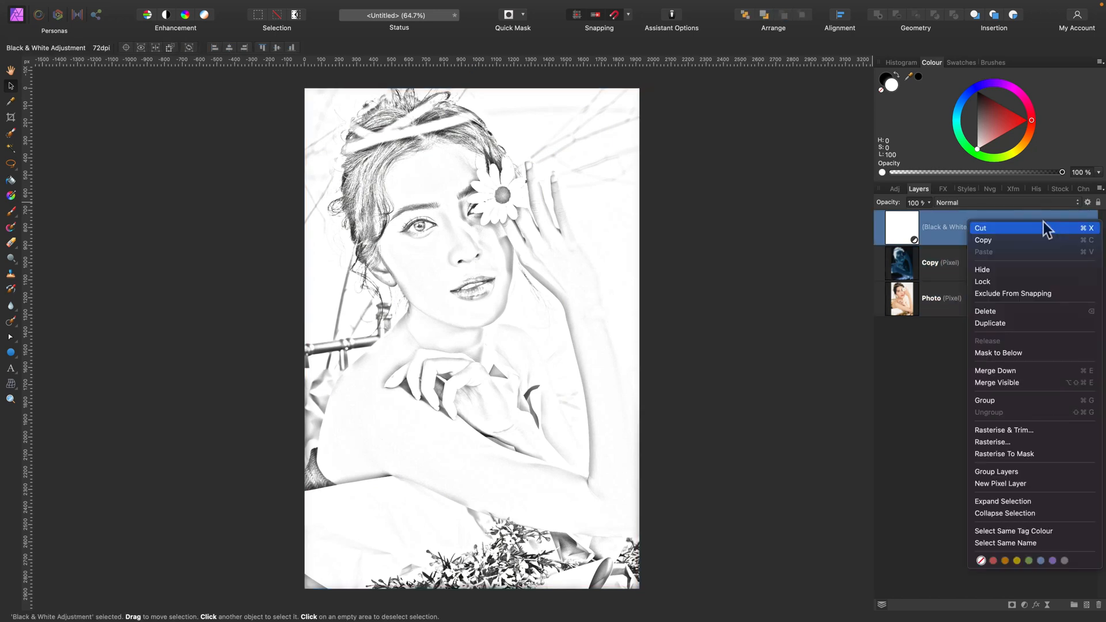
click(1012, 387)
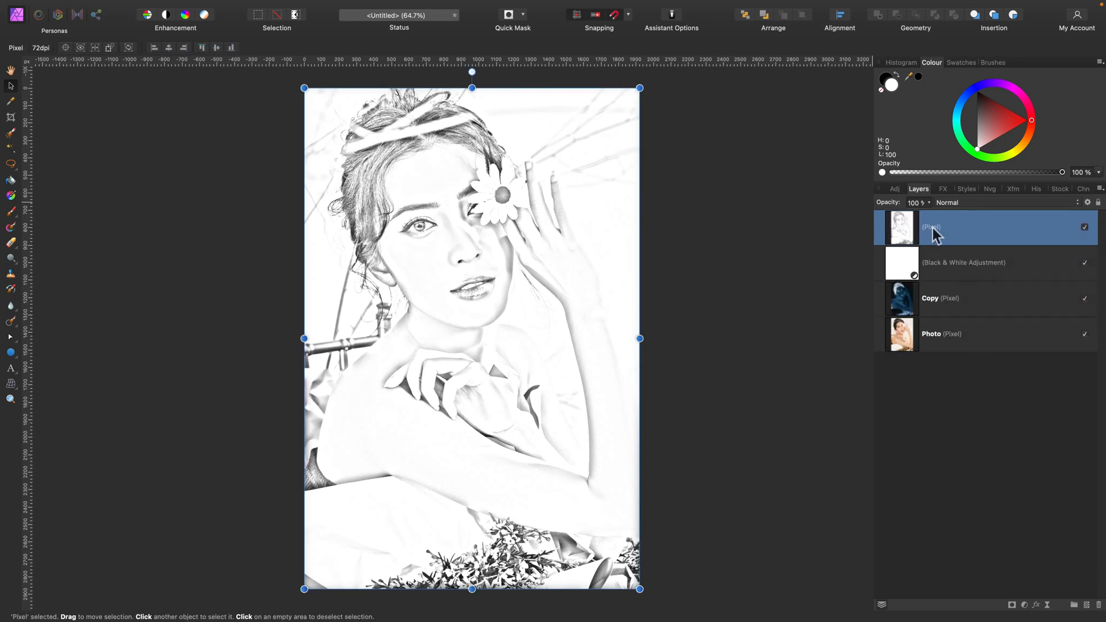
Step: Delete the leftover adjustment and Copy layers and compare the sketch against the photo
click(987, 263)
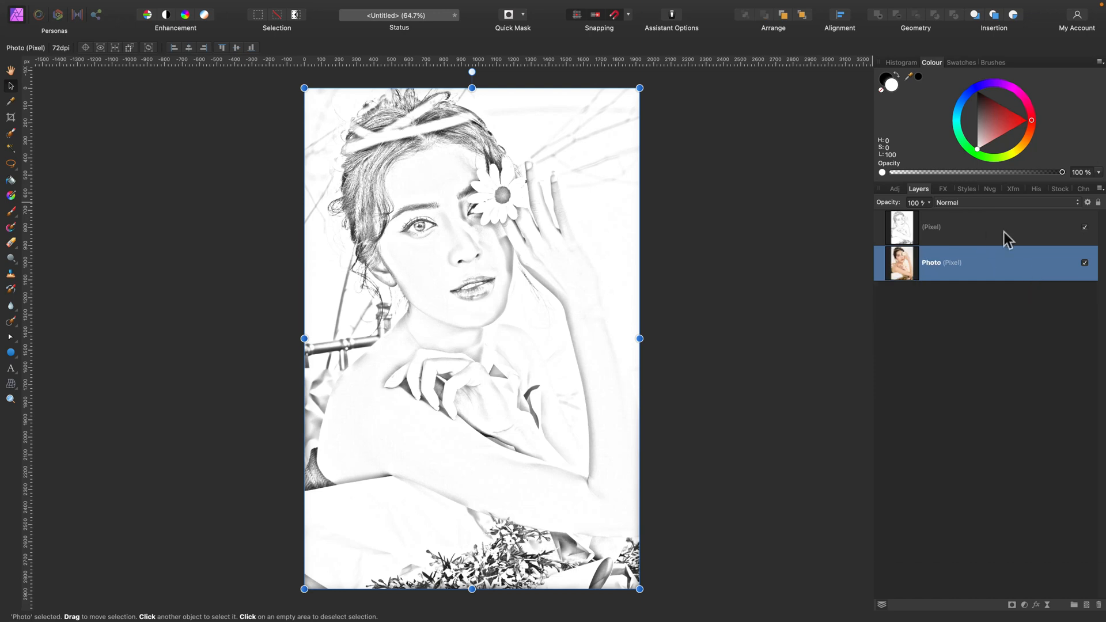
click(1084, 227)
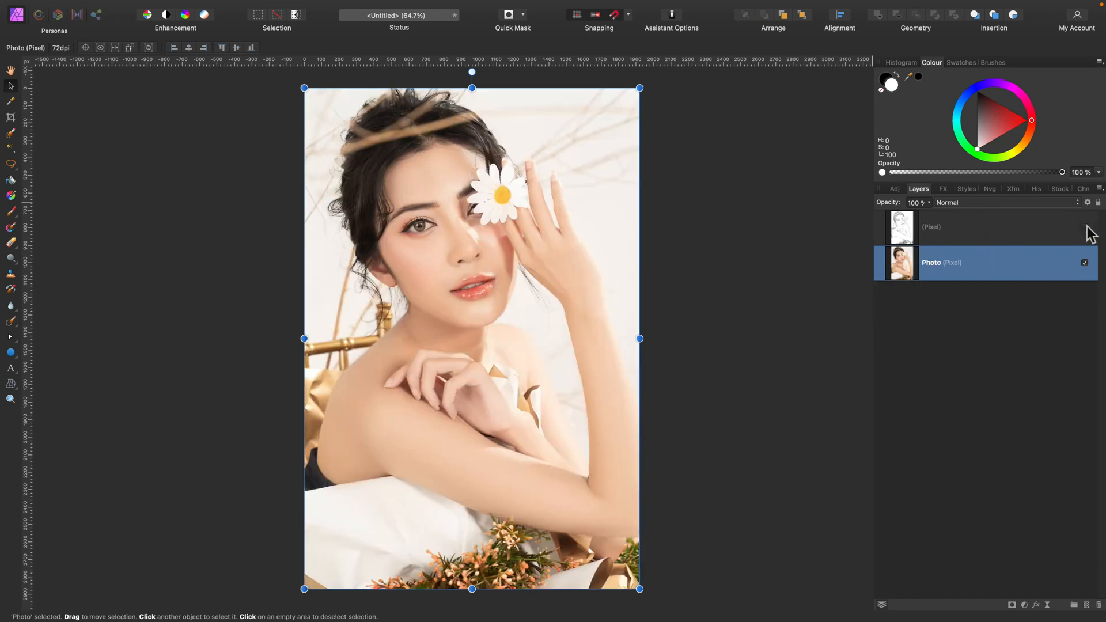
click(1084, 227)
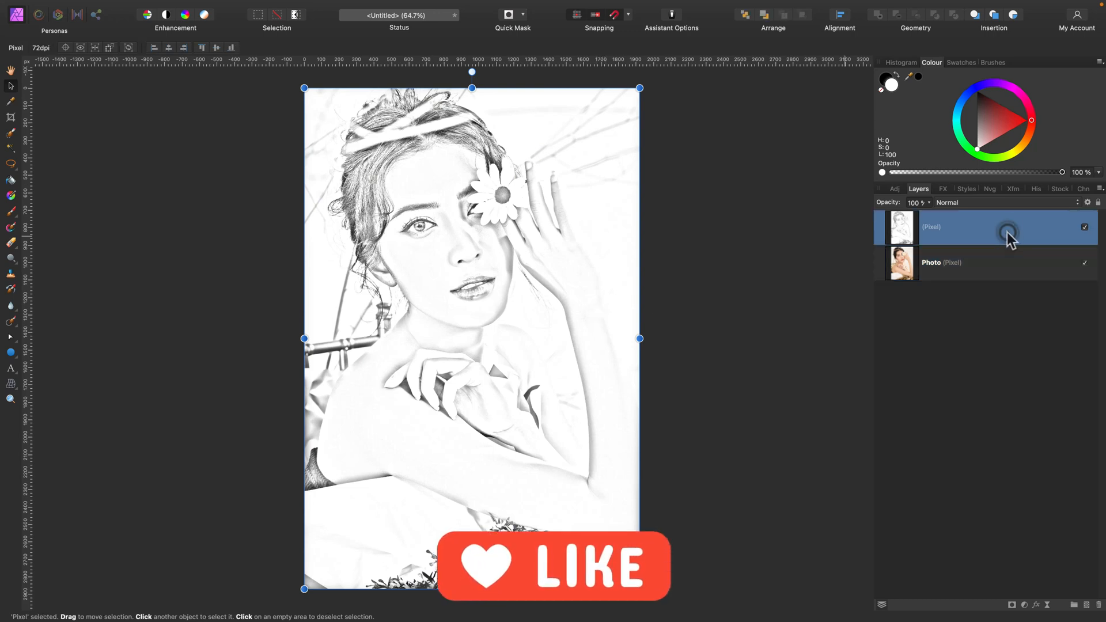
Step: Duplicate the merged sketch pixel layer
right_click(1008, 233)
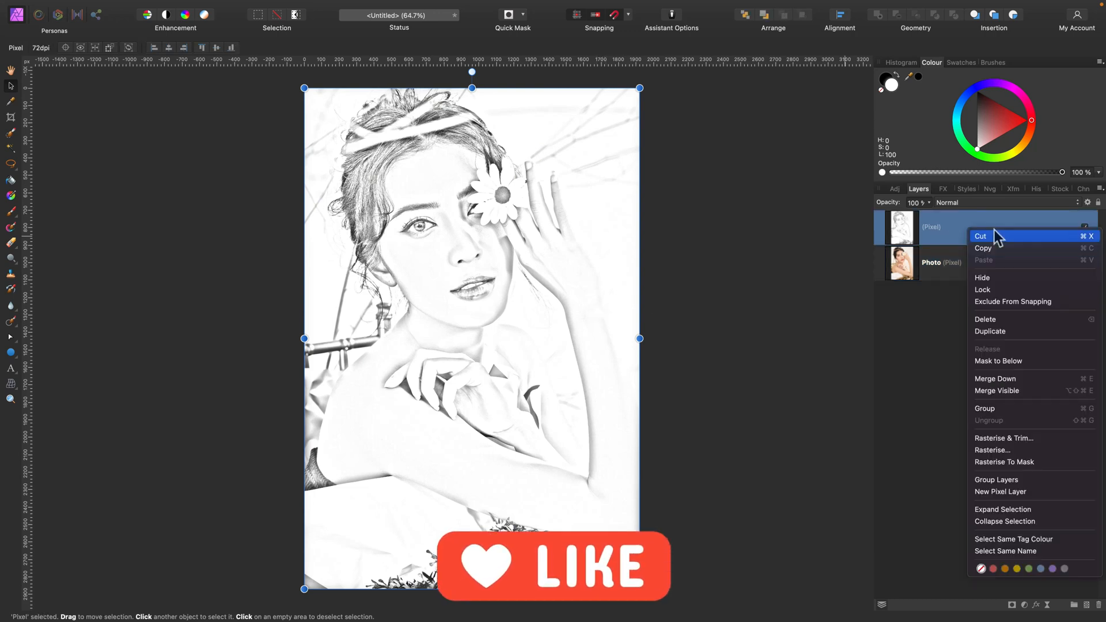
mouse_move(991, 332)
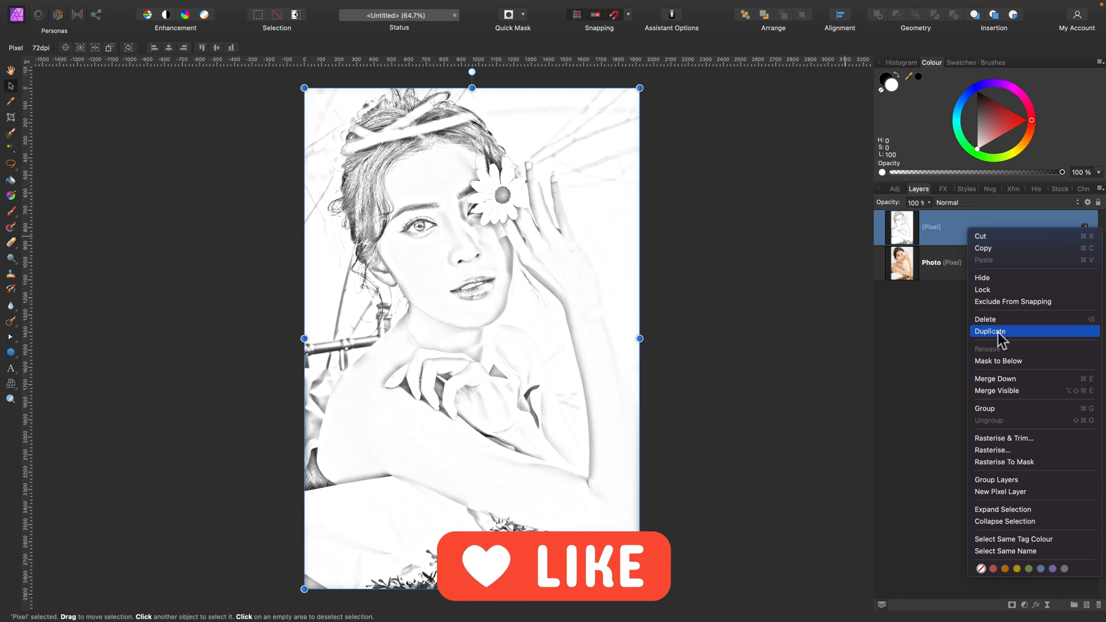
click(990, 332)
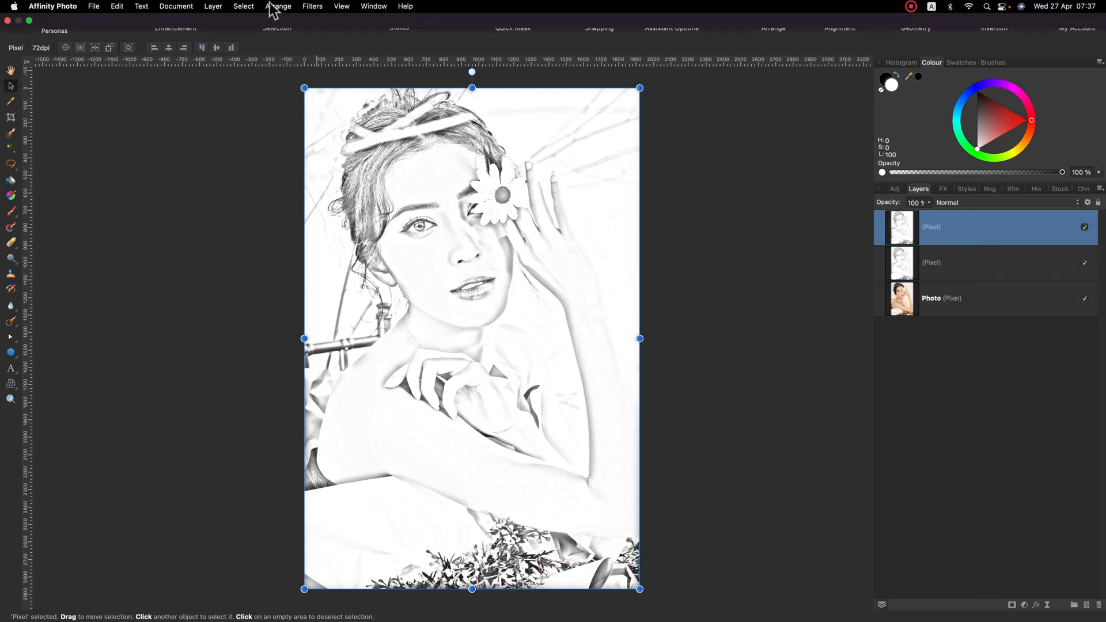
Step: Apply Add Noise at about 80% intensity to the duplicate layer
click(312, 5)
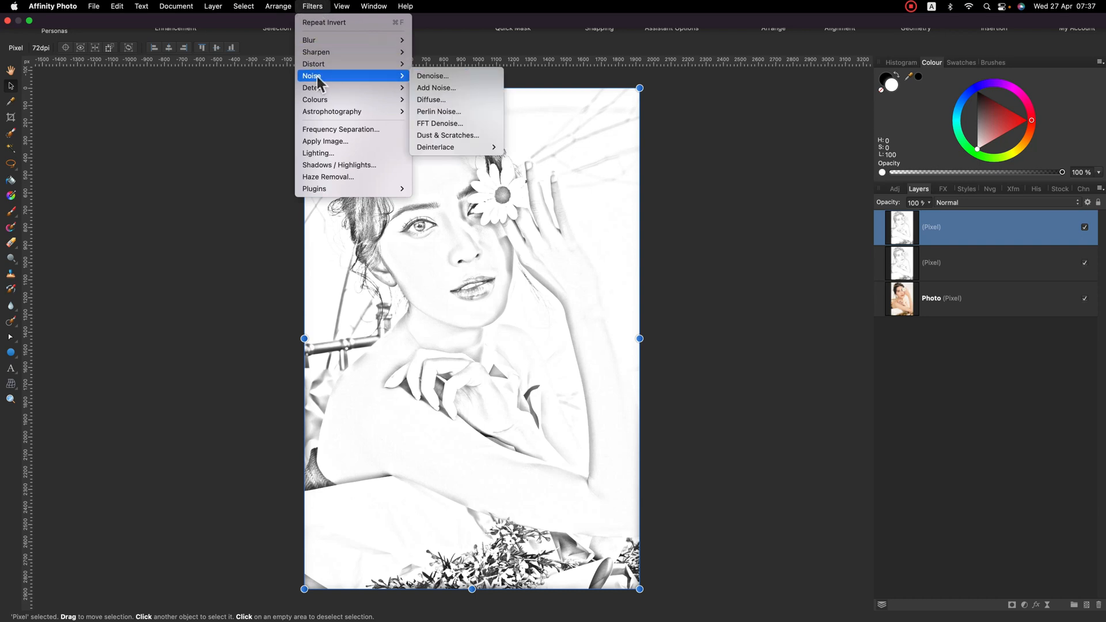
mouse_move(436, 87)
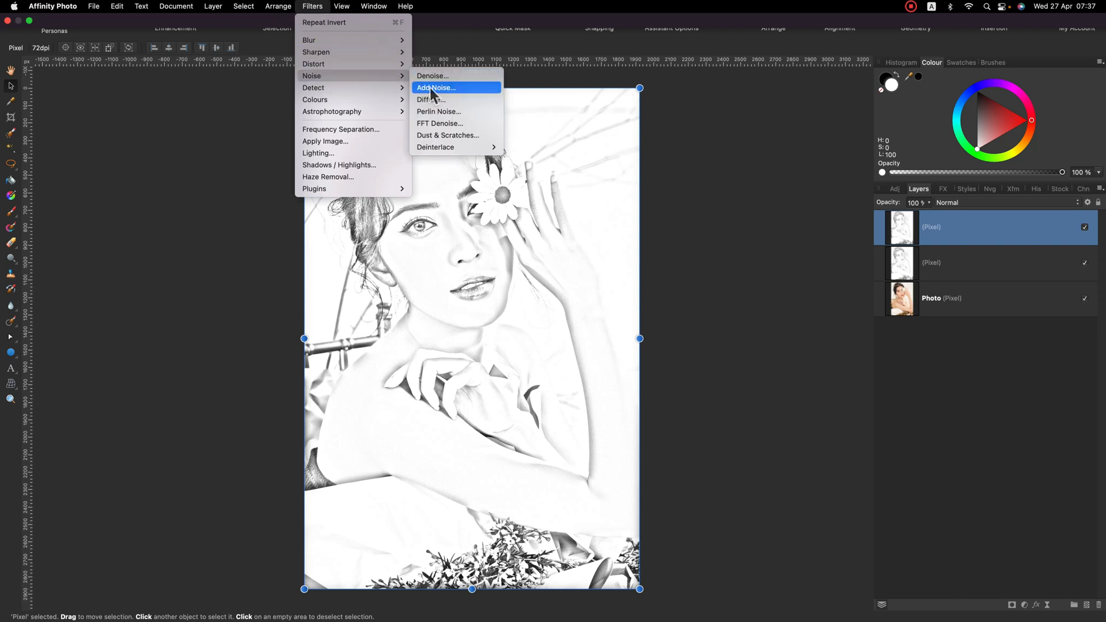
click(437, 88)
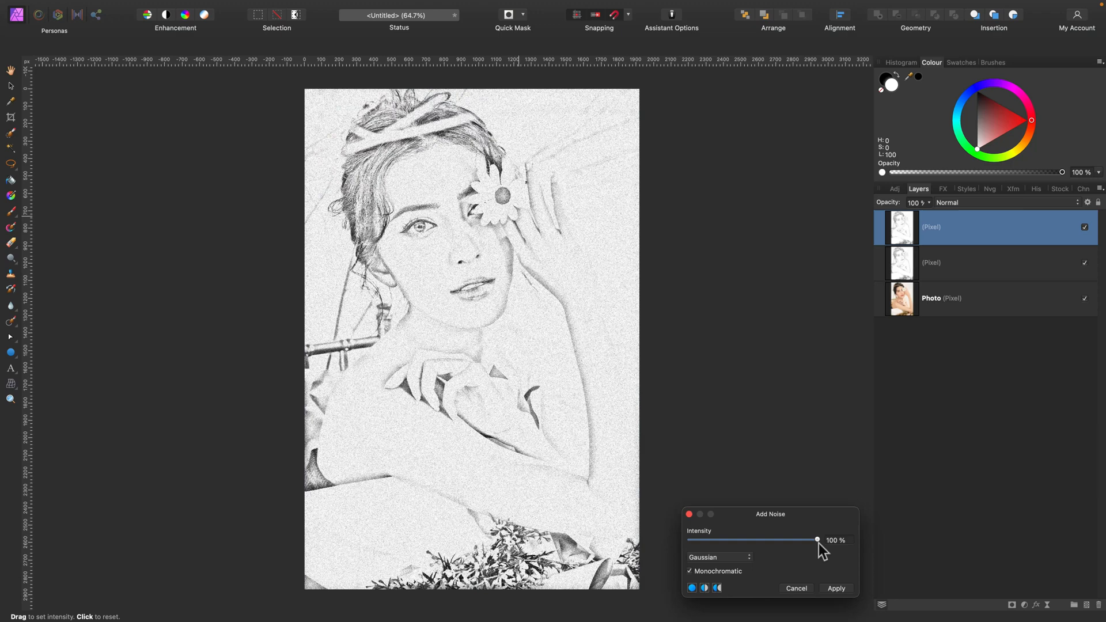
drag(818, 540, 801, 539)
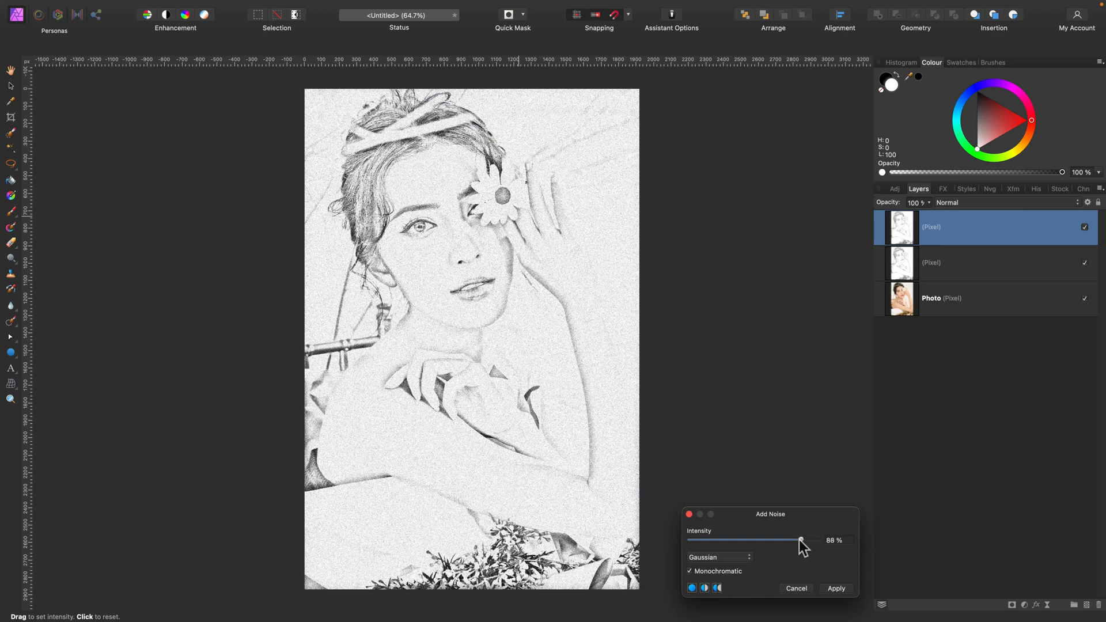
drag(801, 539, 791, 540)
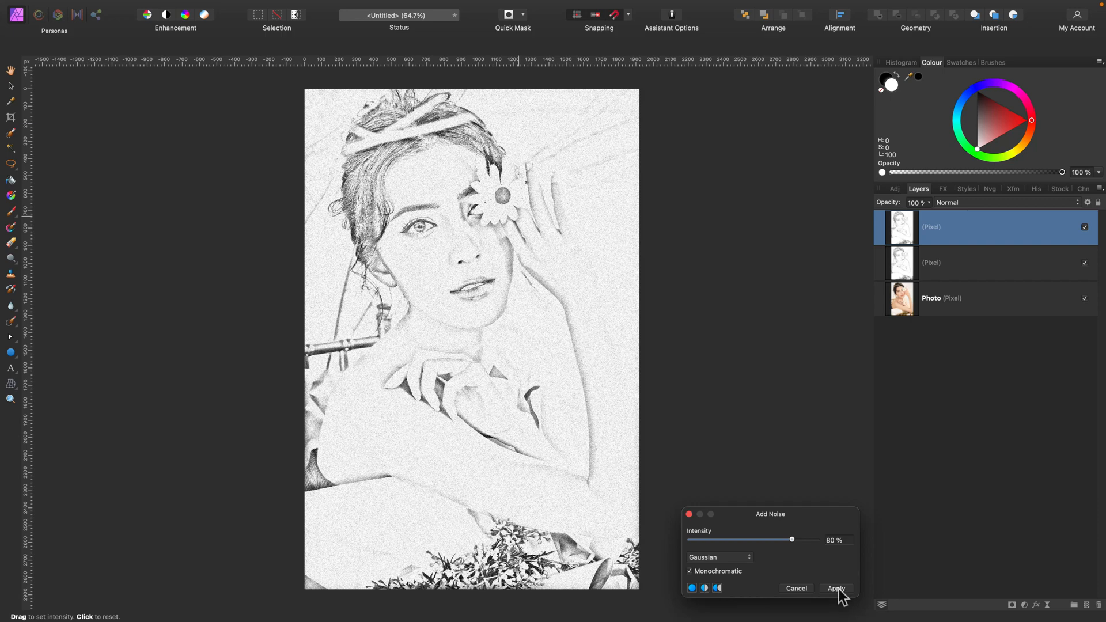
click(837, 588)
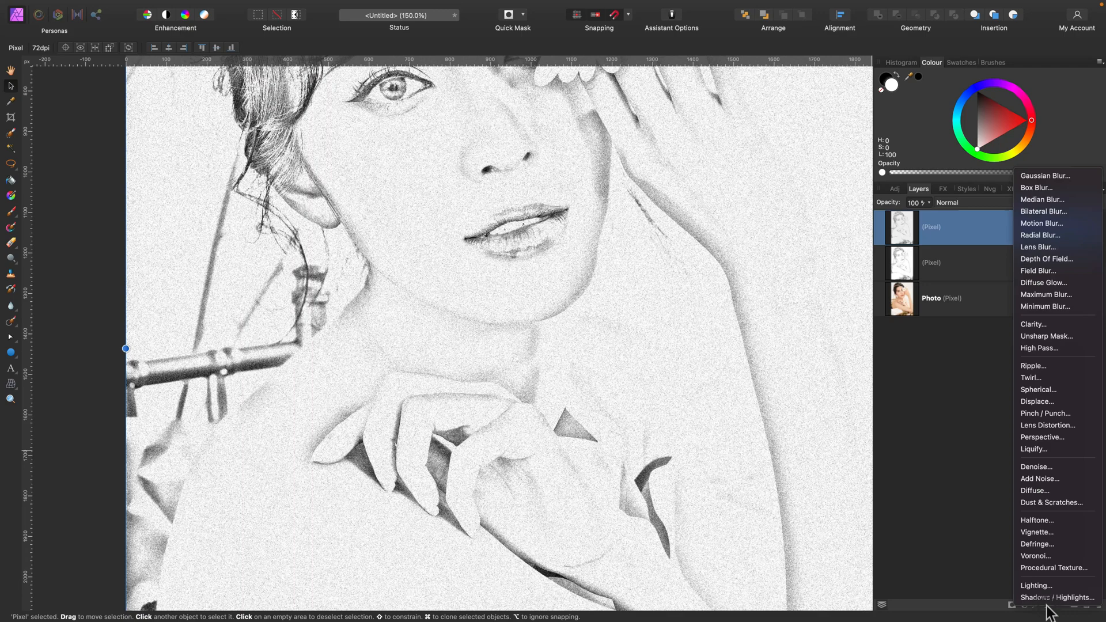
mouse_move(1041, 235)
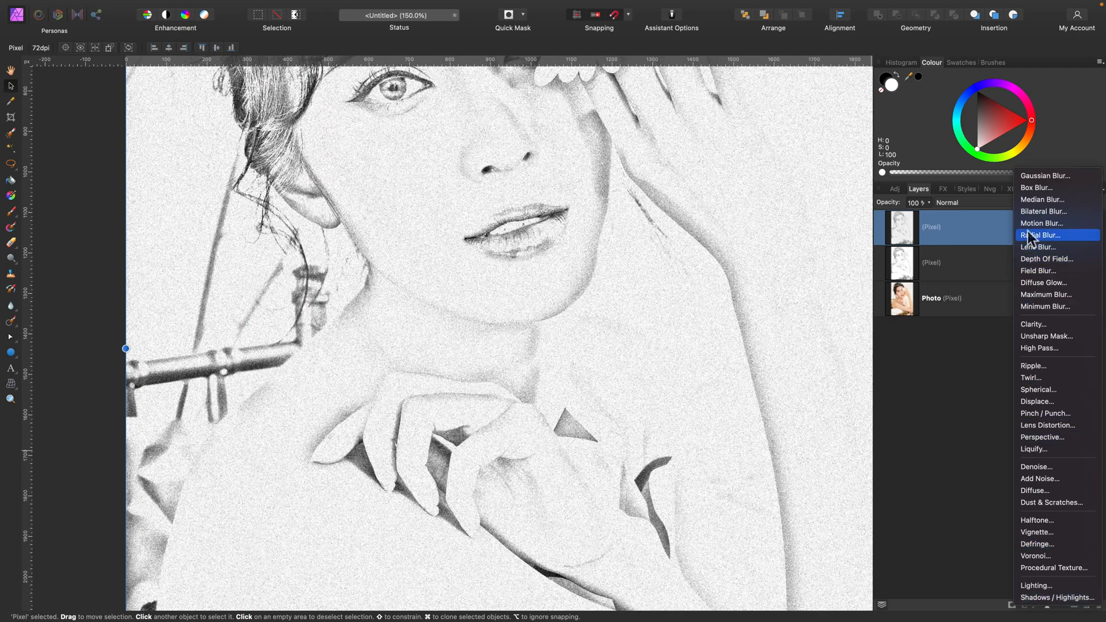
mouse_move(1035, 228)
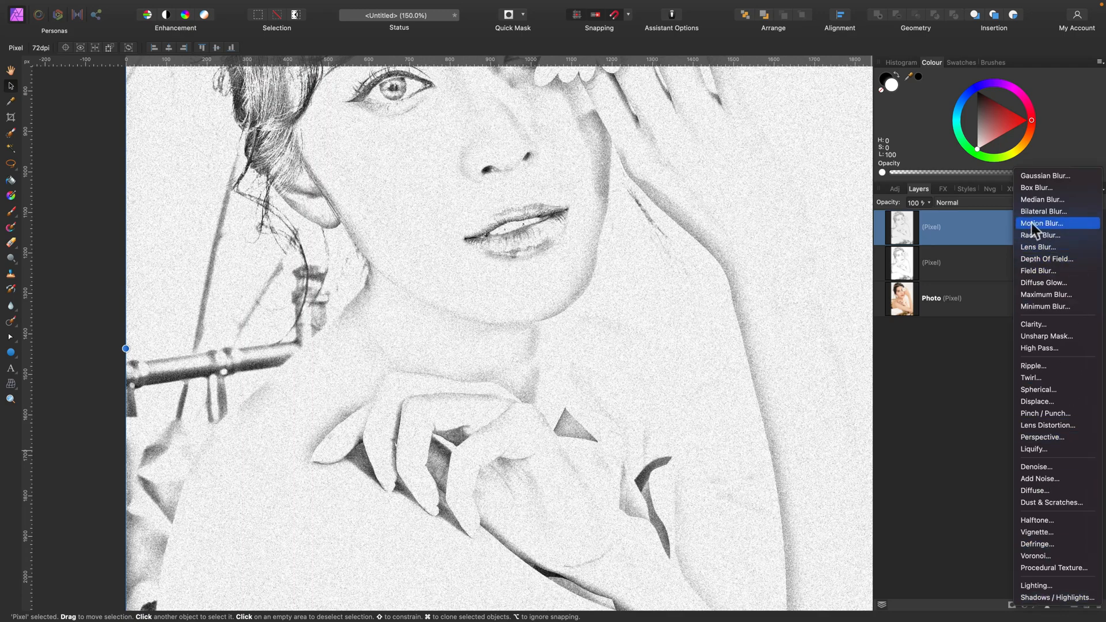
Step: Apply a live motion blur at 45° with 4 px radius and merge it into the noisy layer
click(1041, 223)
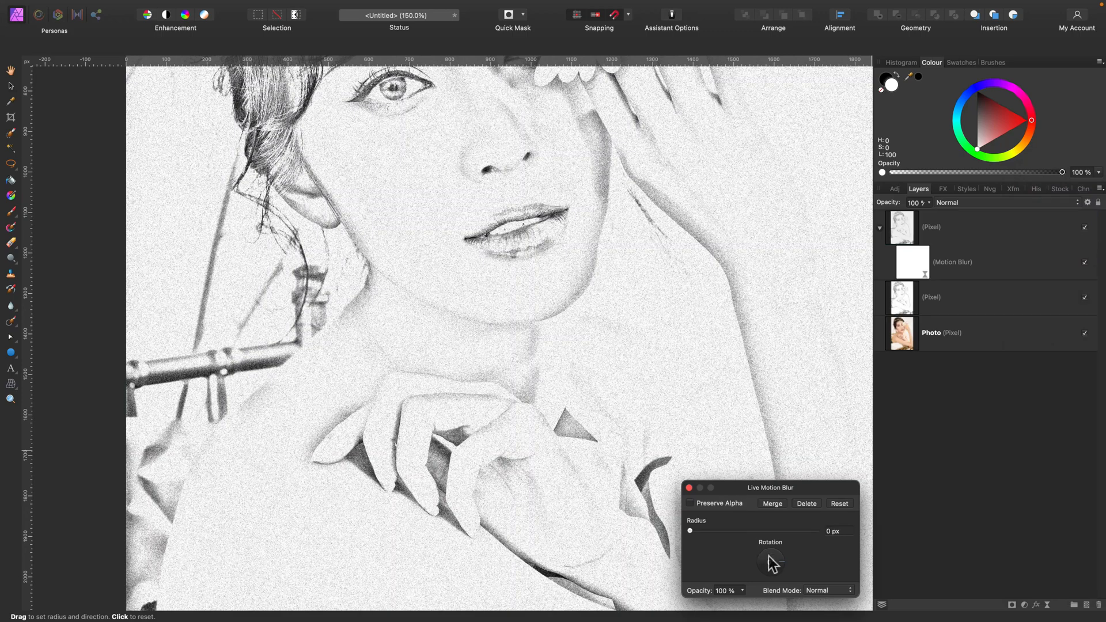
drag(770, 561, 784, 558)
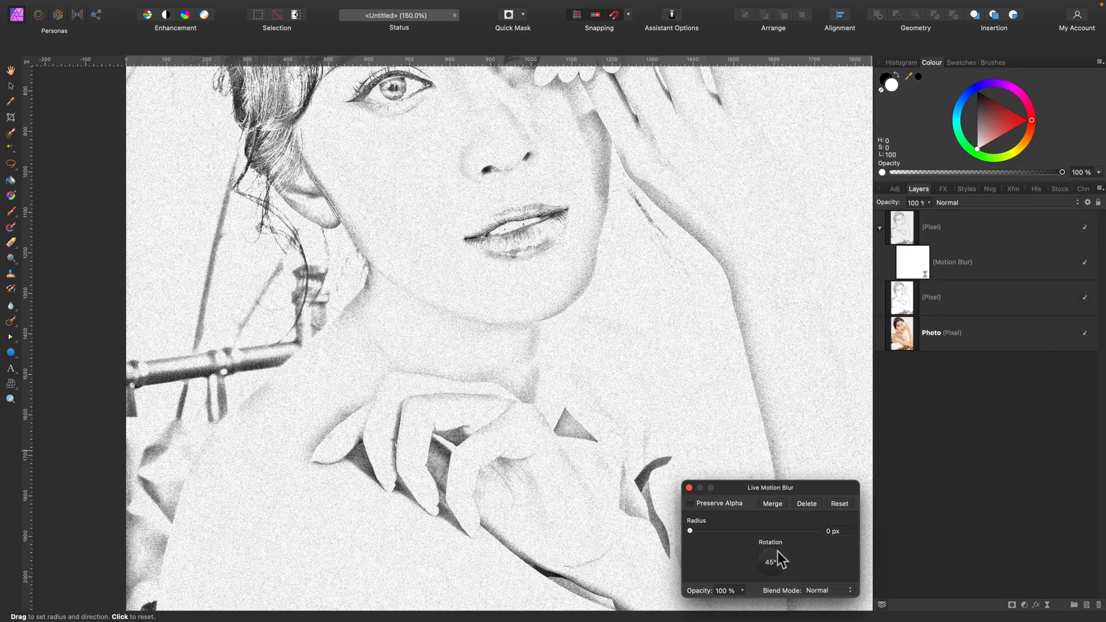
drag(690, 530, 699, 530)
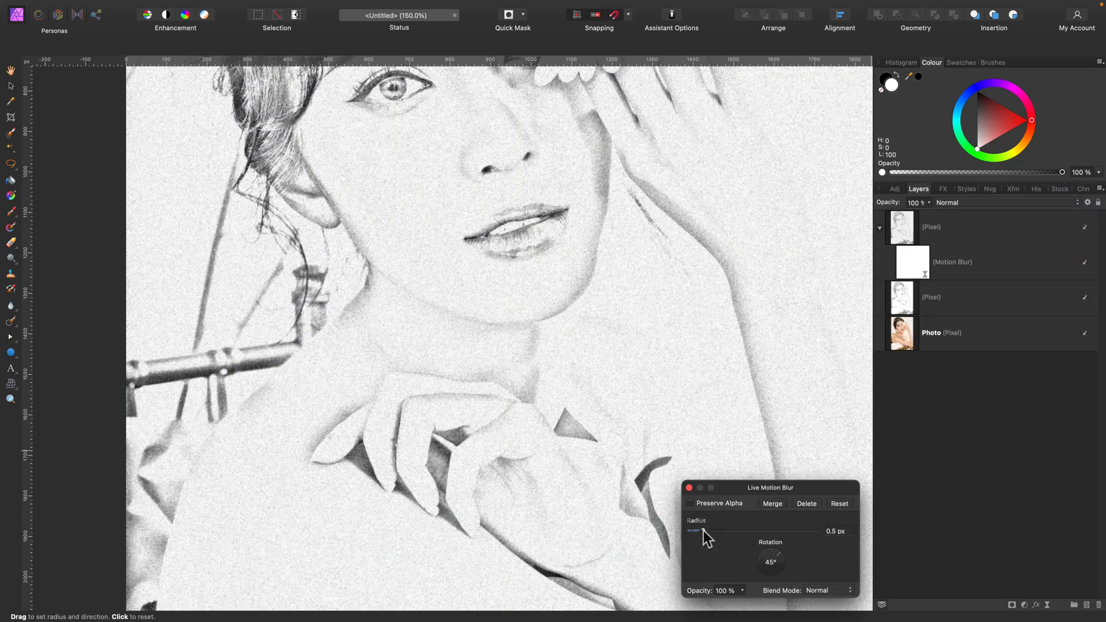
drag(703, 531, 728, 532)
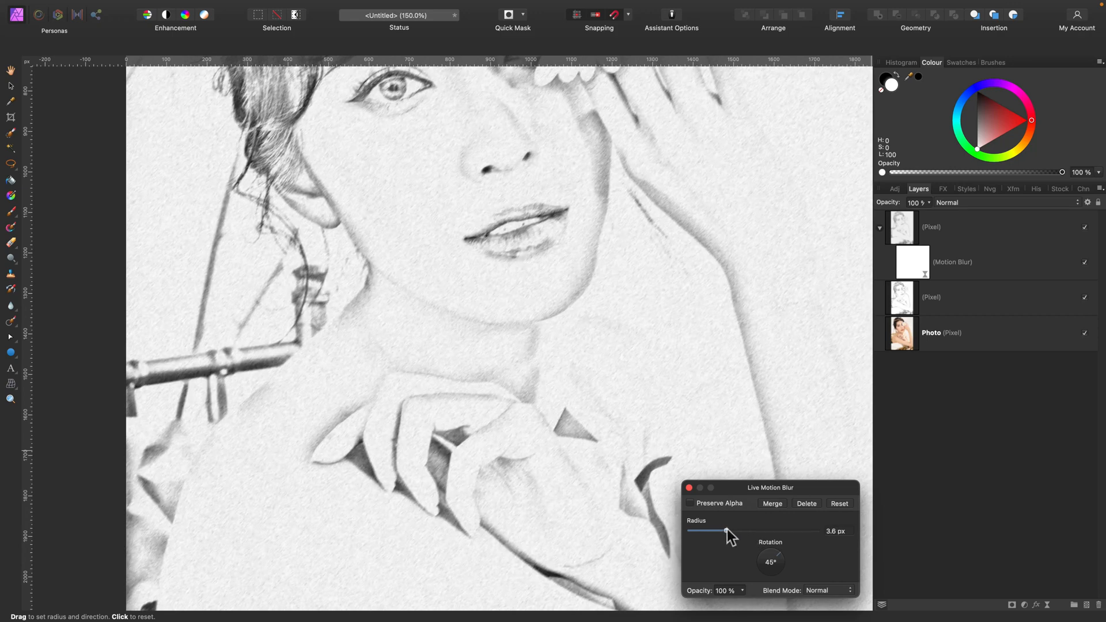
drag(725, 532, 731, 531)
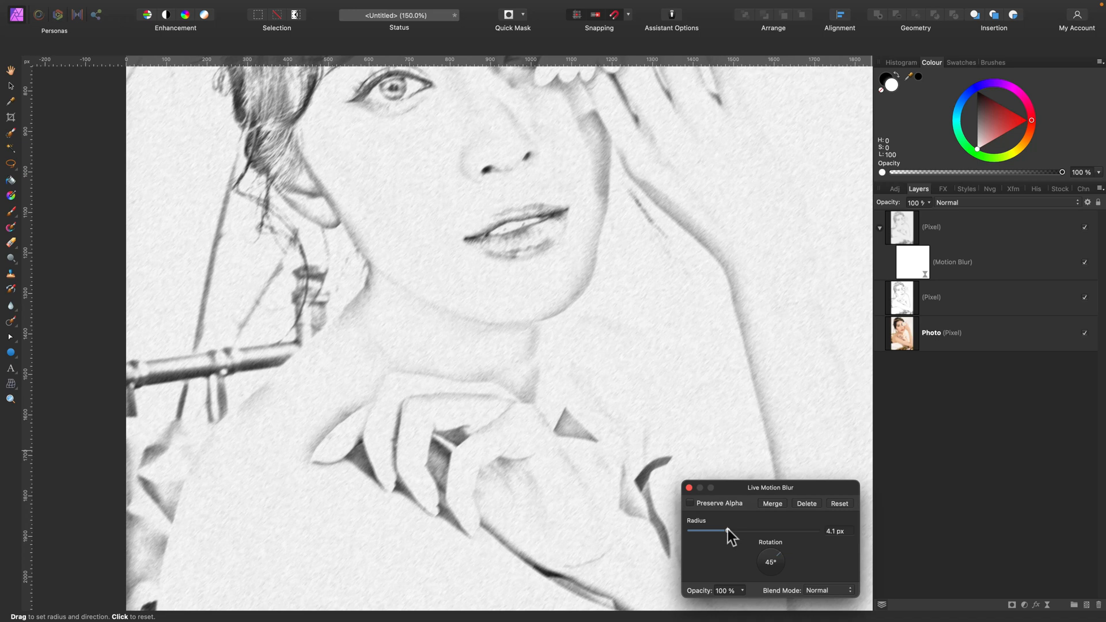
drag(708, 530, 705, 530)
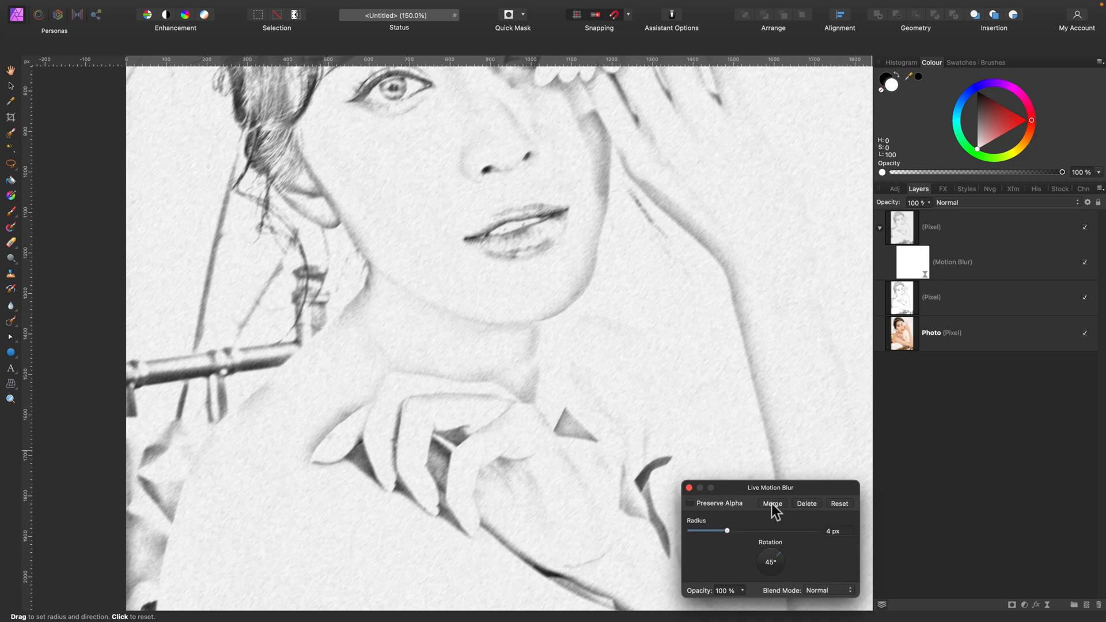
click(772, 504)
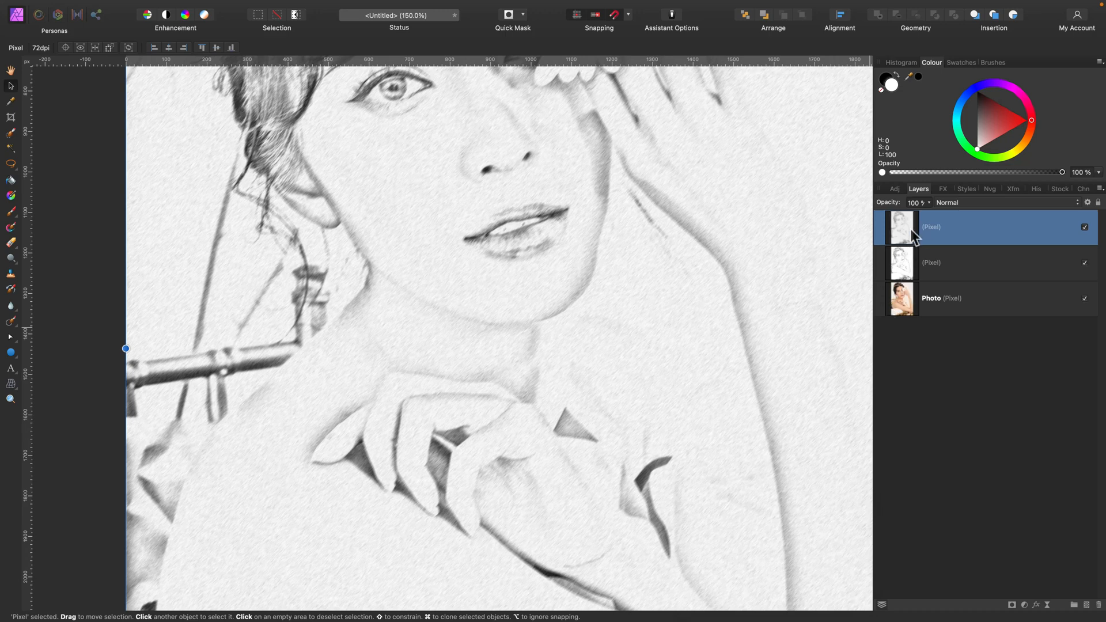
mouse_move(901, 195)
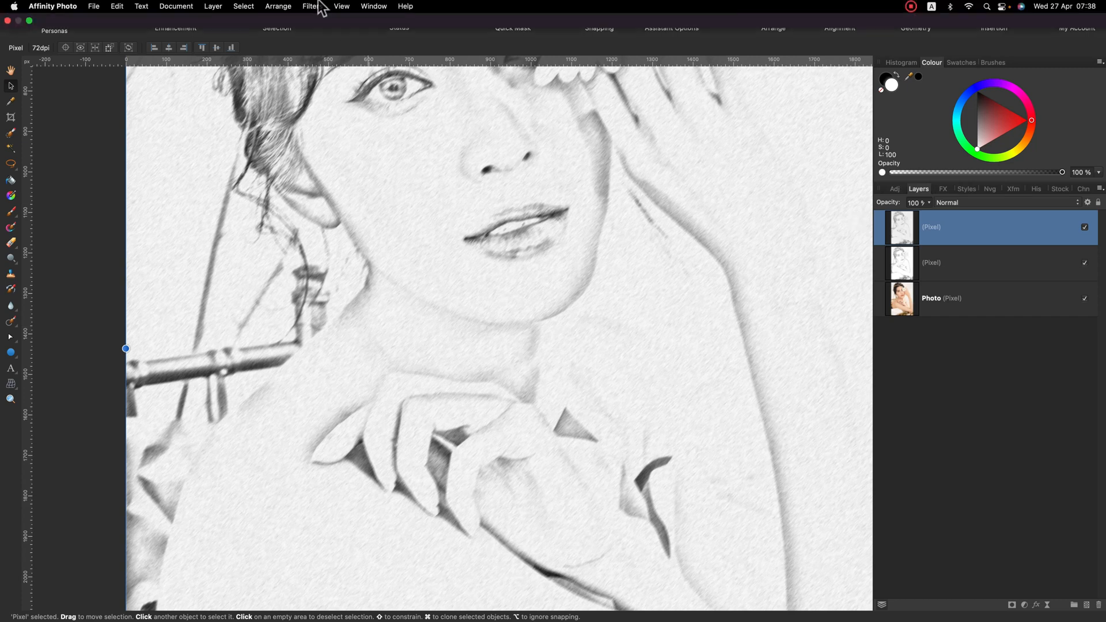
Step: Apply a Clarity filter at 100% strength to the texture layer
click(323, 6)
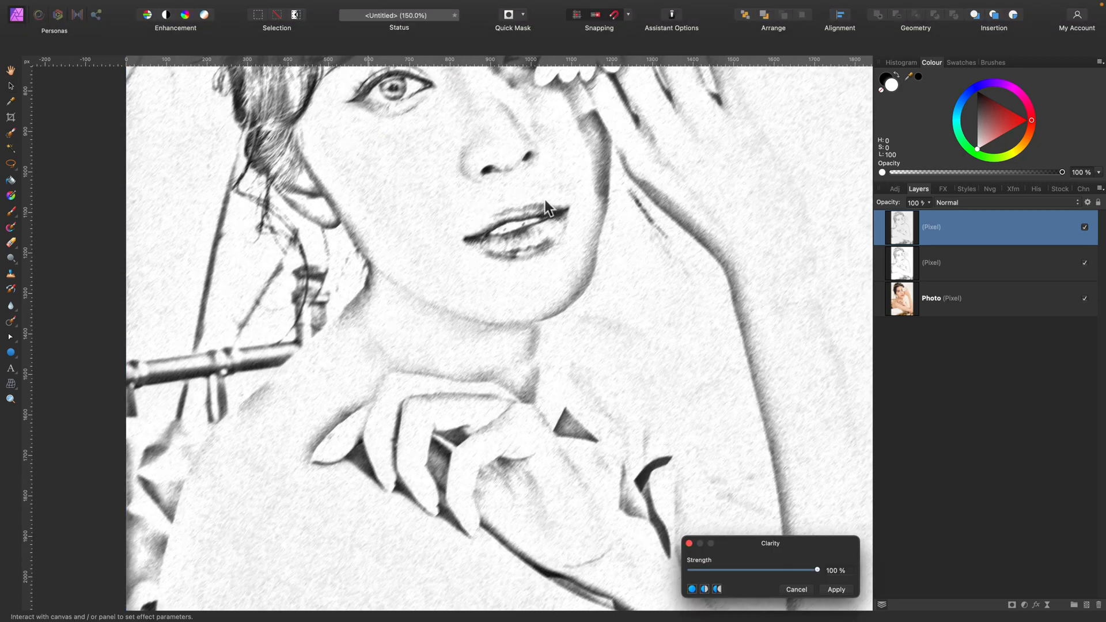
drag(817, 570, 757, 570)
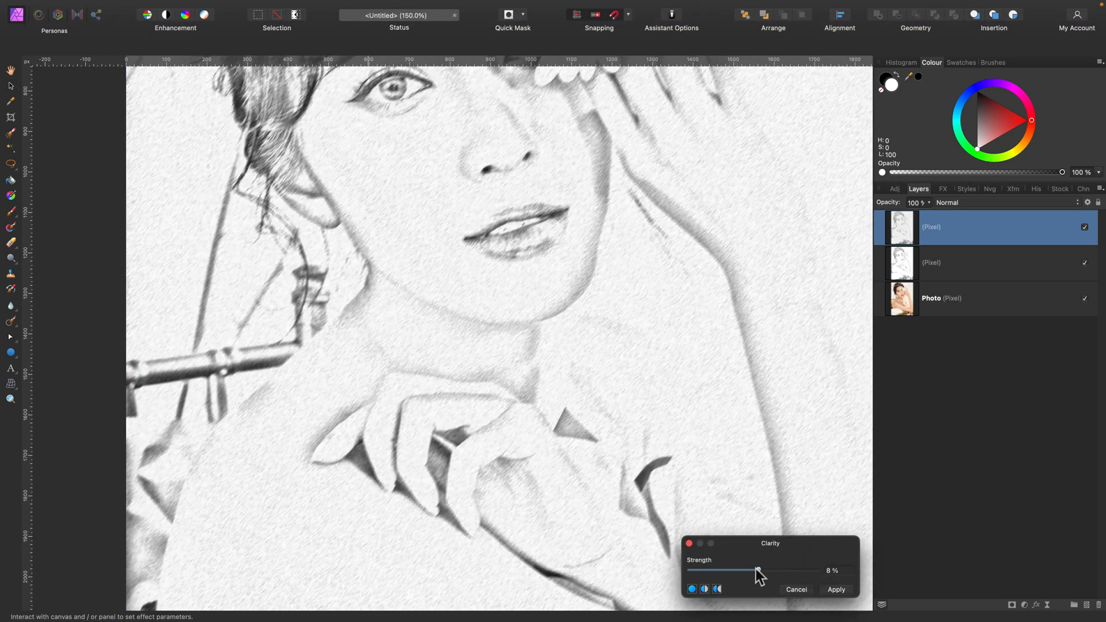
drag(757, 571, 817, 570)
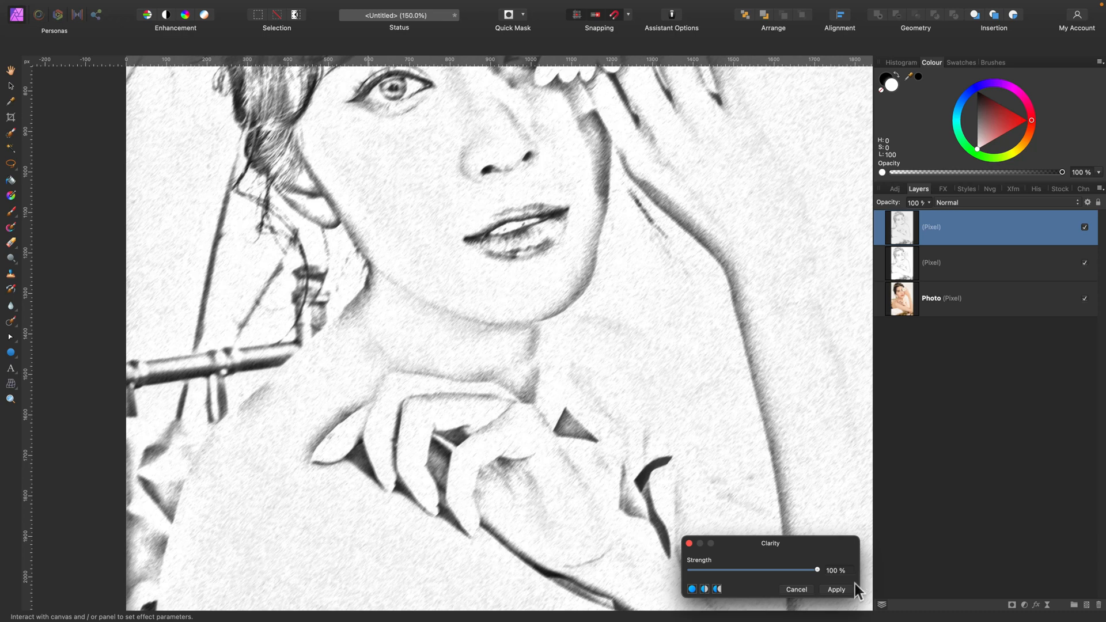
click(837, 590)
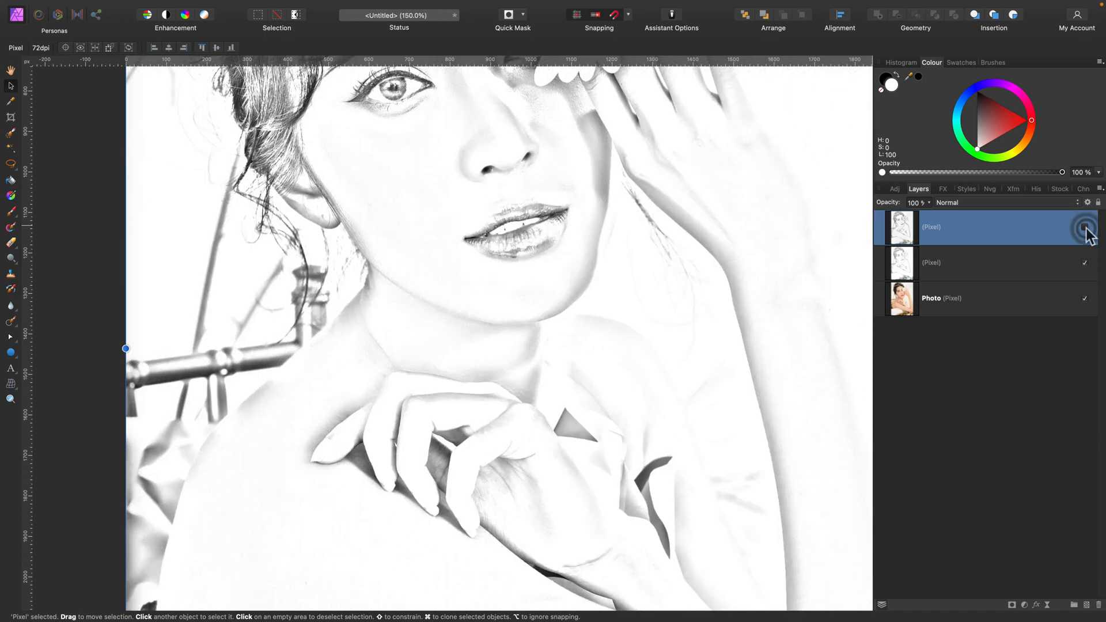
Step: Toggle the texture layer's visibility to compare and zoom out on the portrait
click(1085, 227)
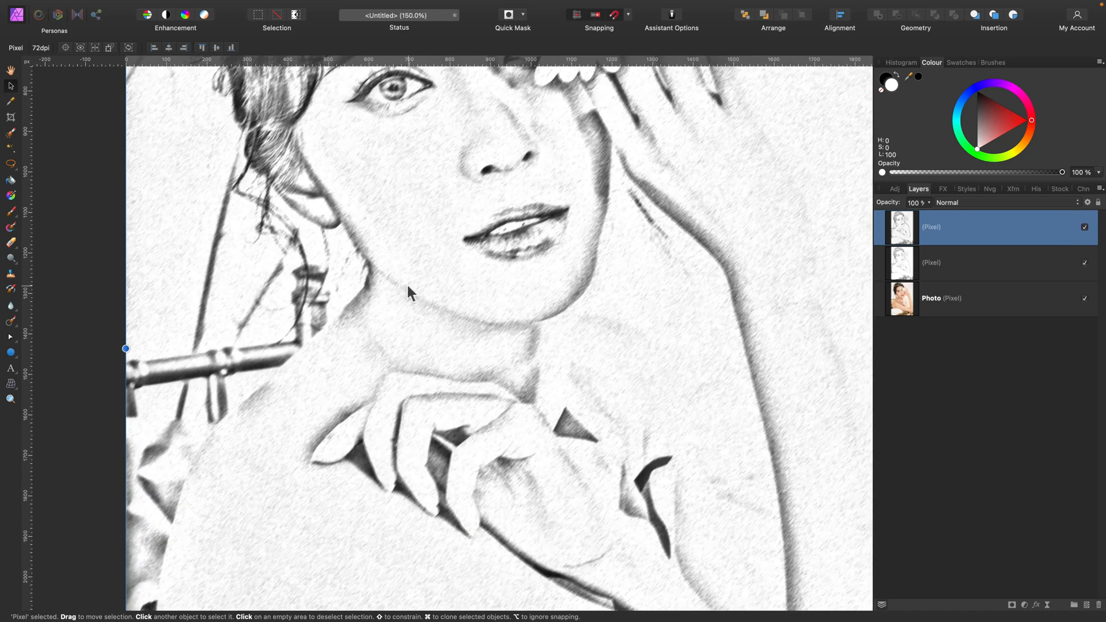
key(cmd+=)
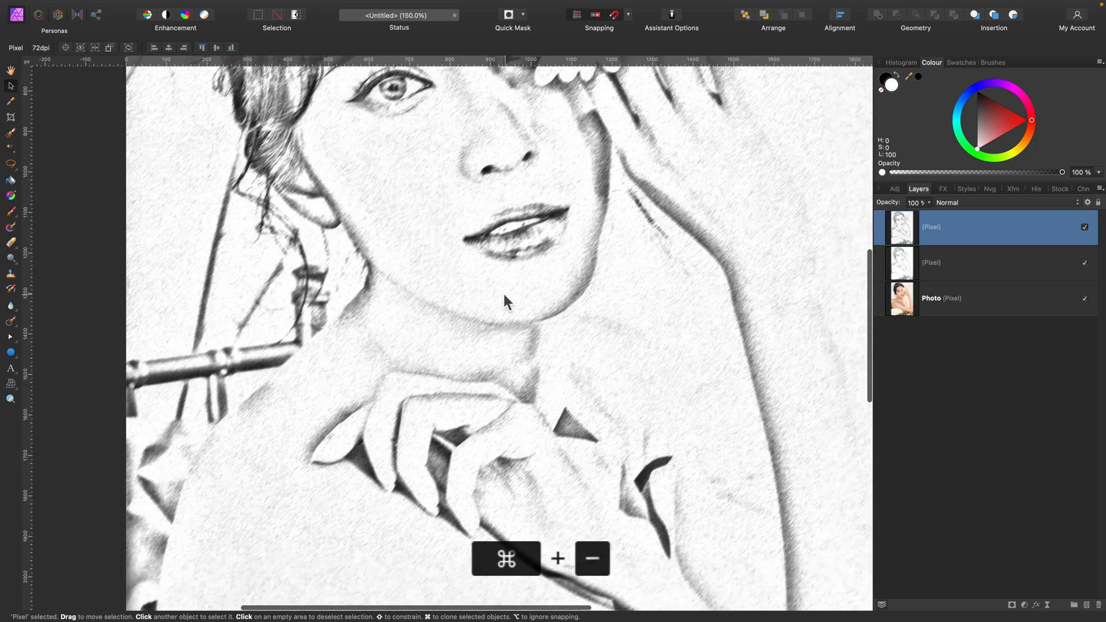
click(949, 203)
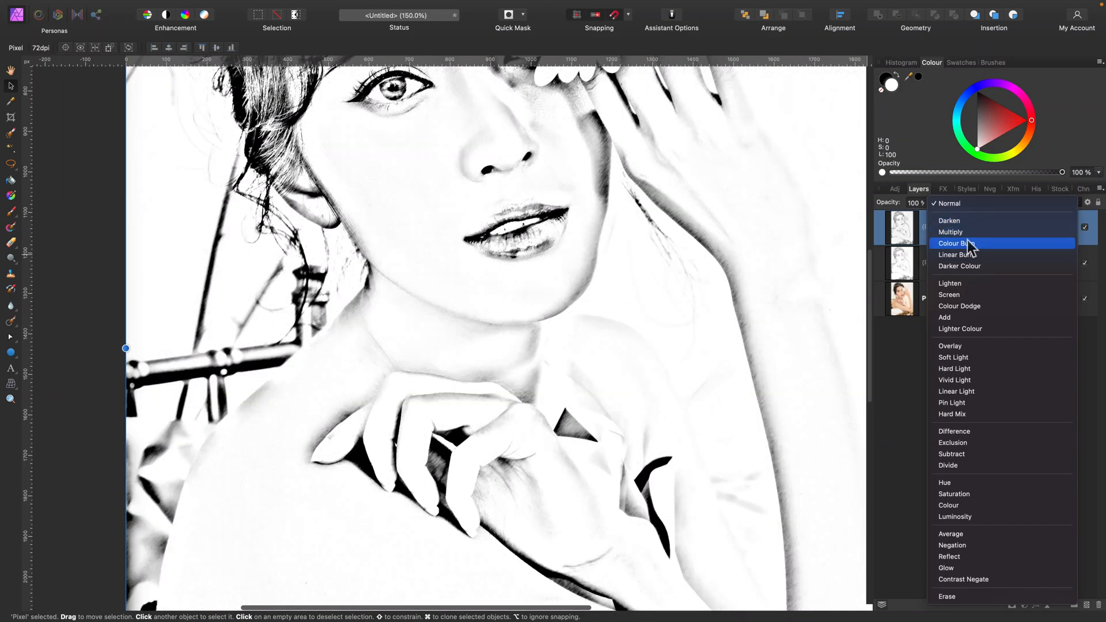
mouse_move(966, 271)
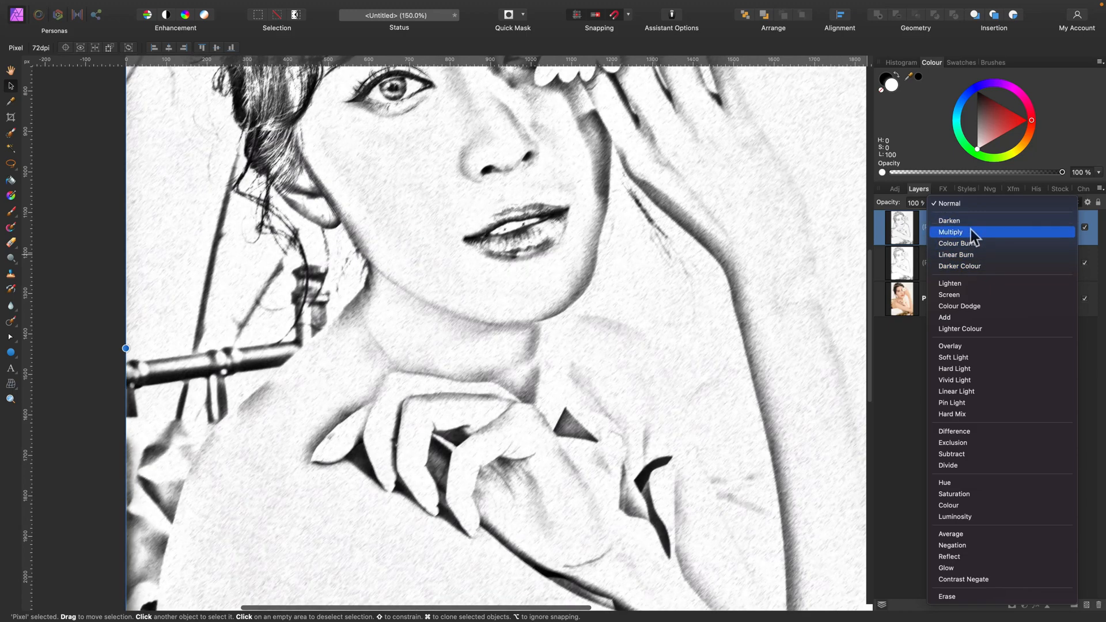
Step: Set the texture layer to Multiply blend at about 70% opacity
click(950, 233)
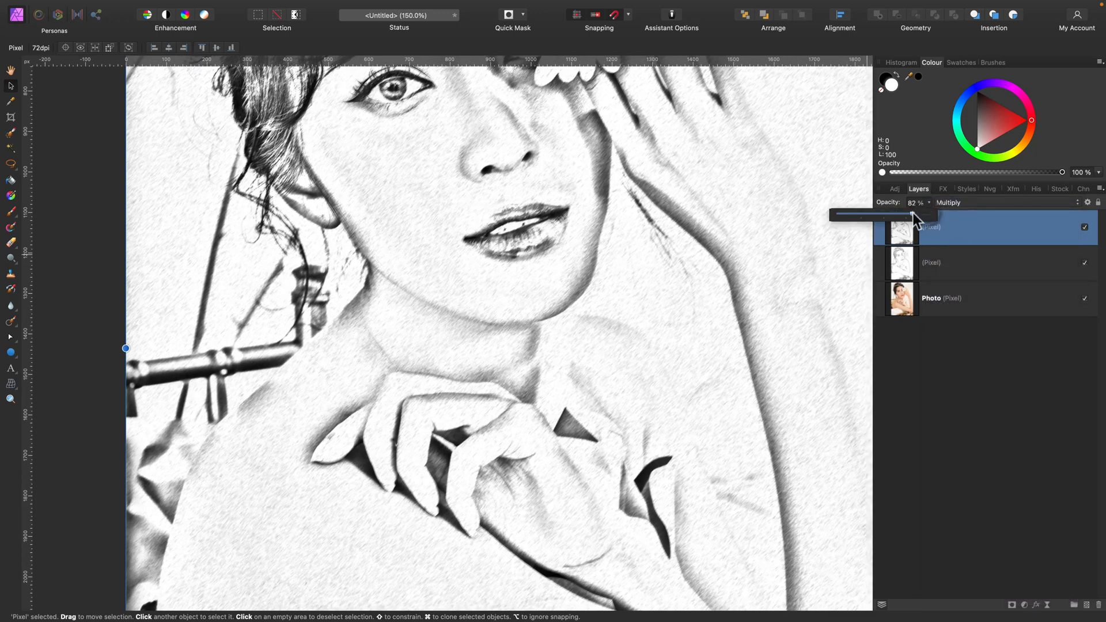
drag(917, 215, 882, 215)
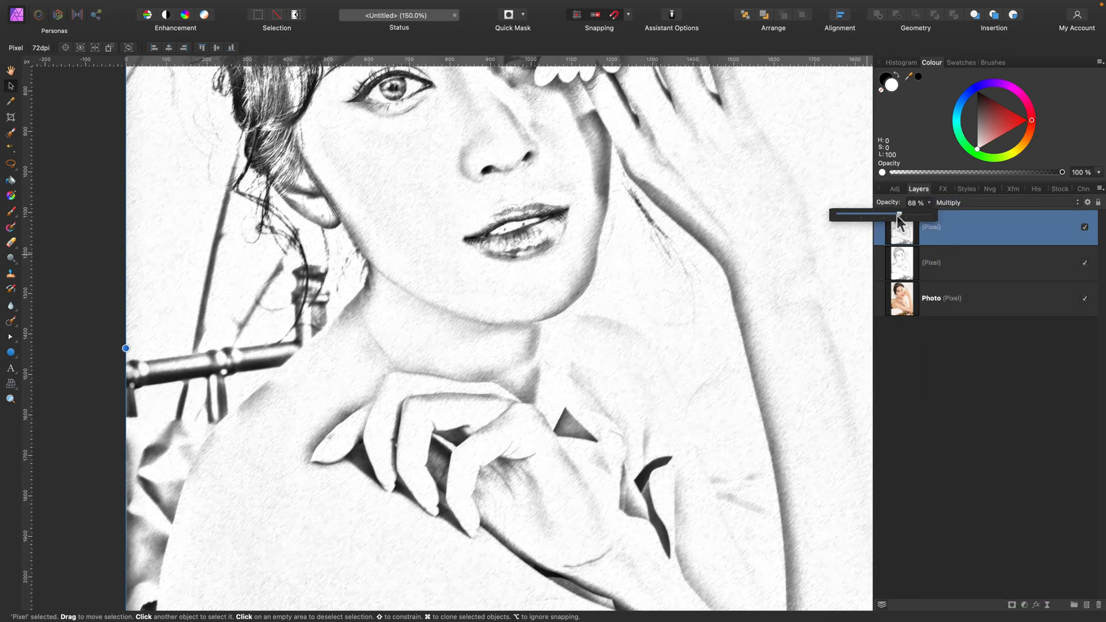
drag(896, 214, 902, 214)
text(T)
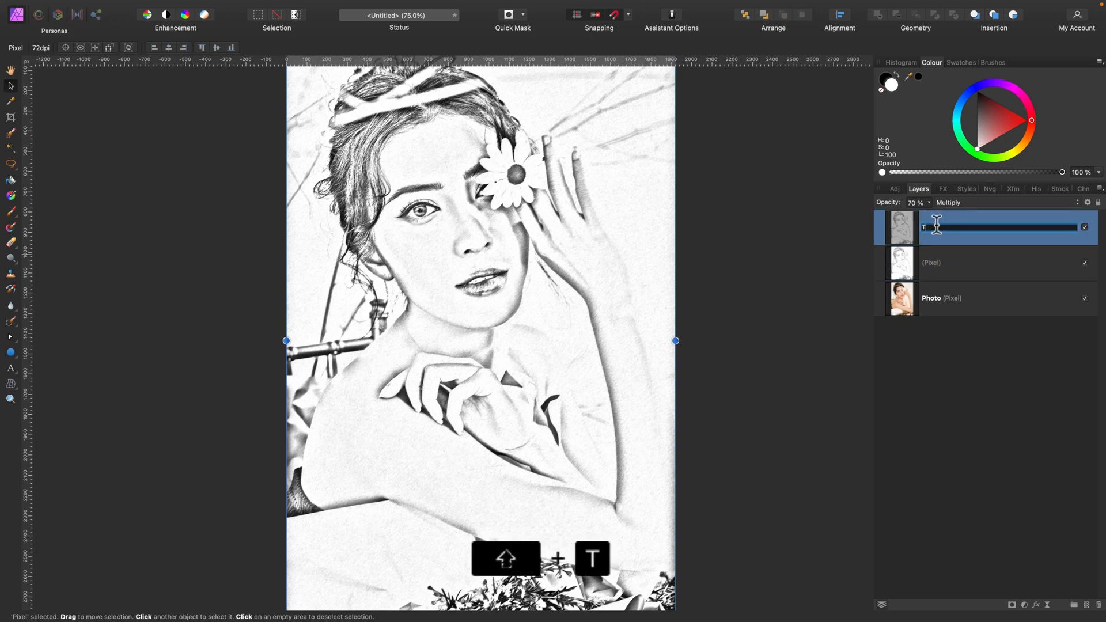
Step: Confirm the name 'Texture 1' and rename the sketch layer beneath it 'Outline'
key(Return)
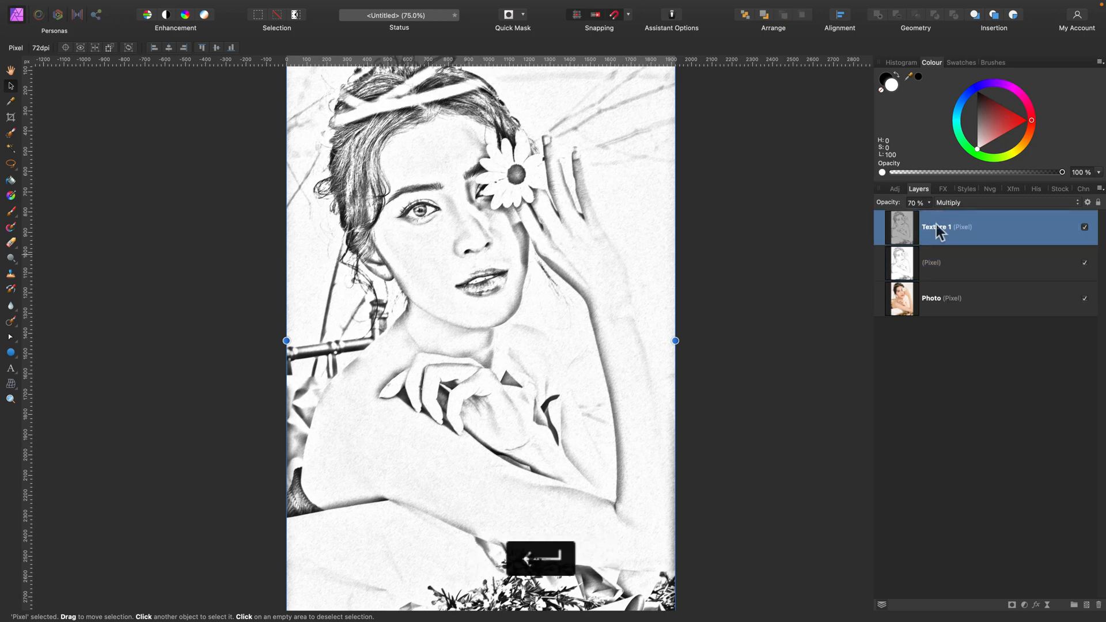
double_click(943, 263)
text(Outline)
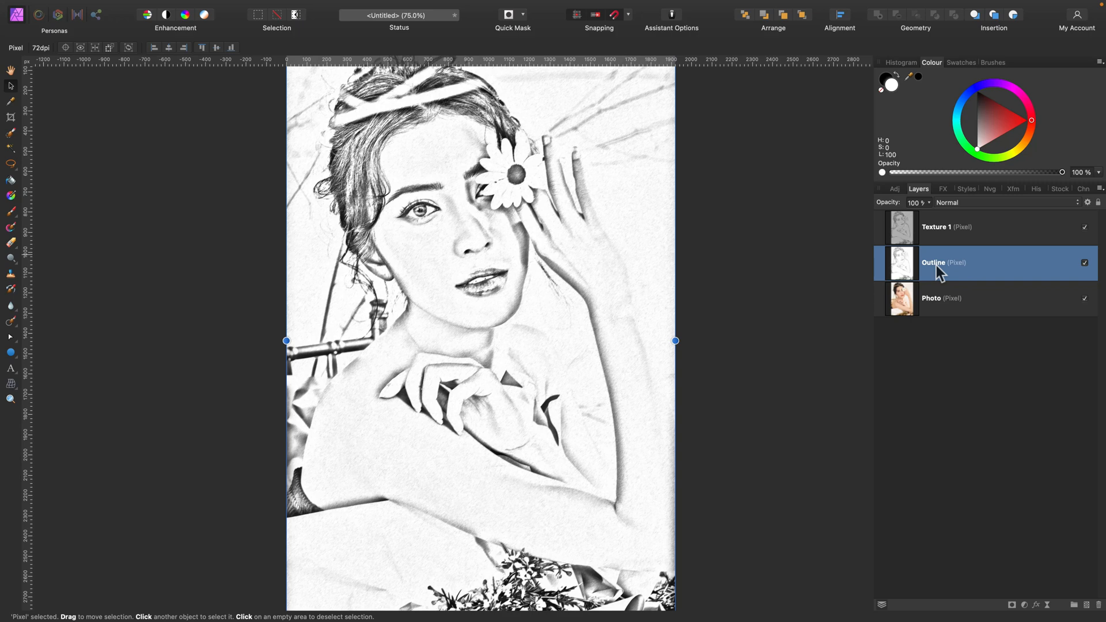
right_click(967, 263)
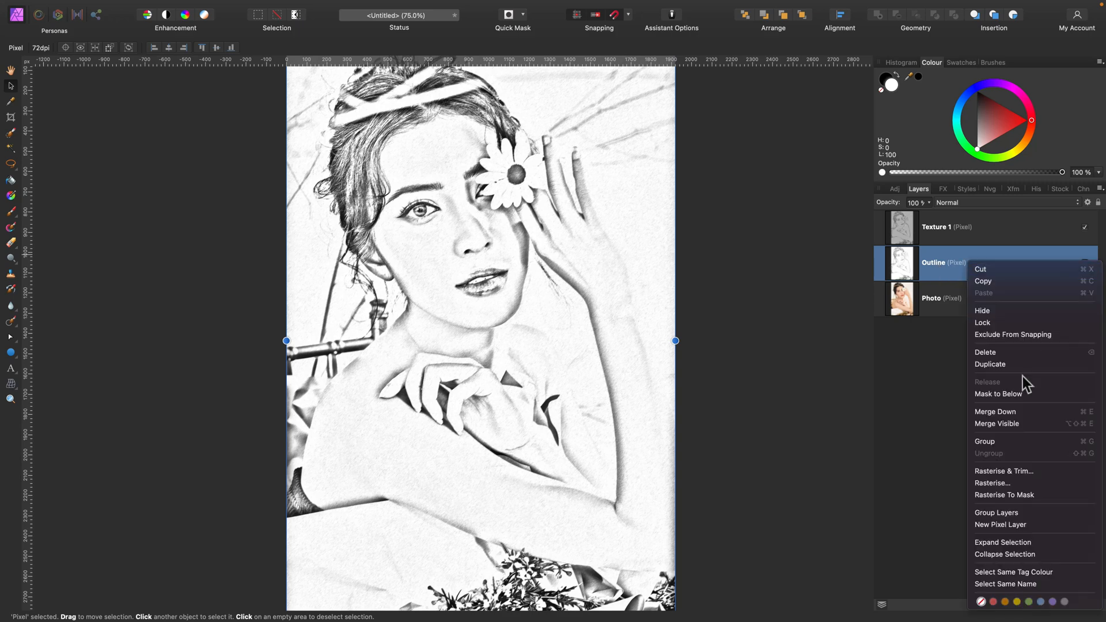
Step: Duplicate Outline and apply Add Noise at 80% intensity, Gaussian, Monochromatic to the copy
click(990, 364)
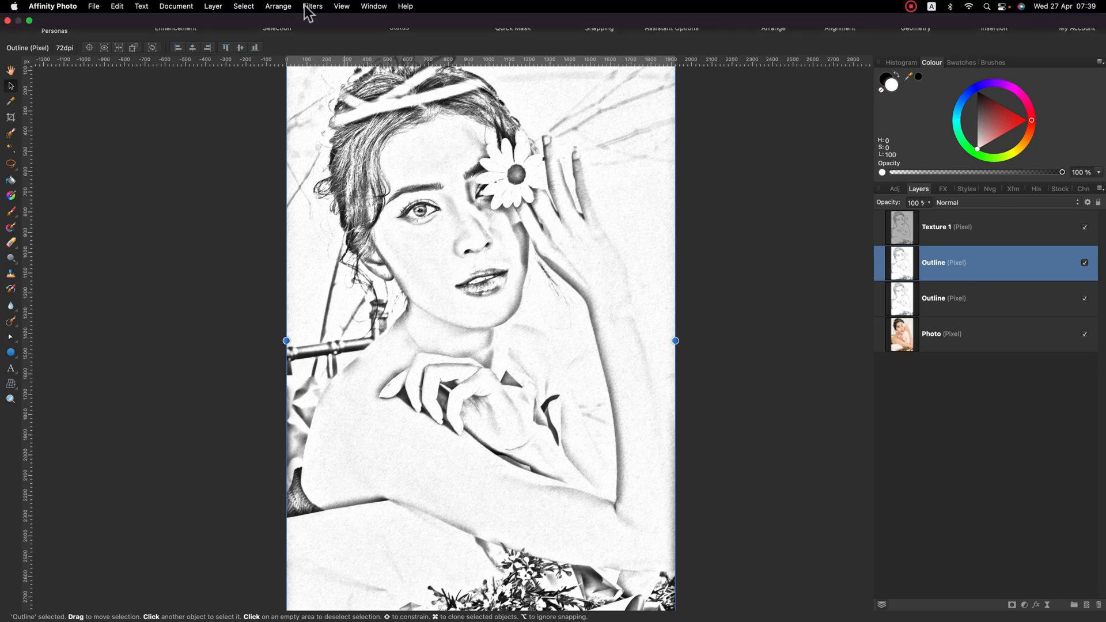
click(312, 5)
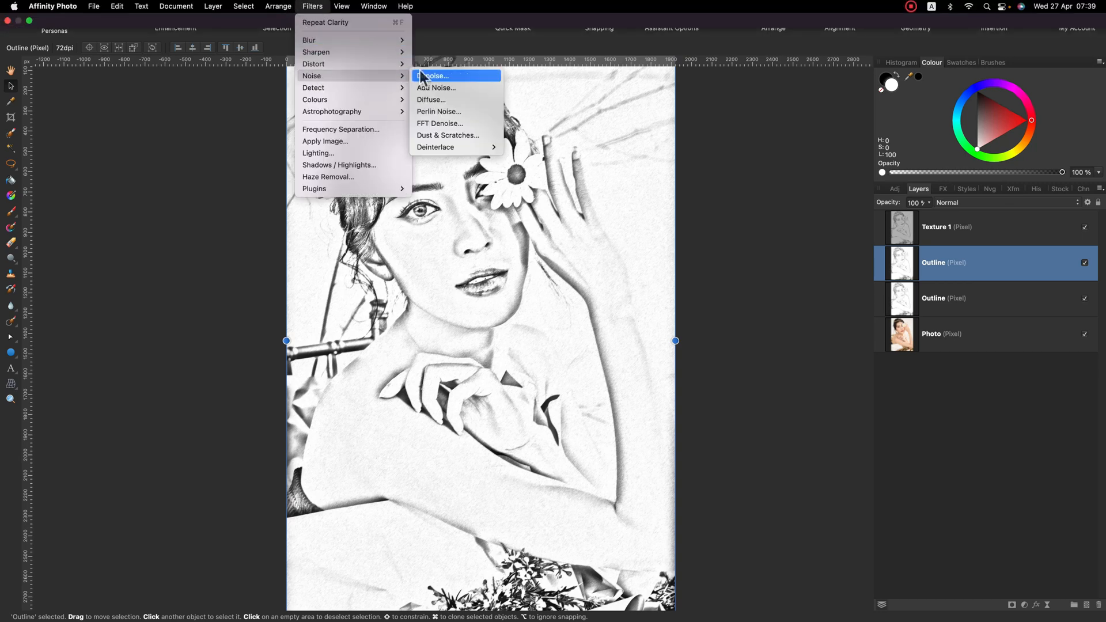
click(437, 88)
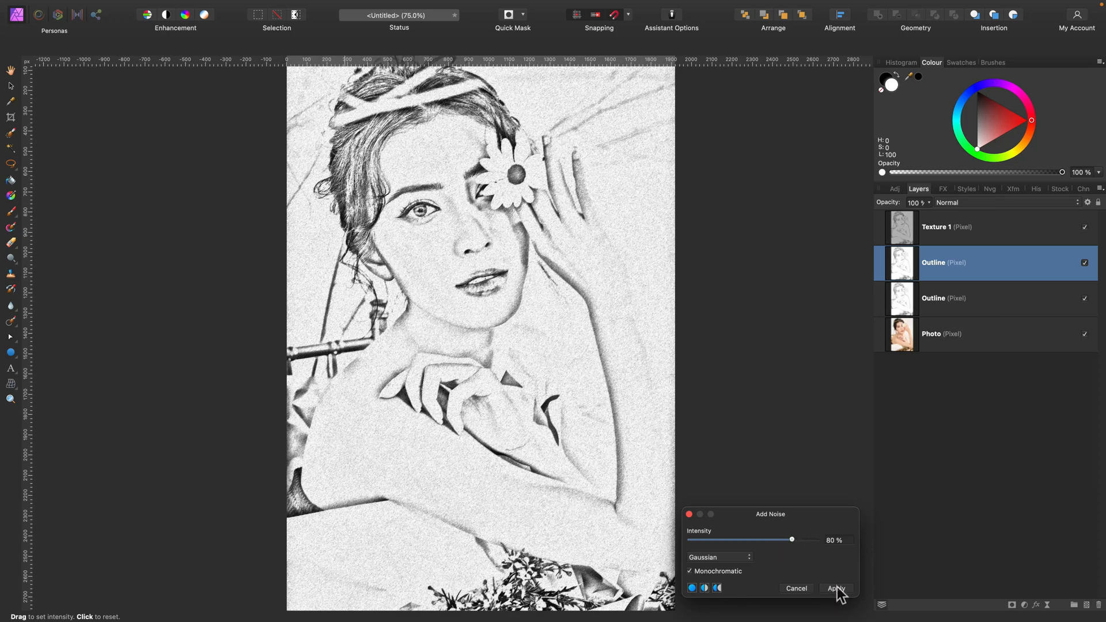
click(837, 588)
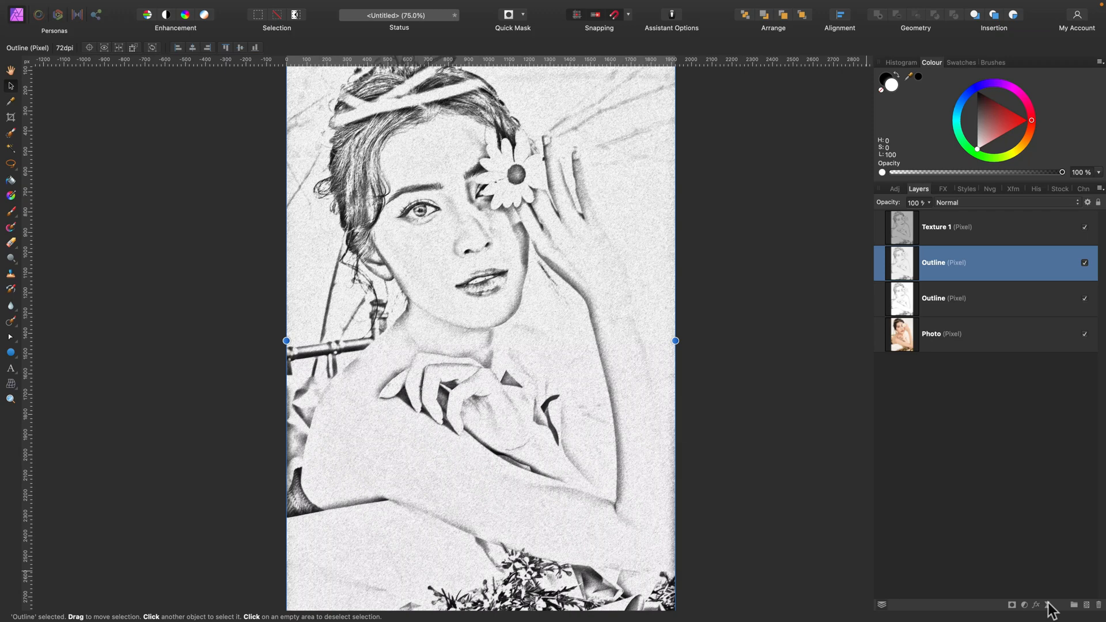
mouse_move(1047, 607)
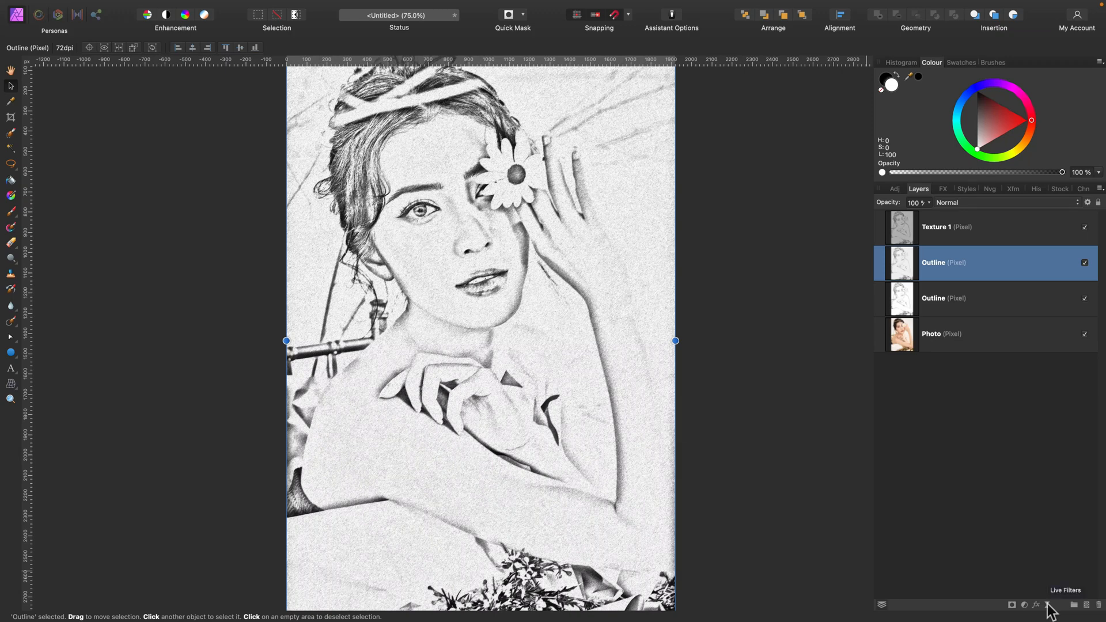
Step: Add a live Motion Blur of radius 4 at 135° to the copy and merge it in
click(1038, 605)
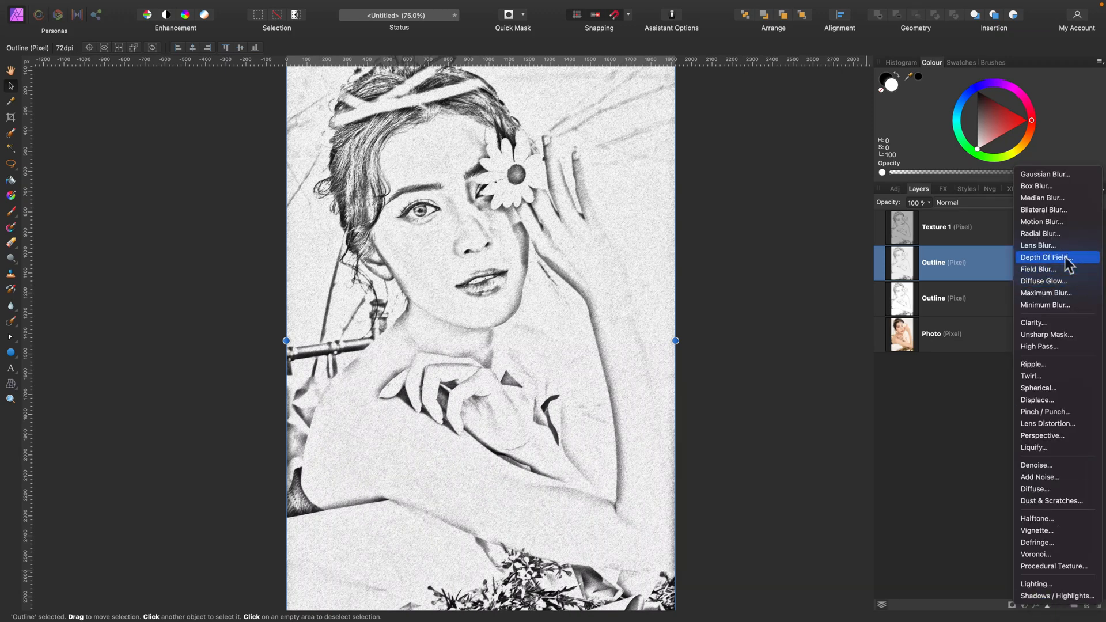
click(1042, 223)
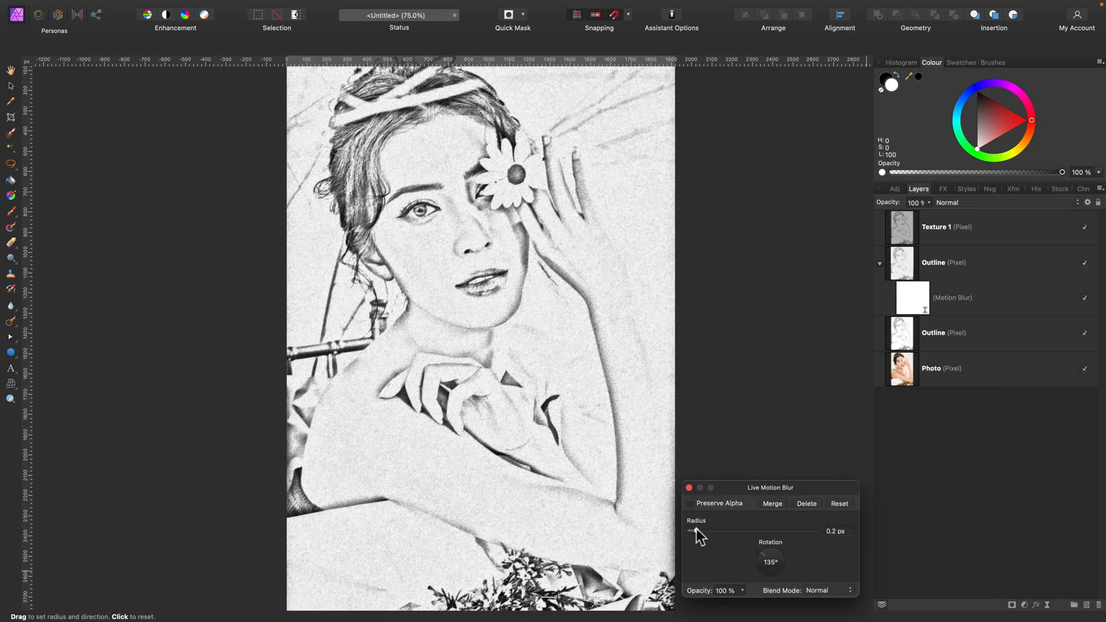
drag(693, 530, 722, 530)
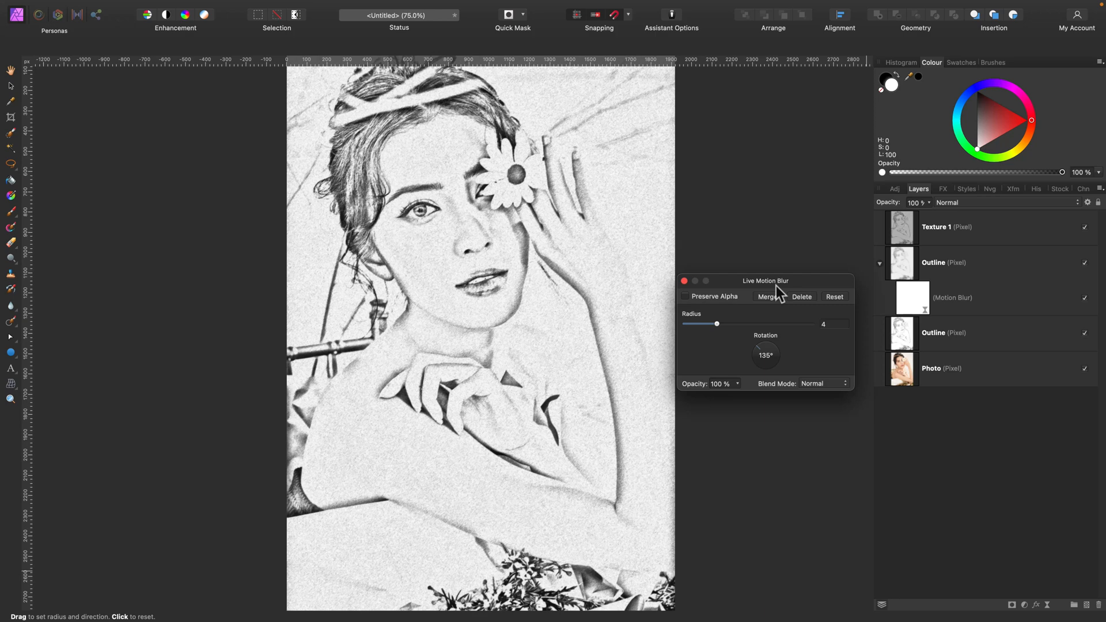
click(766, 297)
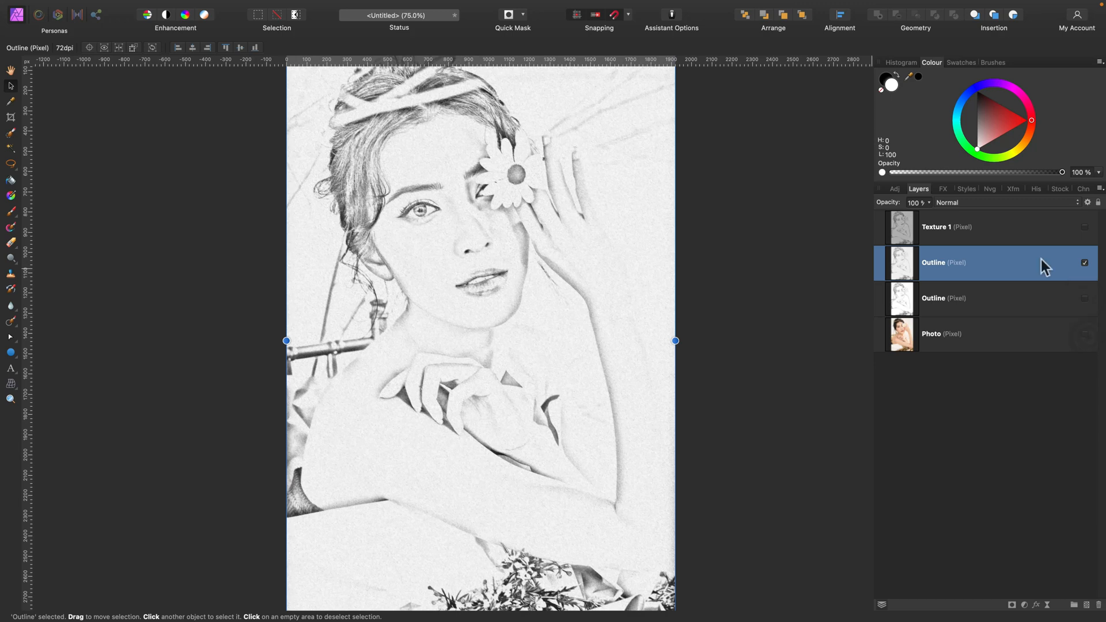
Step: Sharpen the noisy Outline copy with the Clarity filter
key(cmd+=)
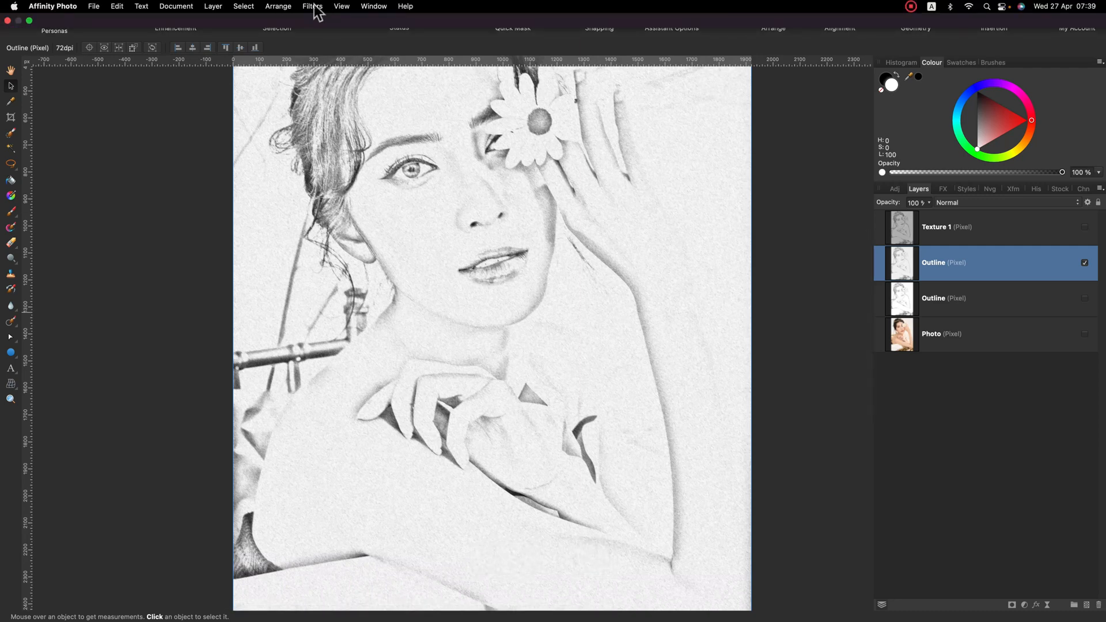
click(312, 5)
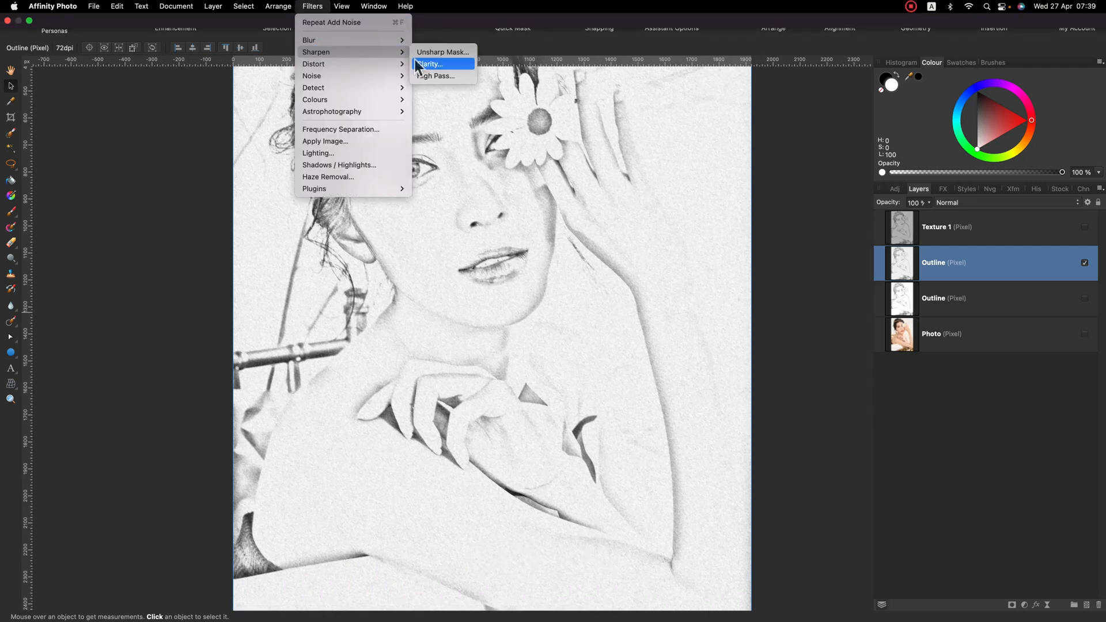
click(438, 64)
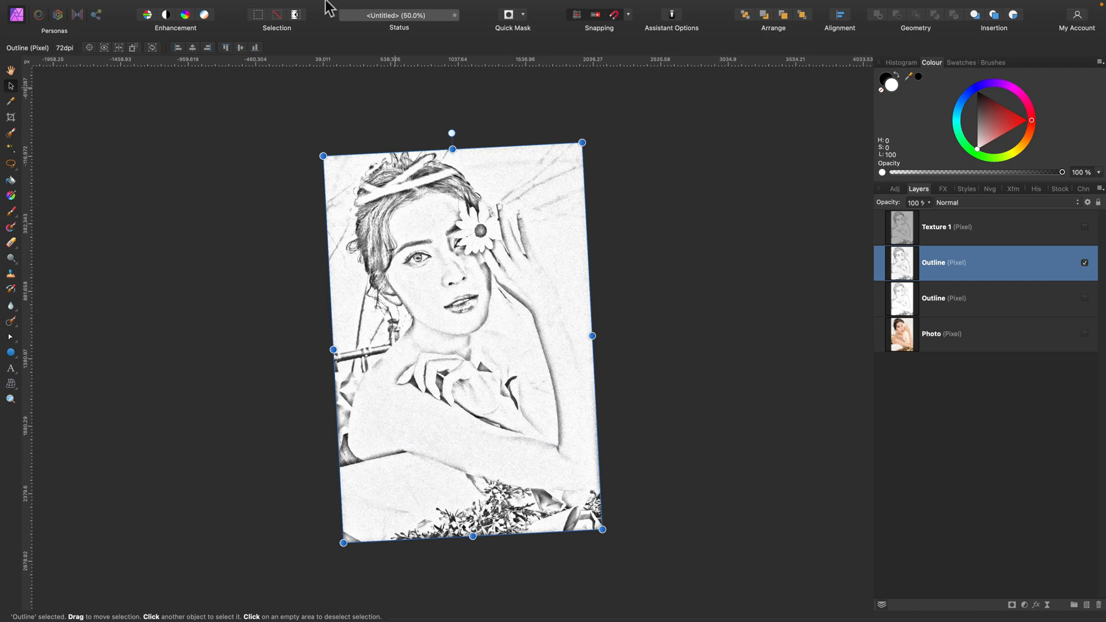
Step: Rename the upper Outline copy to 'Texture 2'
click(341, 6)
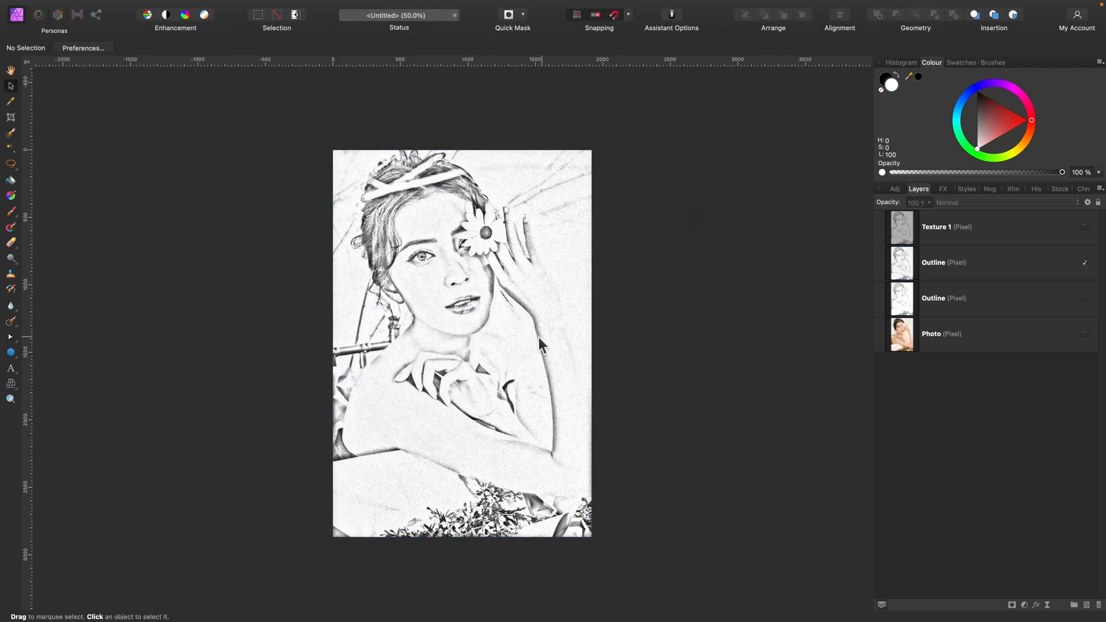
click(944, 262)
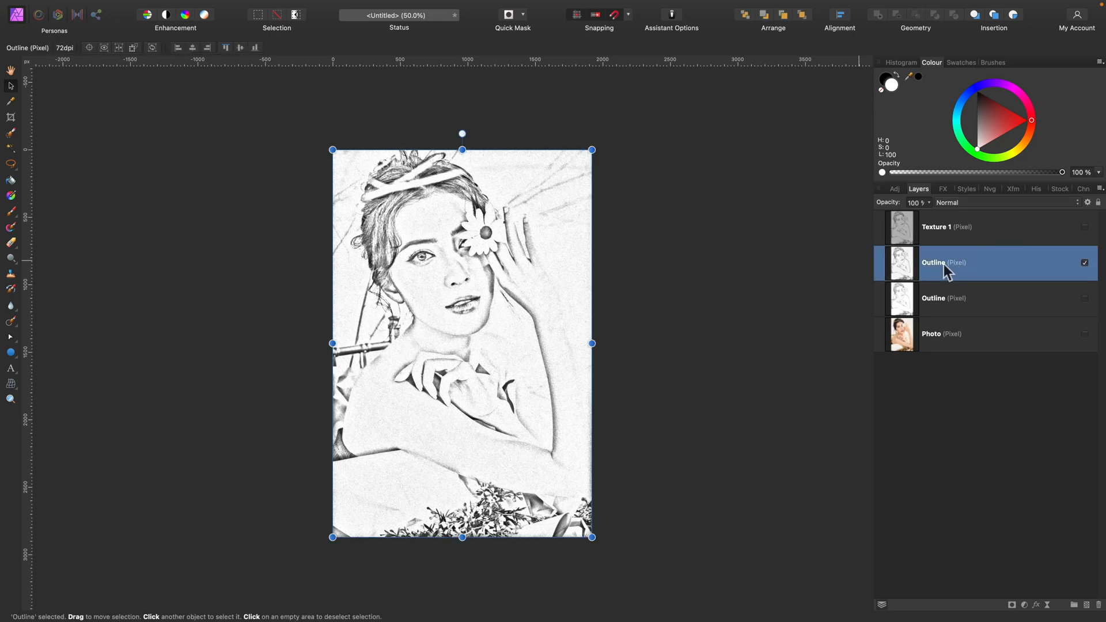
double_click(944, 262)
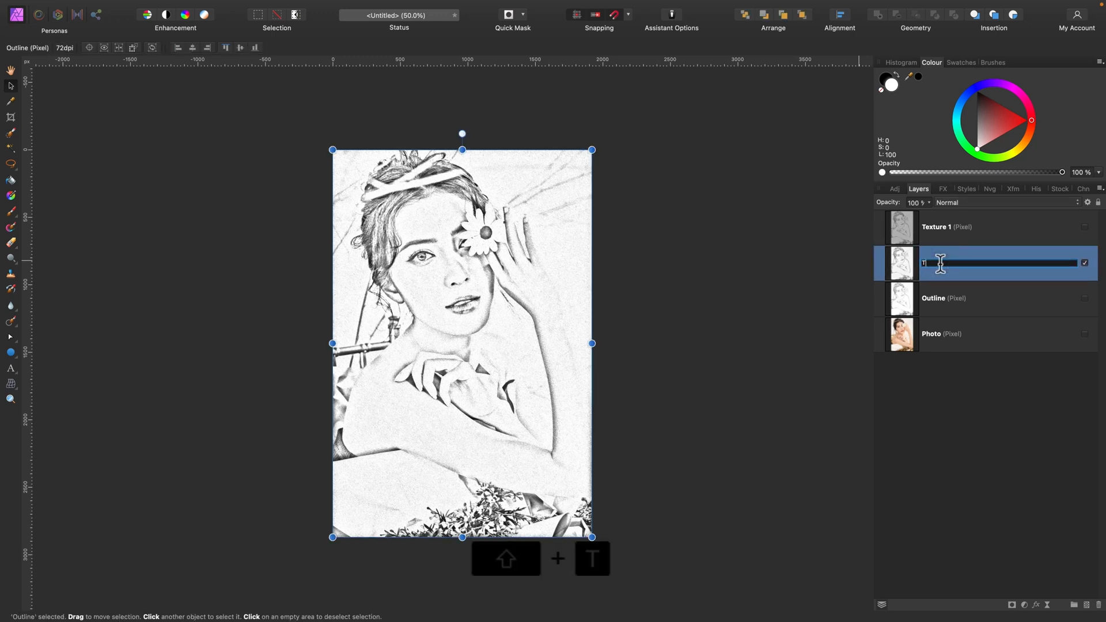
text(Texture 2)
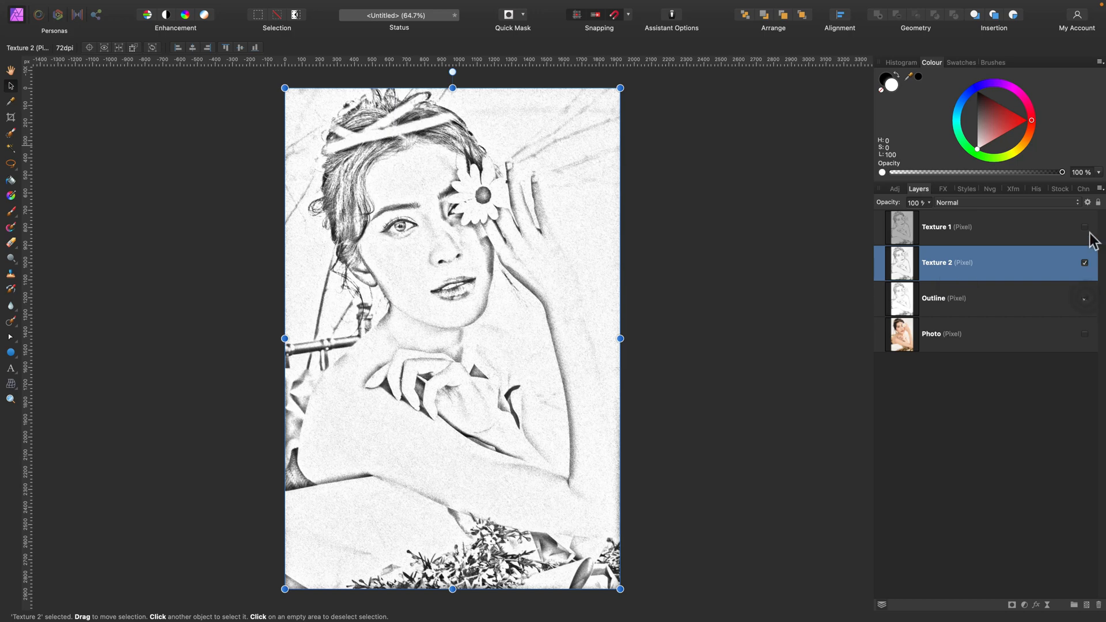
Step: Show Texture 1 again, try Overlay on Texture 2, then settle on Multiply at 84% opacity
click(1084, 227)
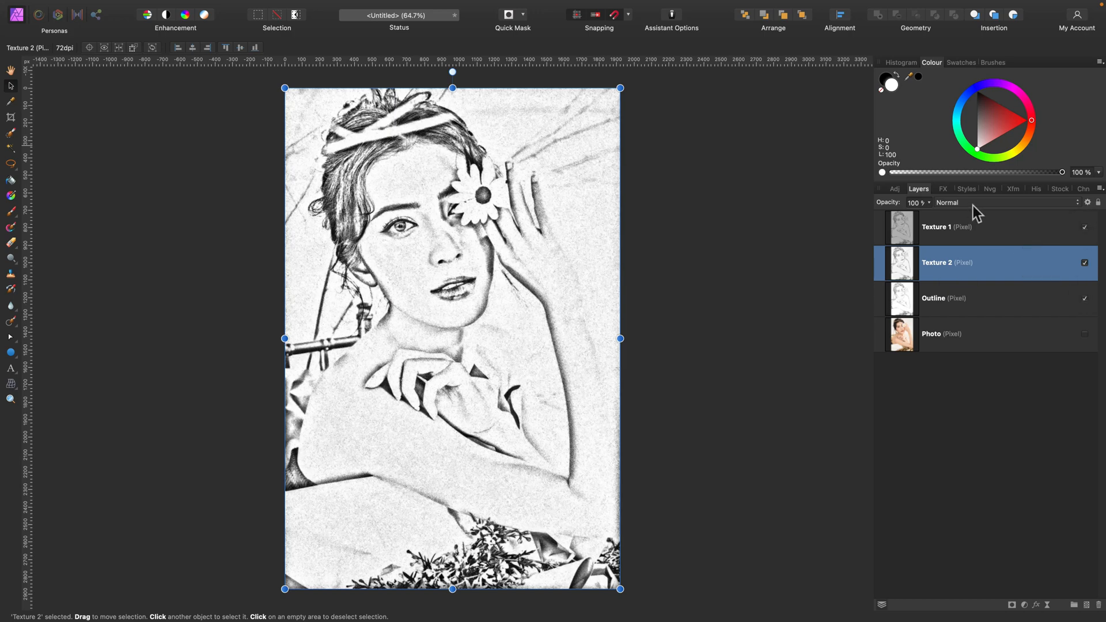
click(970, 203)
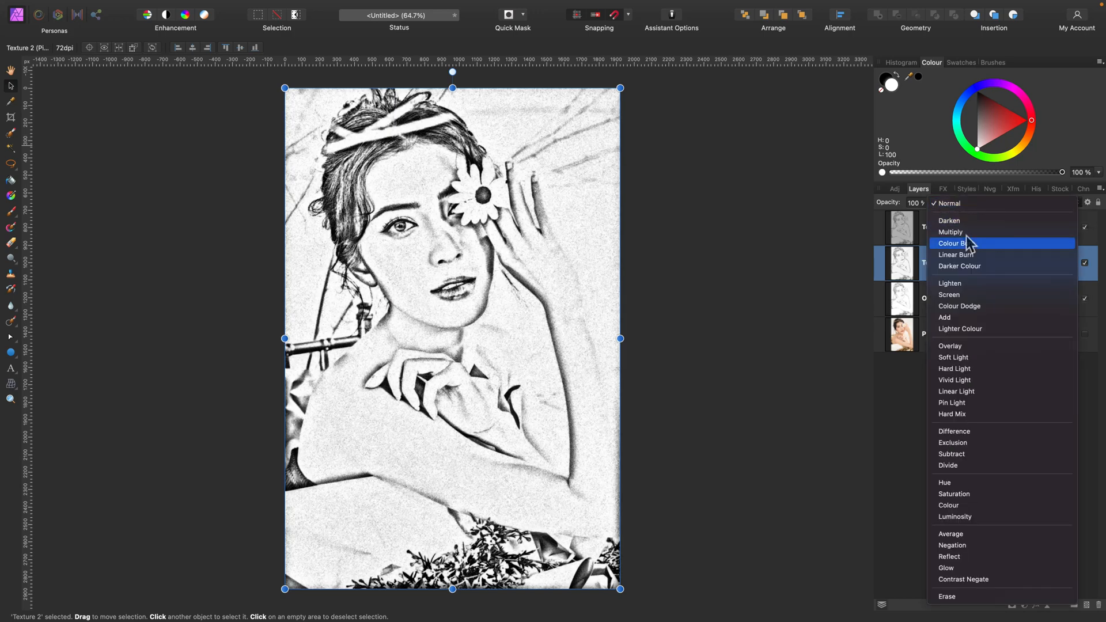
mouse_move(966, 277)
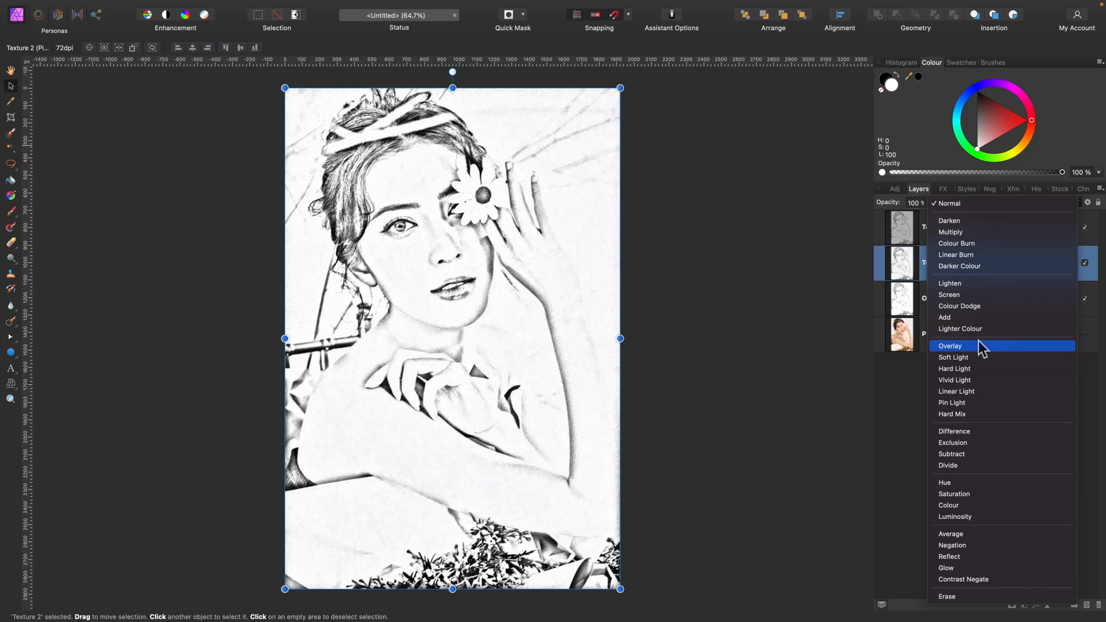
click(950, 346)
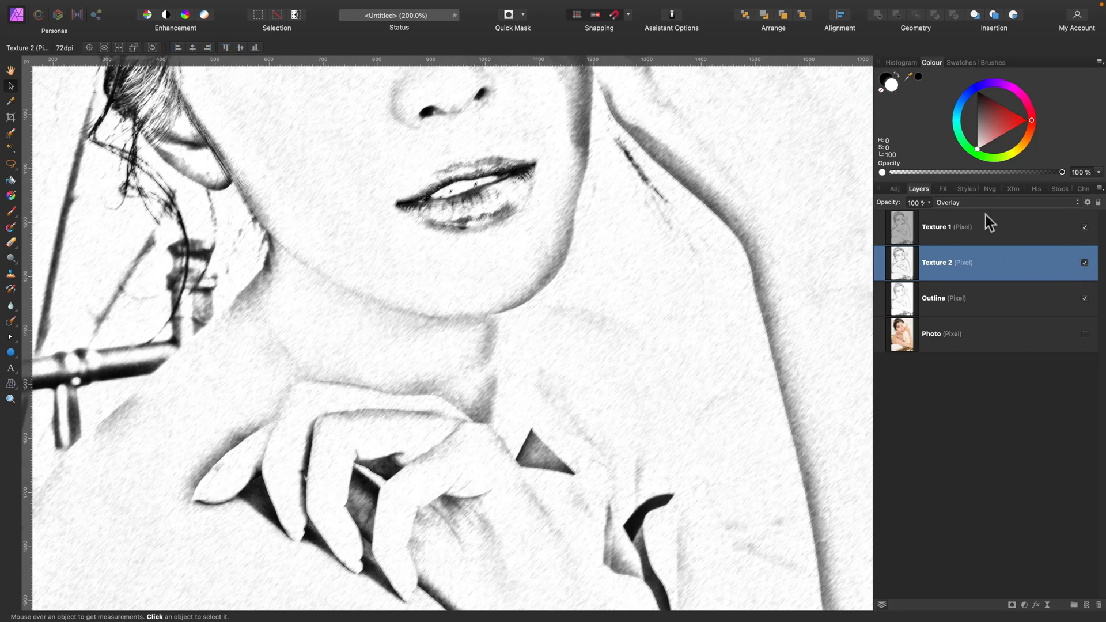
click(974, 202)
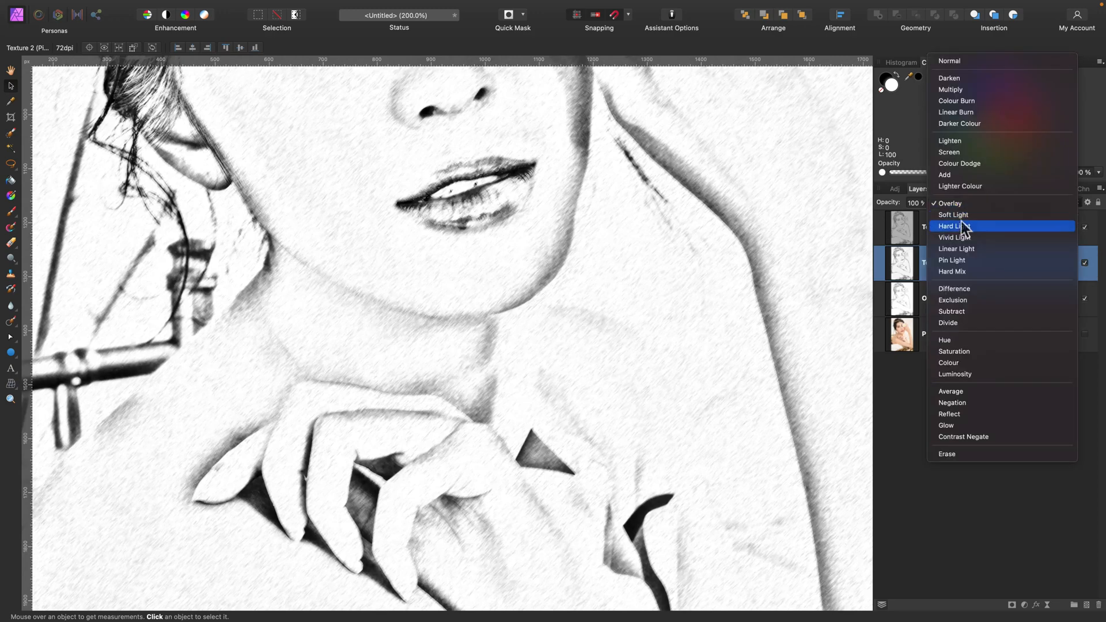
mouse_move(952, 260)
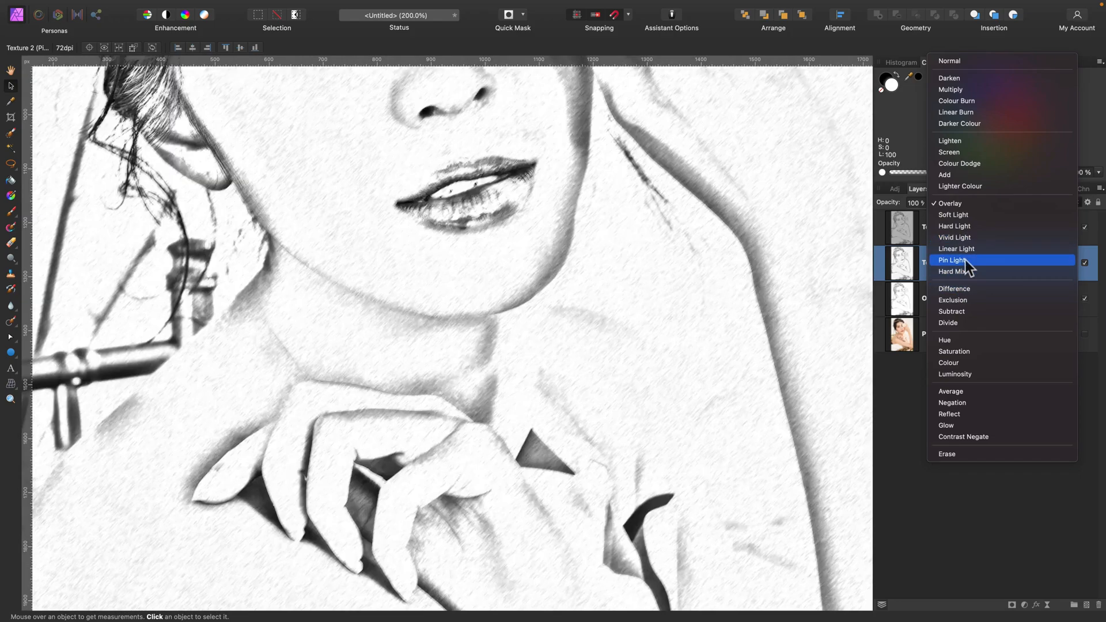
mouse_move(969, 113)
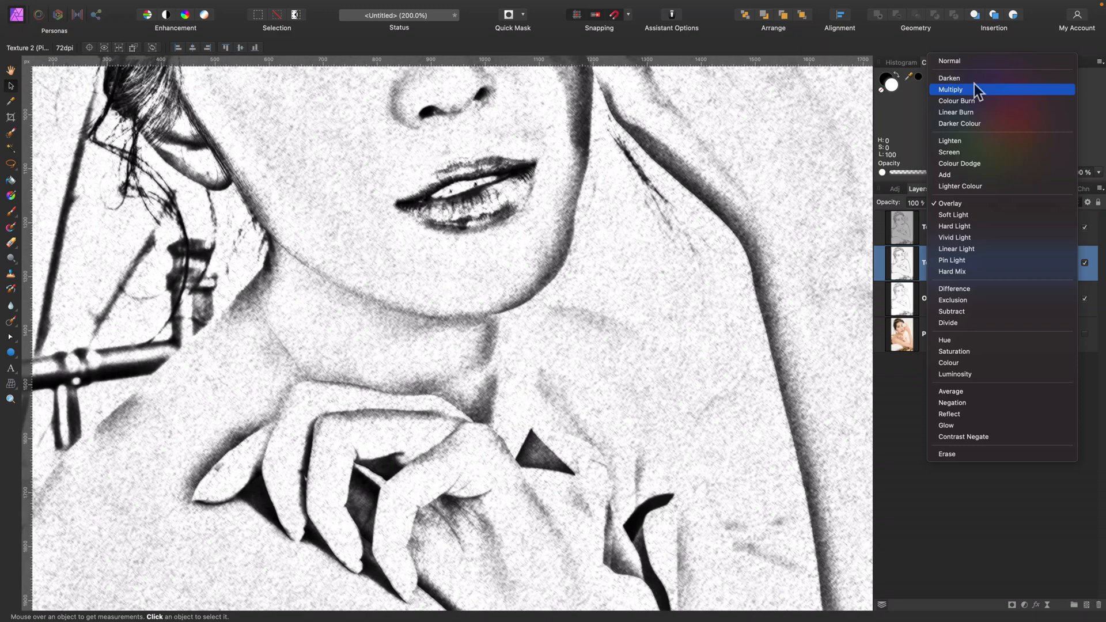
mouse_move(967, 101)
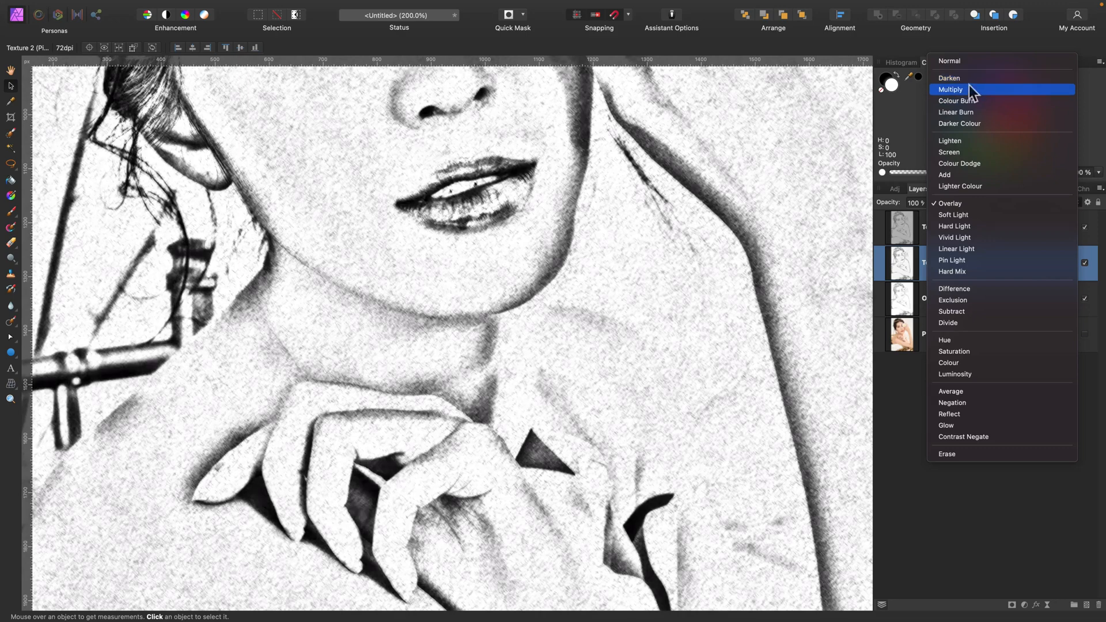
click(950, 90)
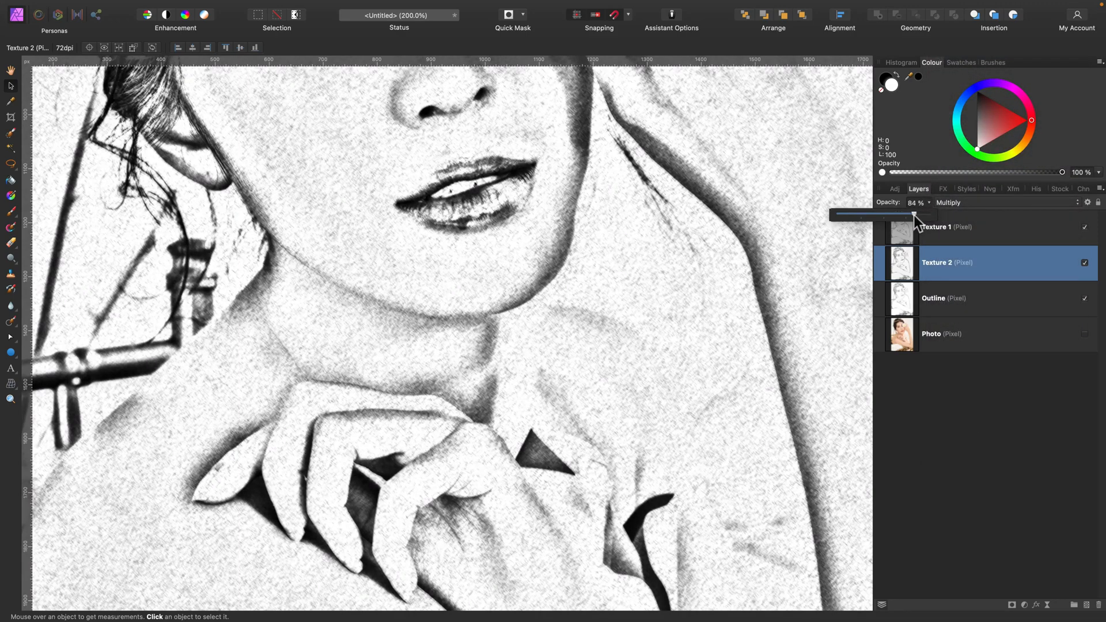
drag(914, 215, 901, 216)
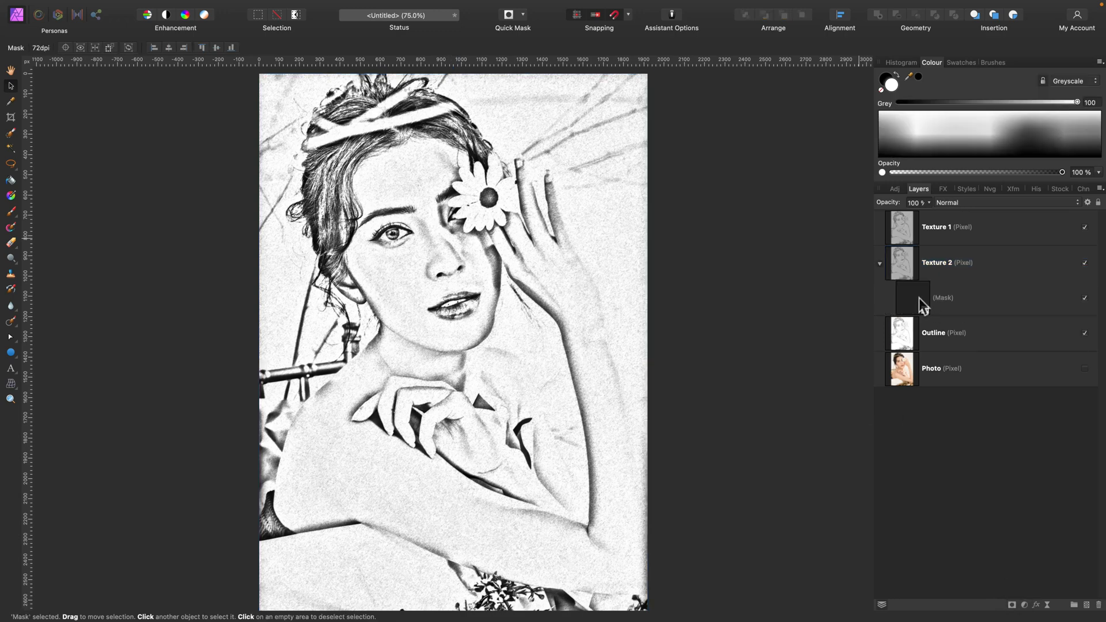
Step: Paint Texture 2's mask with a soft round brush to hide parts, then add a mask to Outline
click(943, 298)
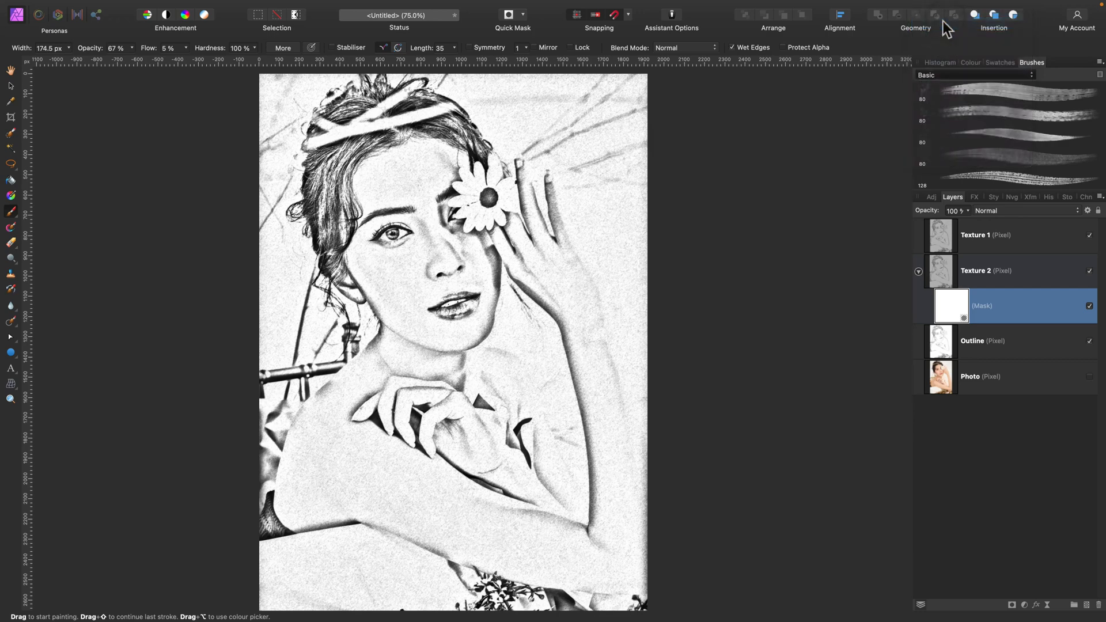
scroll(down, 3)
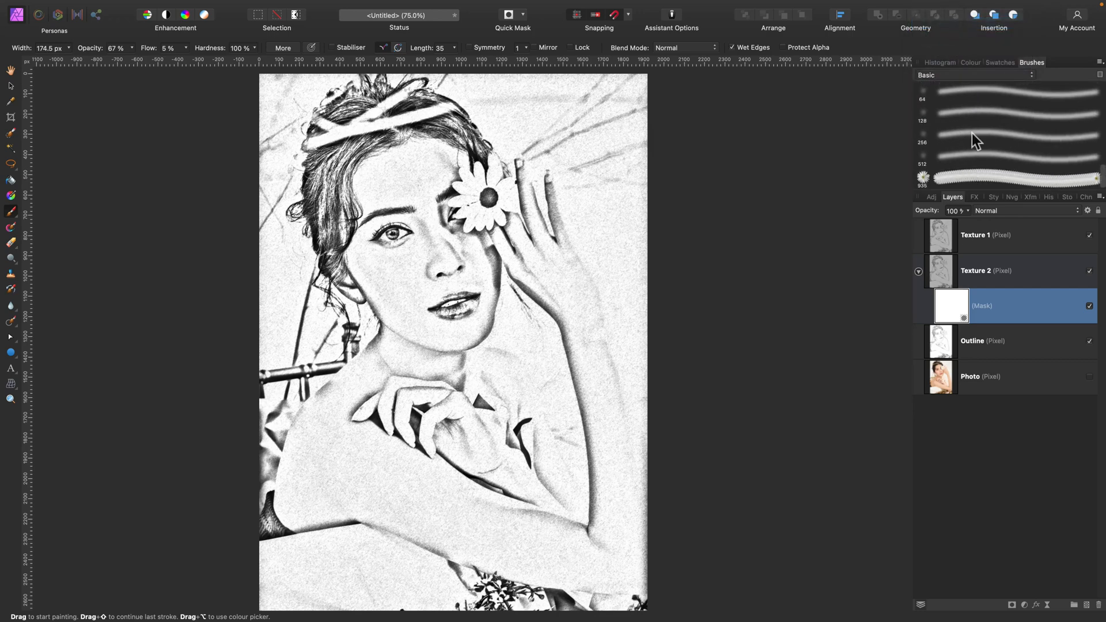
click(966, 113)
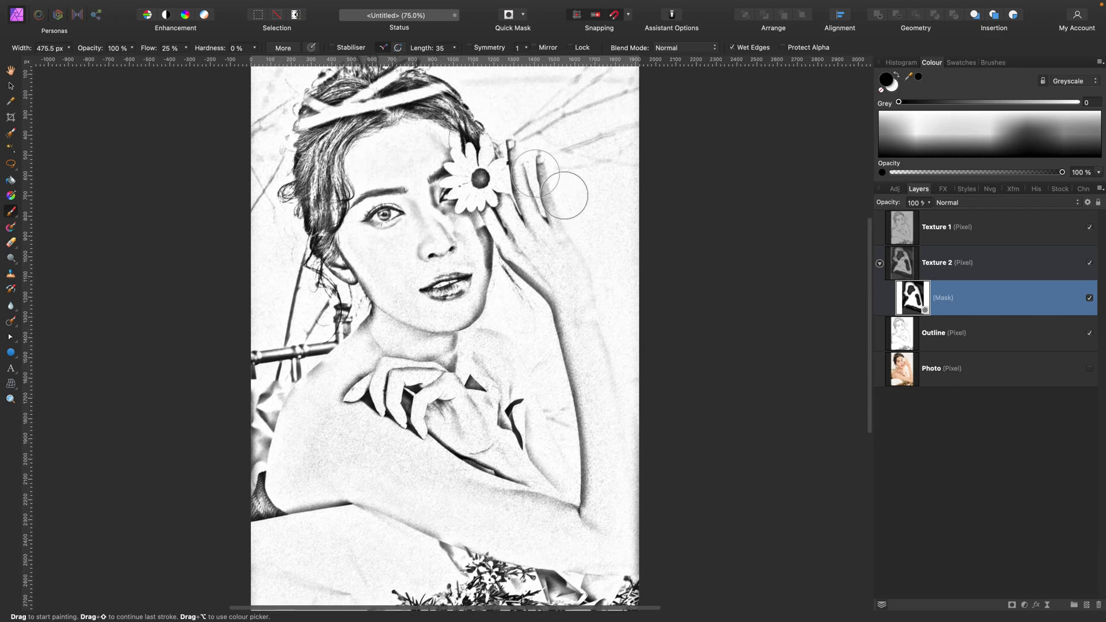
scroll(down, 3)
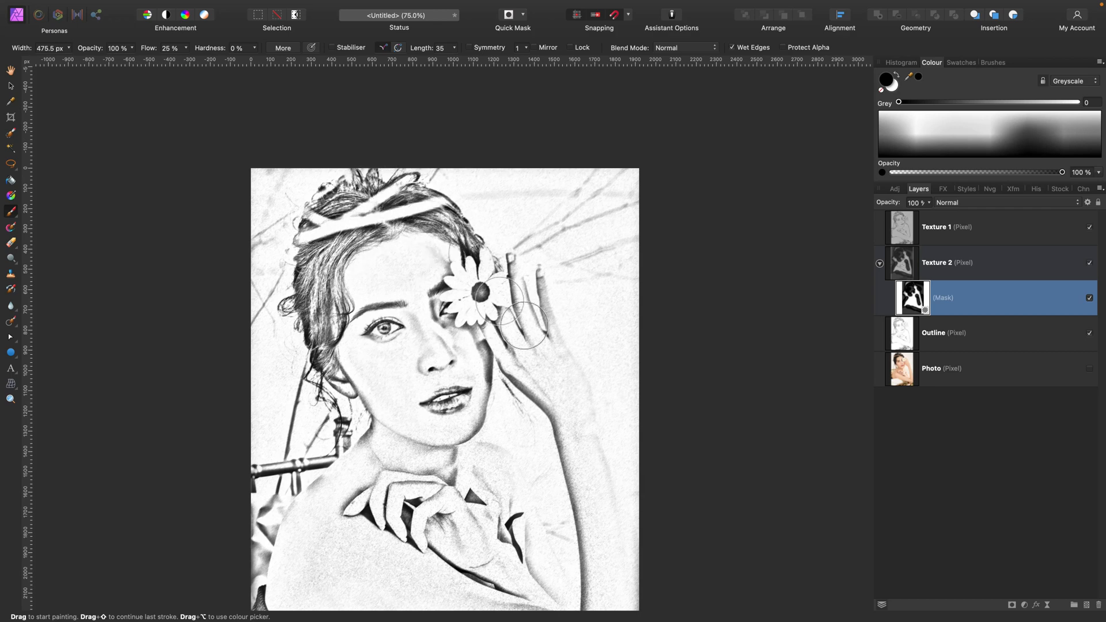
click(956, 332)
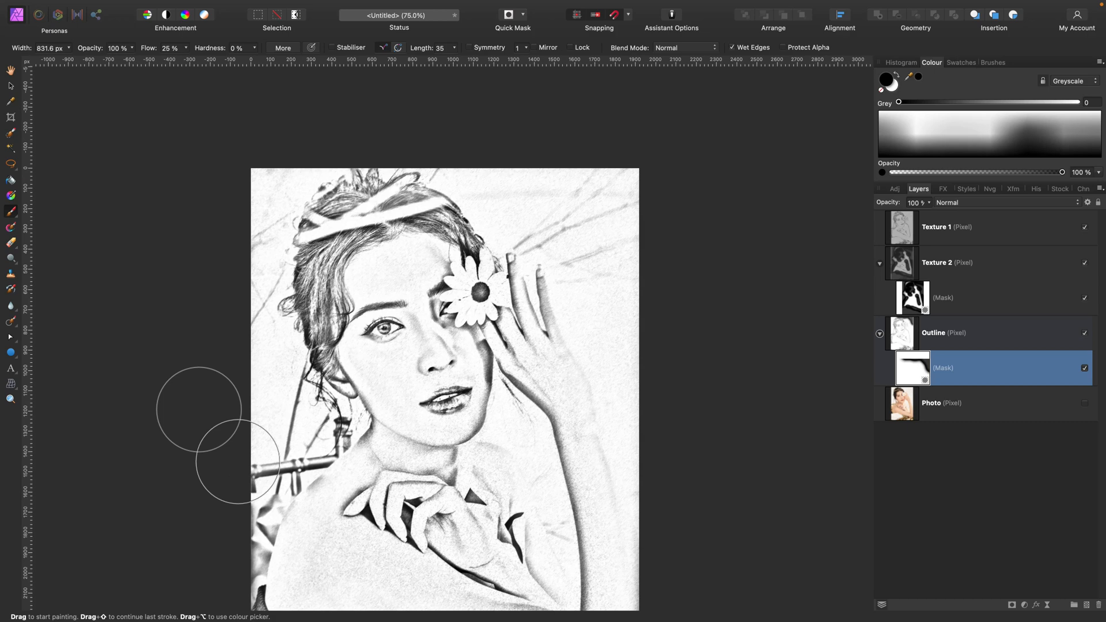
Step: Paint Outline's mask along the portrait edges to fade the outer sketch lines
scroll(down, 3)
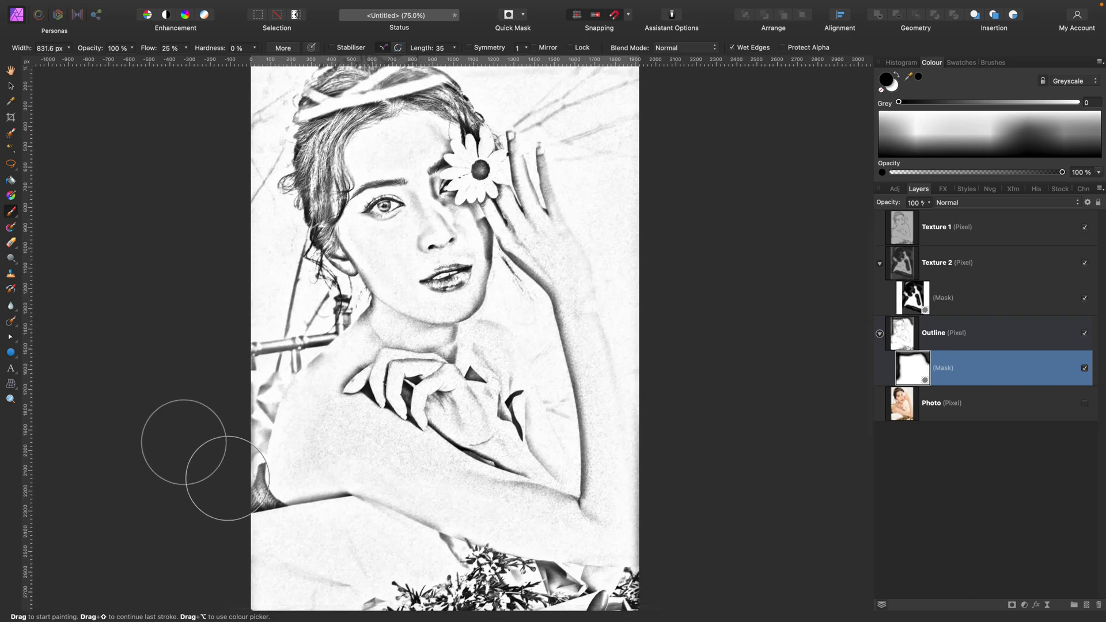
scroll(down, 3)
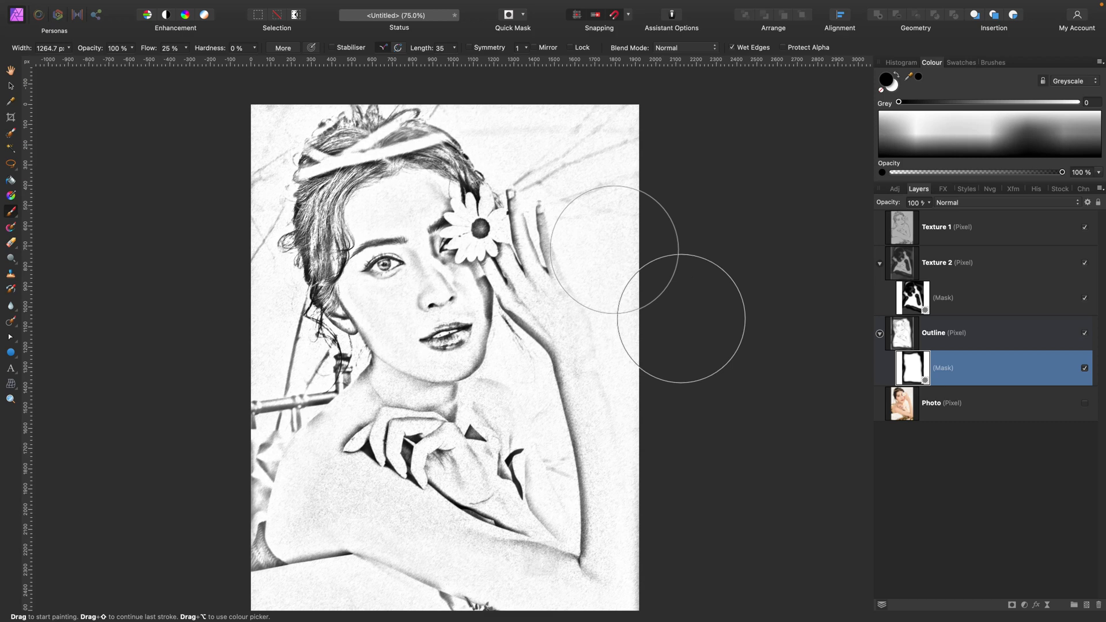
mouse_move(996, 276)
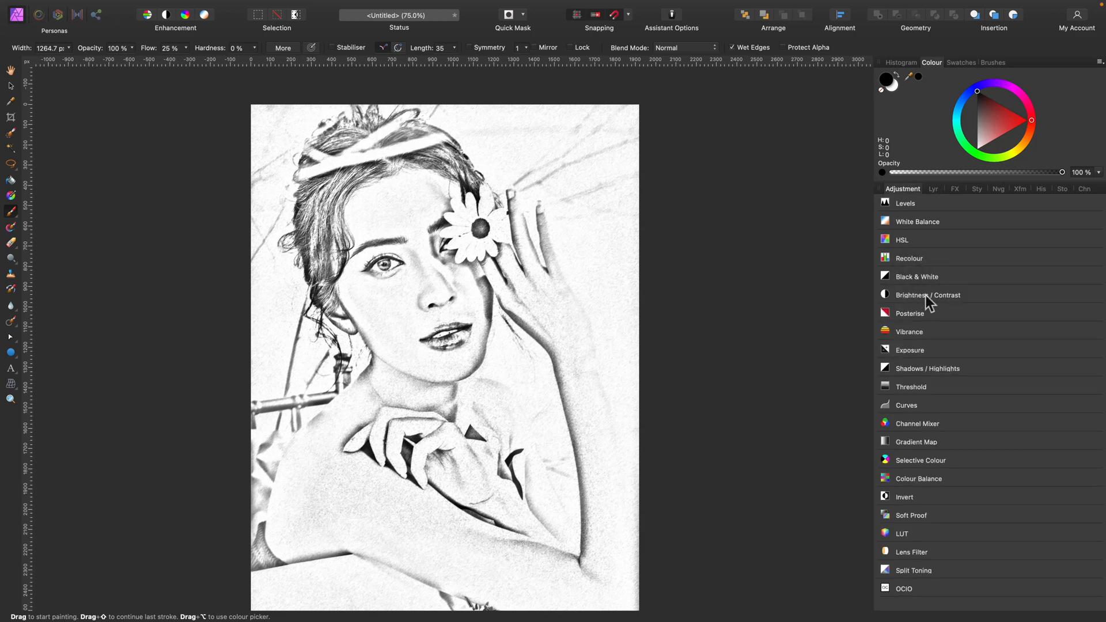
Step: Add a Darker Brightness/Contrast adjustment settled at about -13% brightness and -7% contrast
click(927, 295)
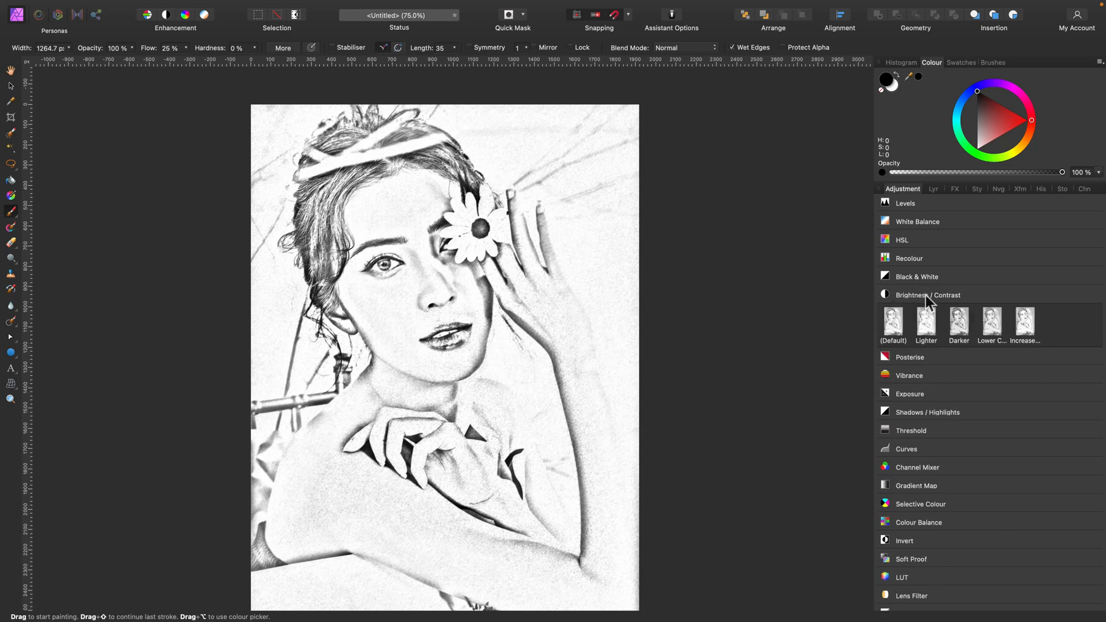
click(959, 323)
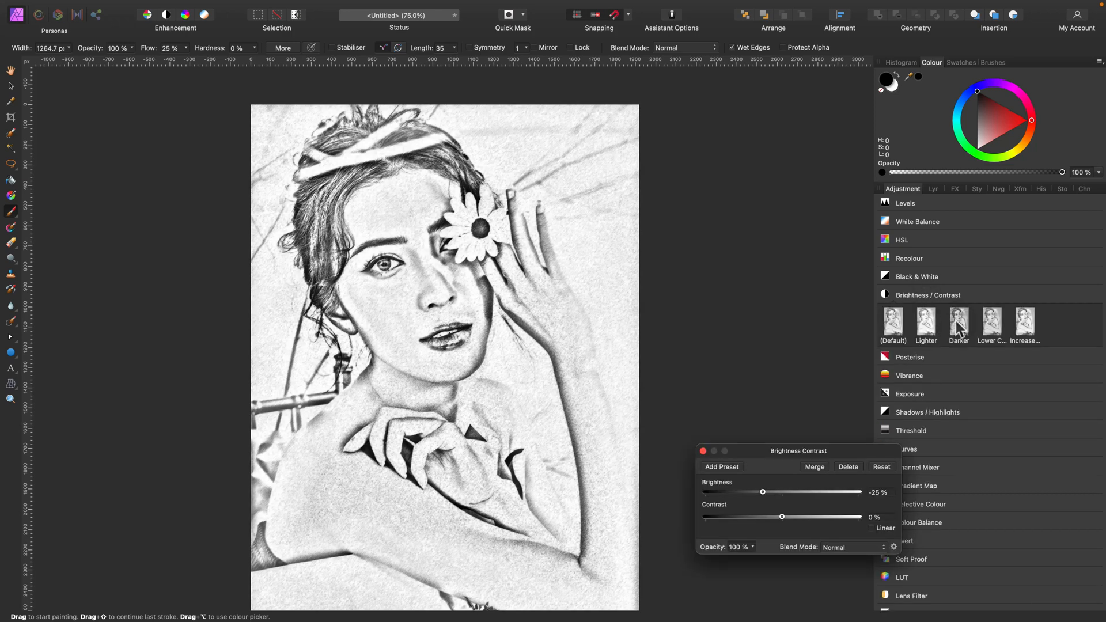
drag(762, 492, 823, 492)
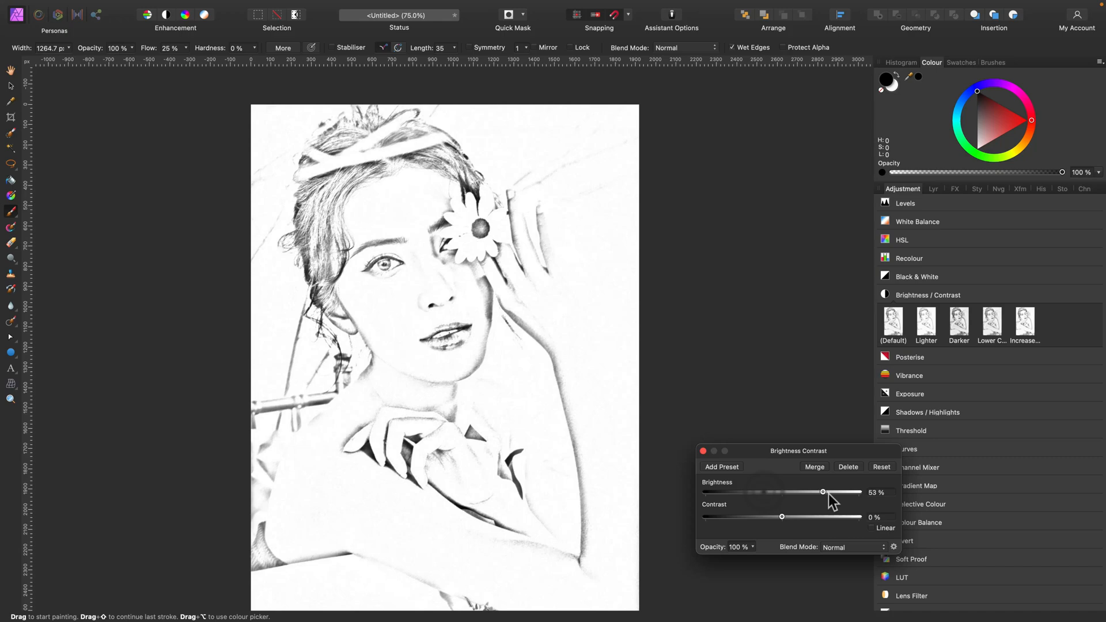
drag(823, 493, 781, 492)
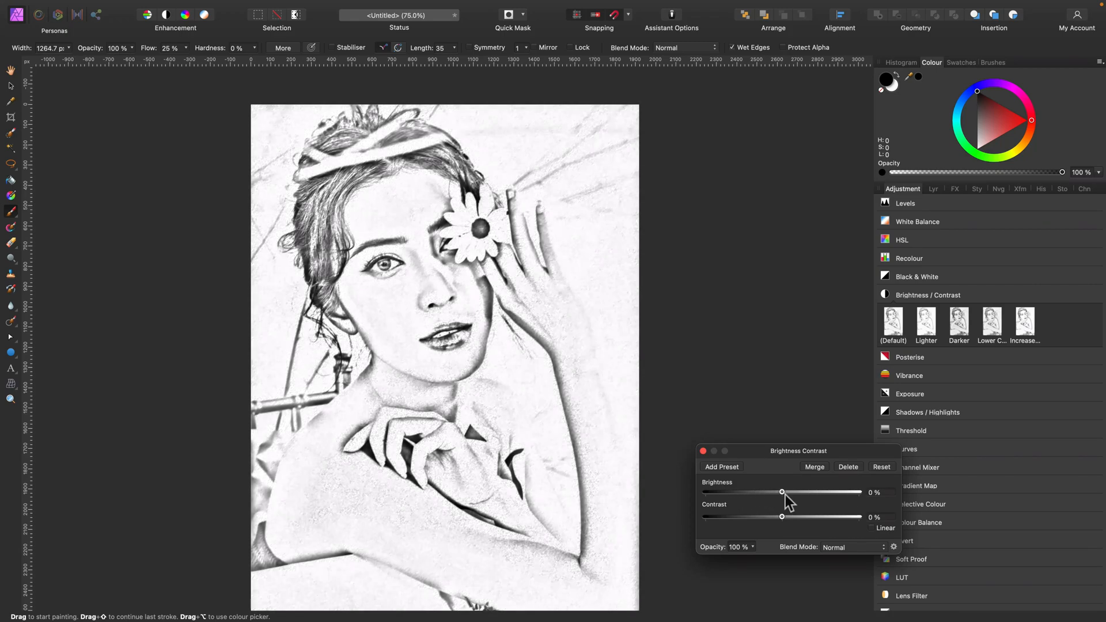
drag(781, 493, 771, 492)
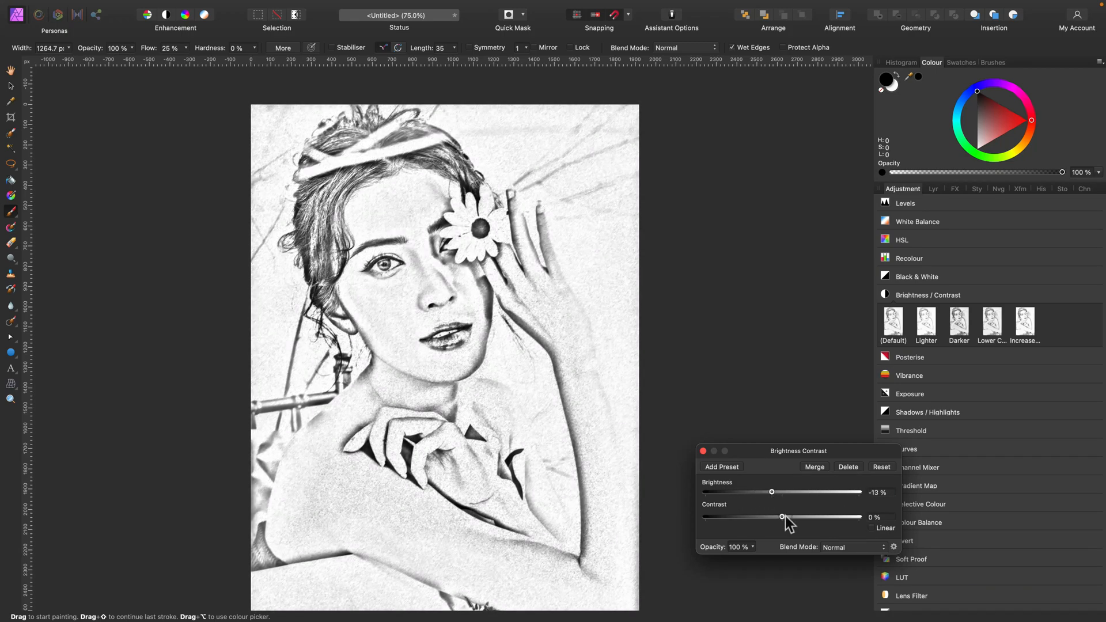
drag(781, 516, 839, 517)
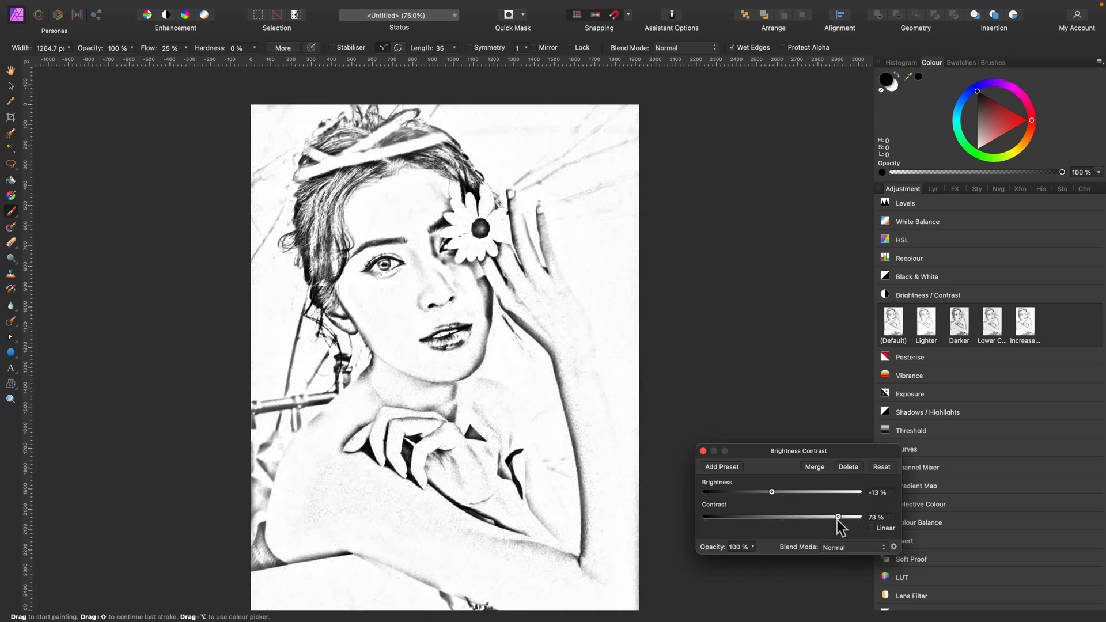
drag(838, 517, 785, 517)
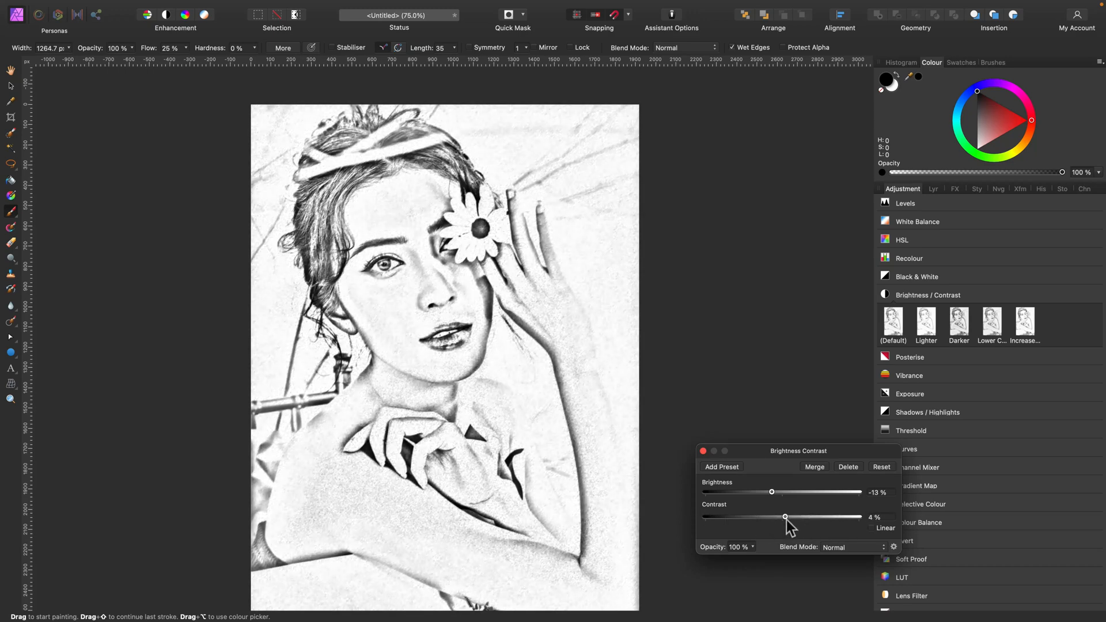
drag(784, 517, 776, 516)
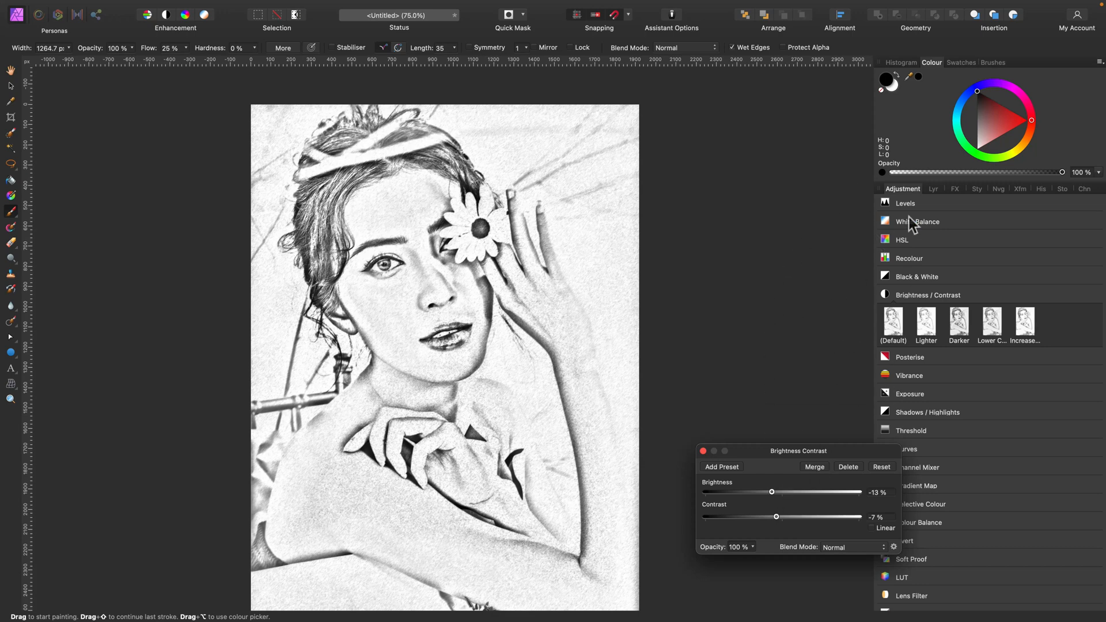
click(917, 189)
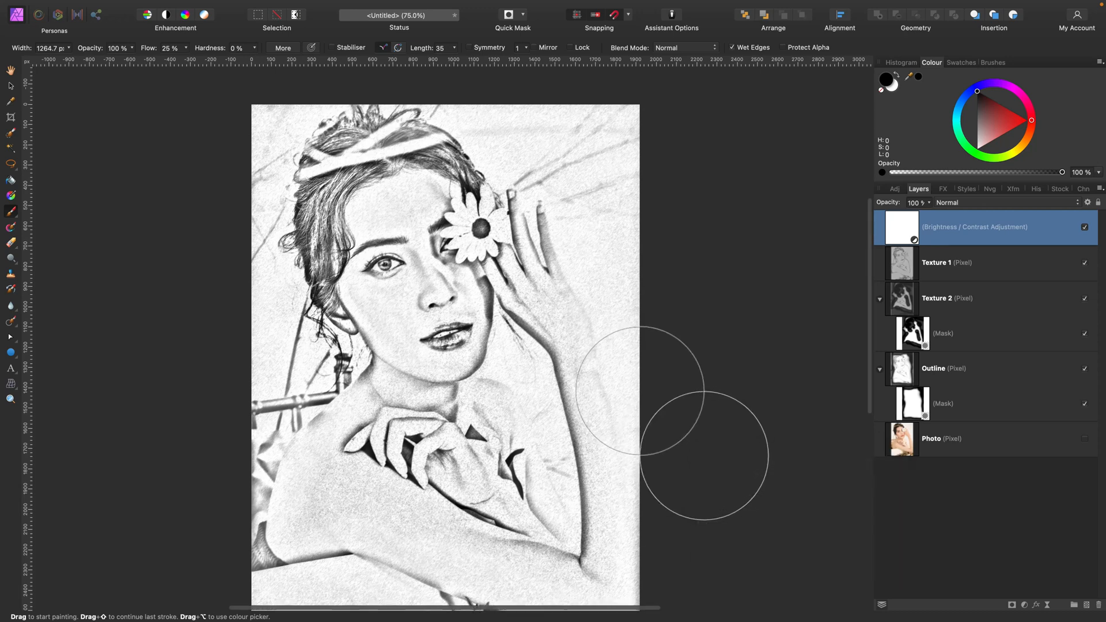
key(cmd+=)
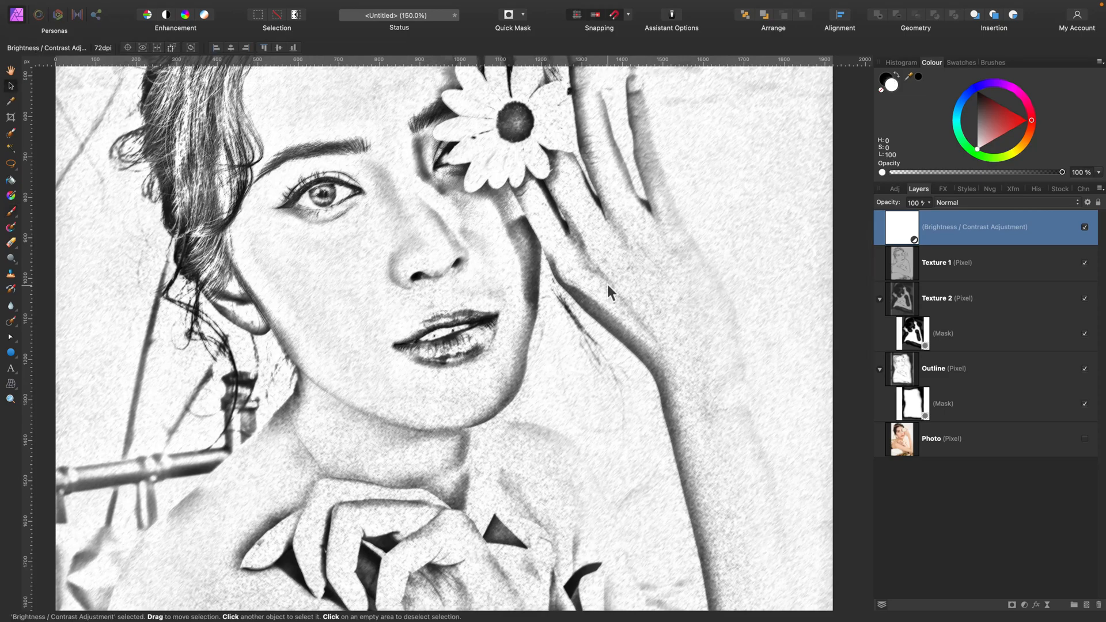
key(cmd+=)
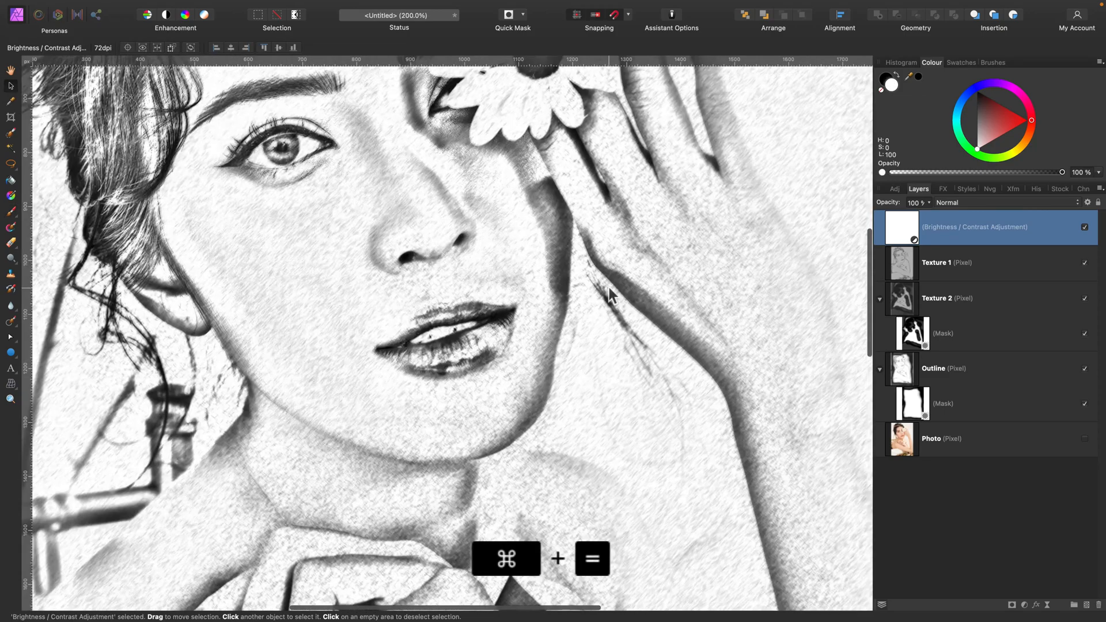
key(cmd+=)
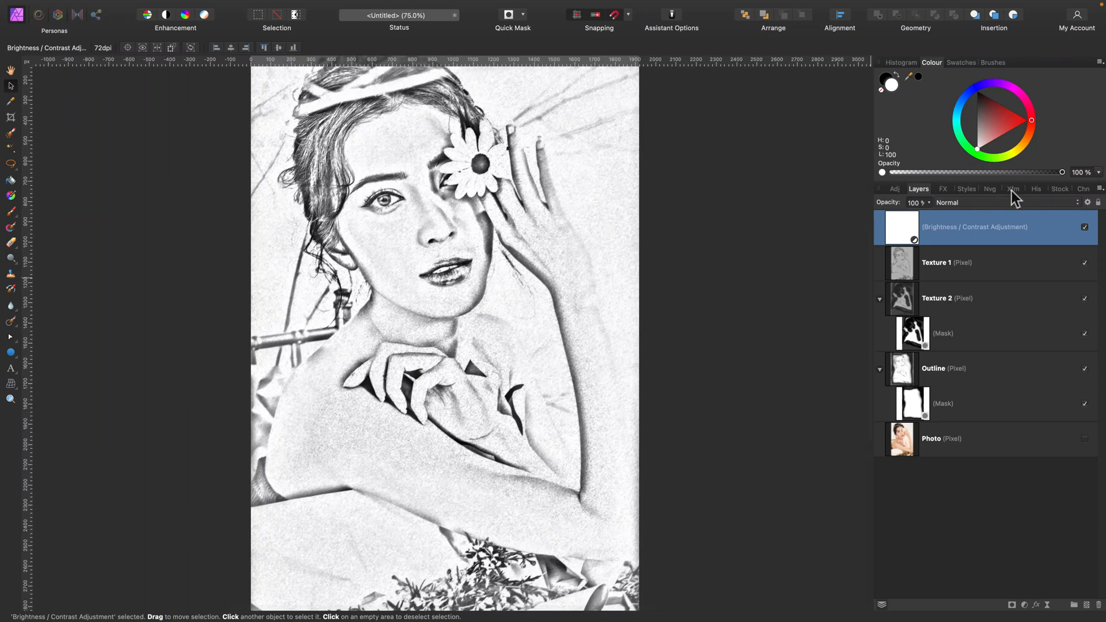
click(1061, 189)
text(paper)
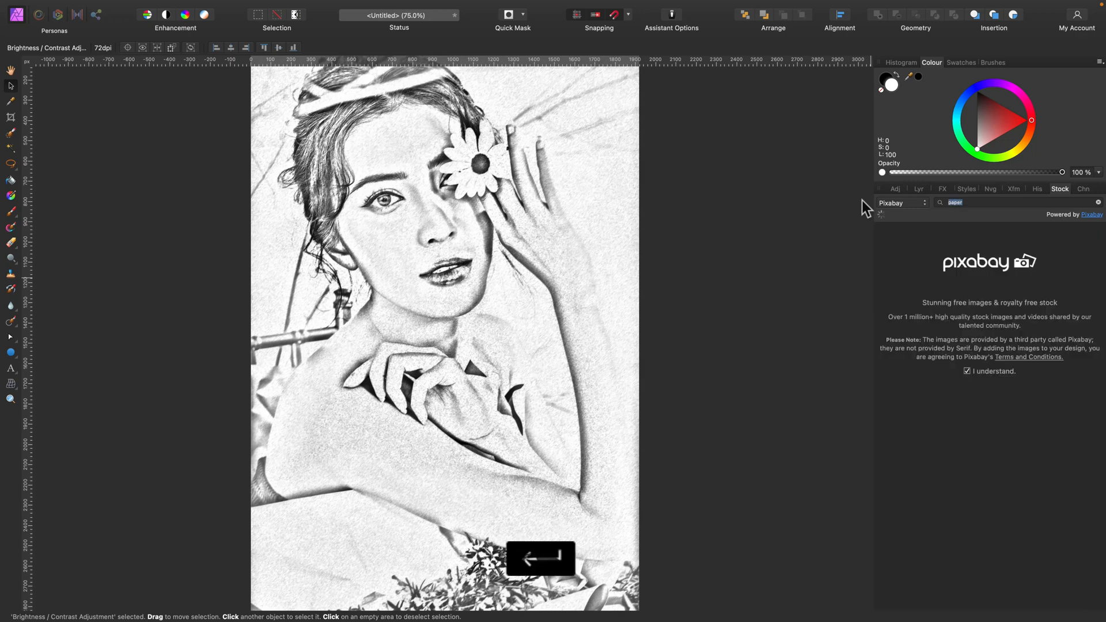
Step: Search Pixabay for paper and place the kraft paper image over the portrait
click(955, 202)
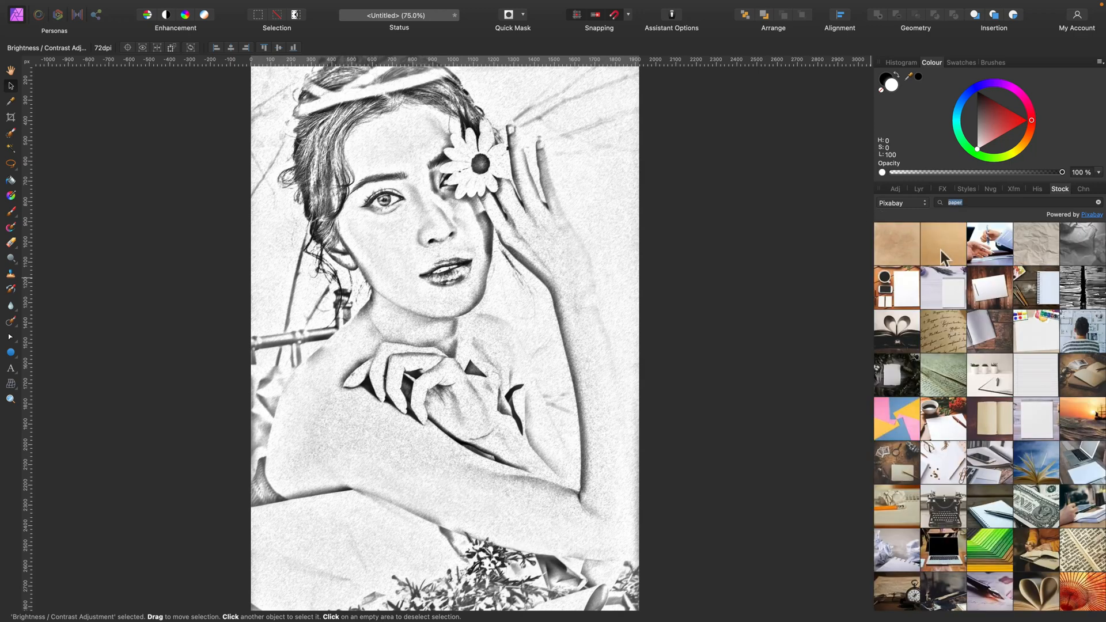
mouse_move(941, 258)
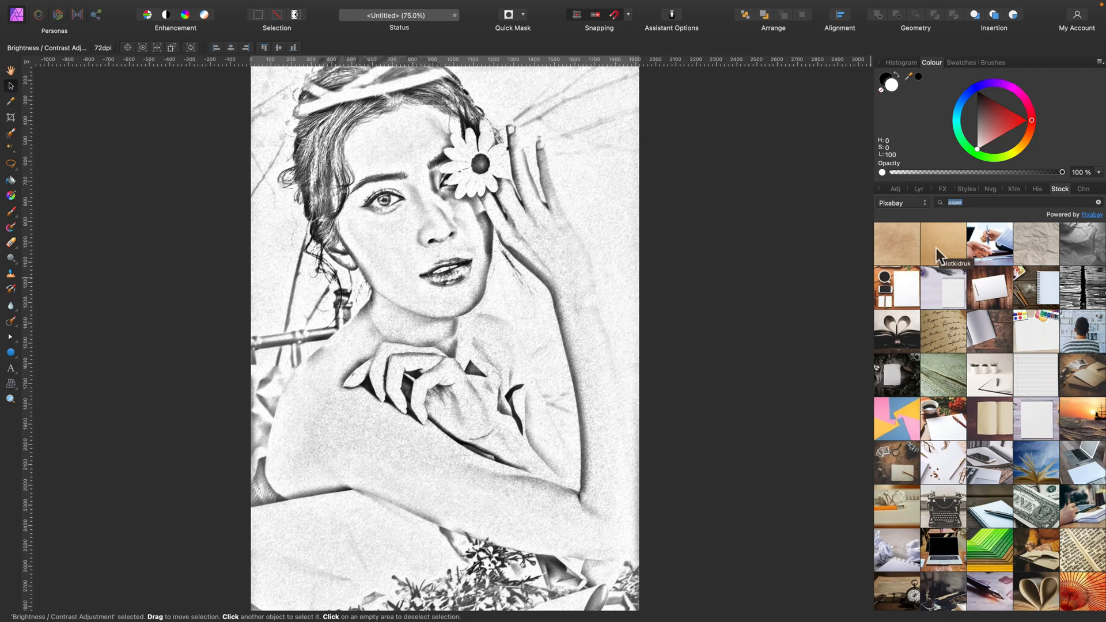
drag(941, 244, 568, 294)
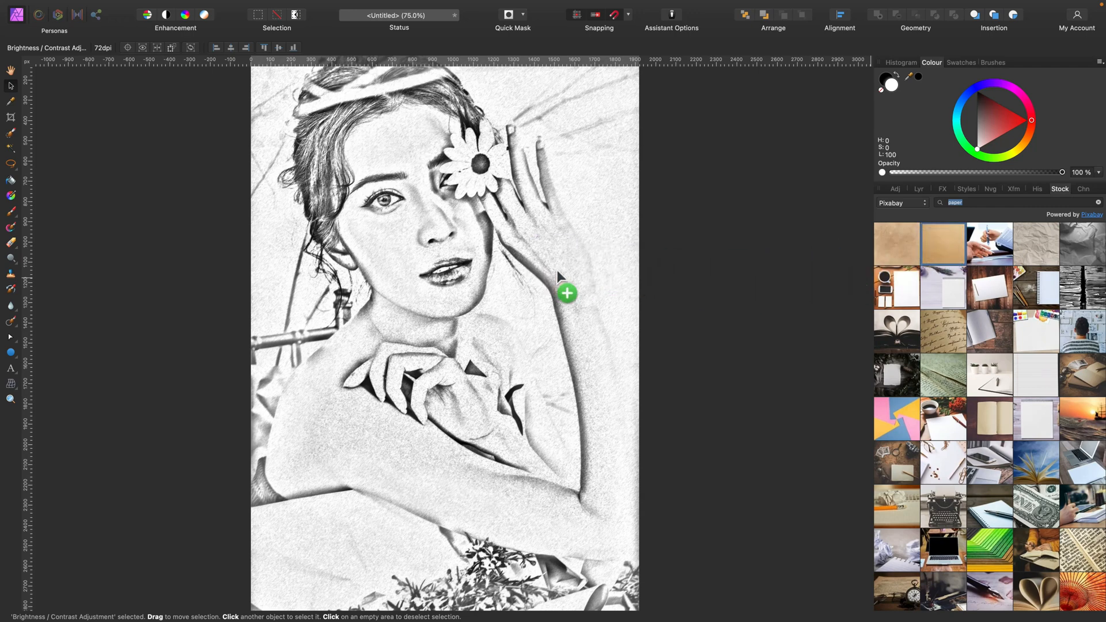
double_click(942, 245)
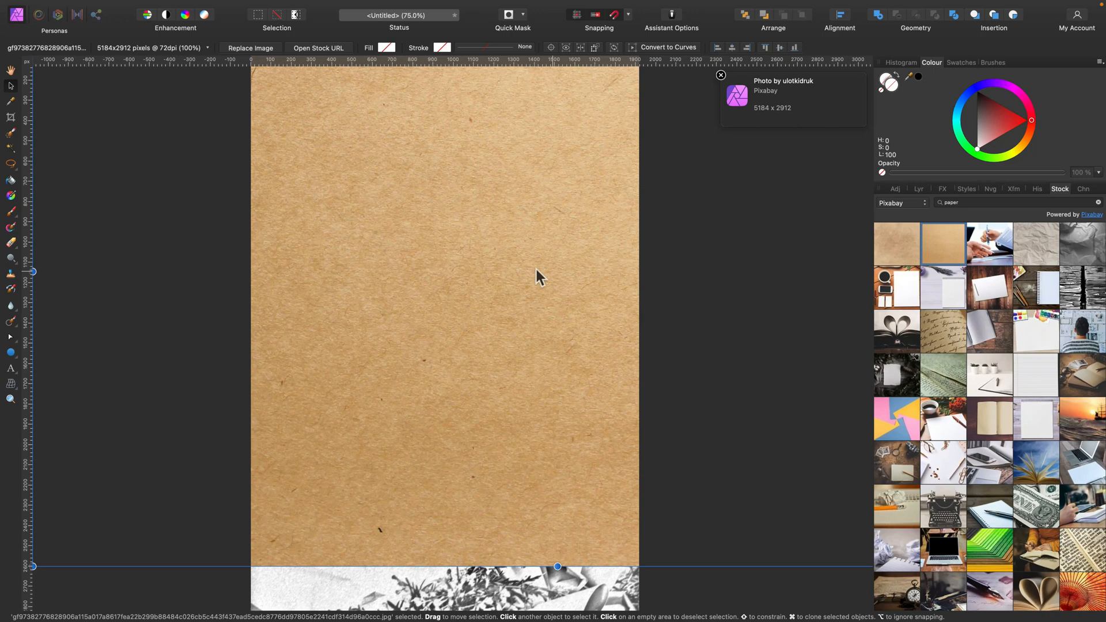
click(919, 189)
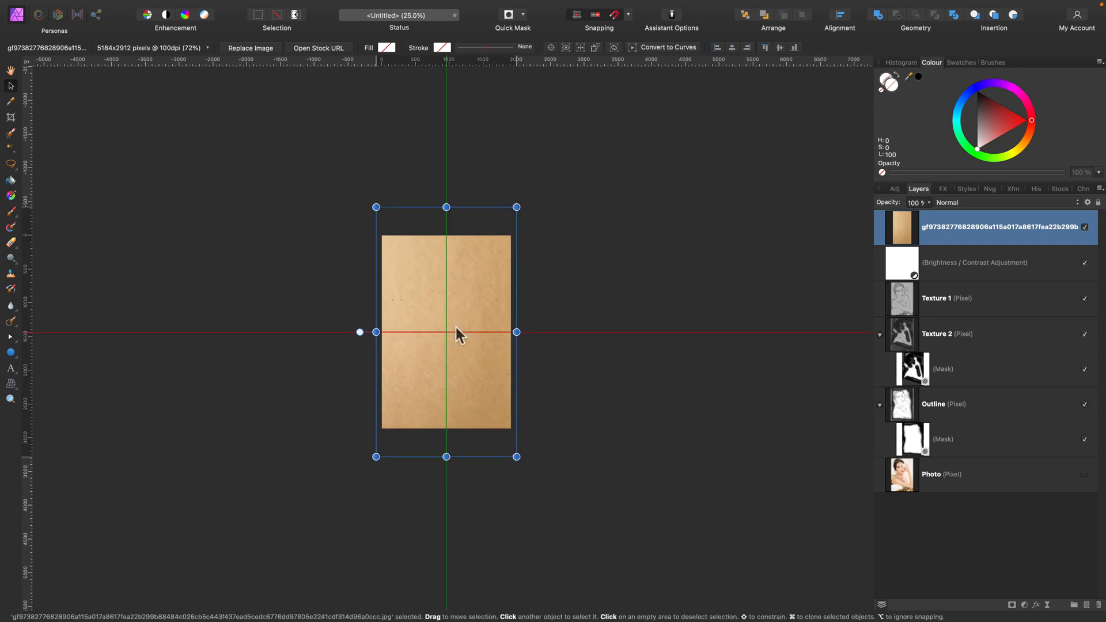
Step: Rename the kraft paper layer to 'Texture'
right_click(1005, 227)
text(T)
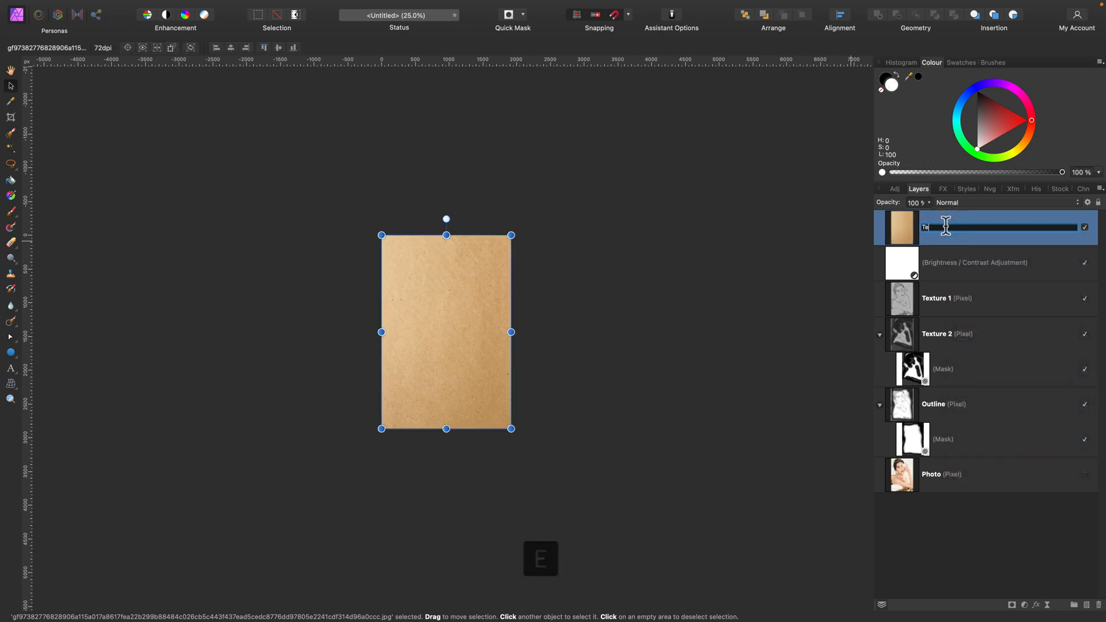
text(exture)
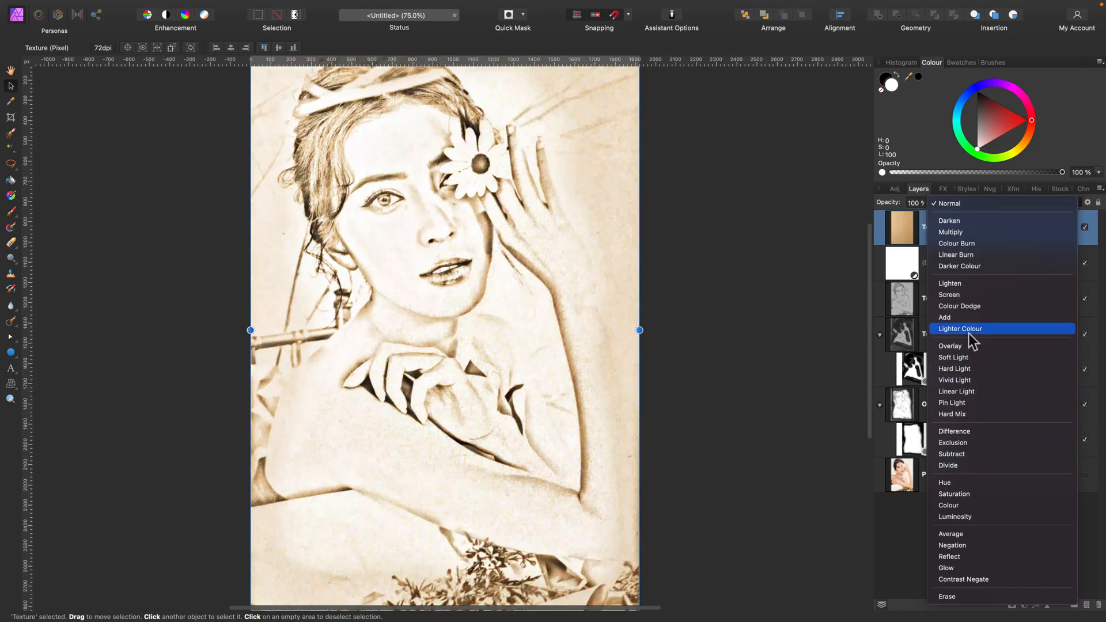
Step: Set Texture to Linear Burn and settle its opacity at roughly 50%
click(951, 231)
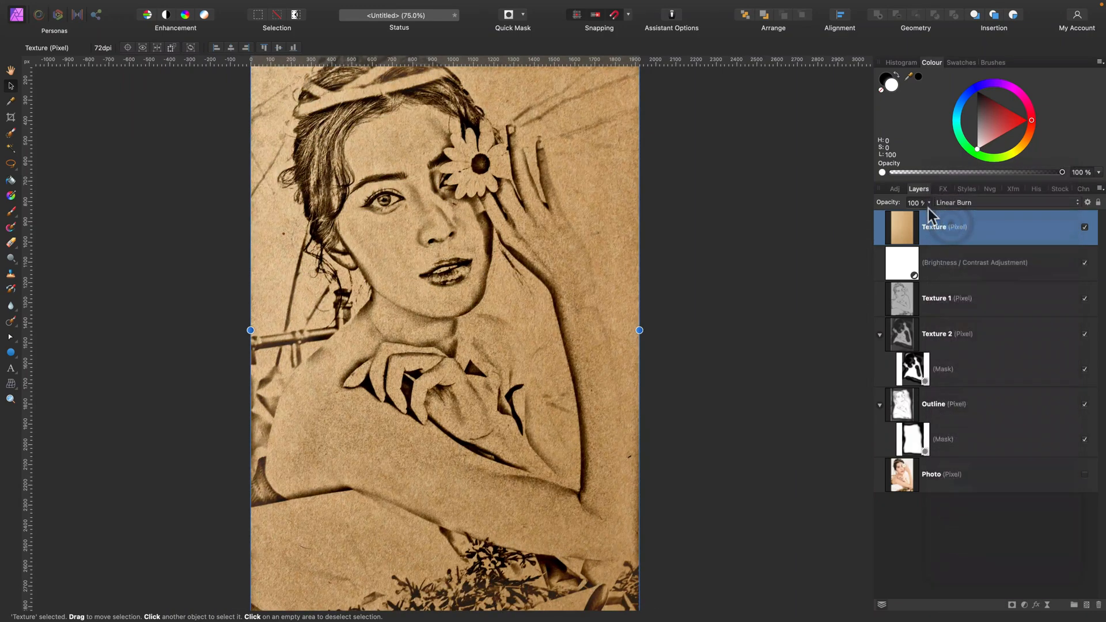
drag(938, 217, 840, 217)
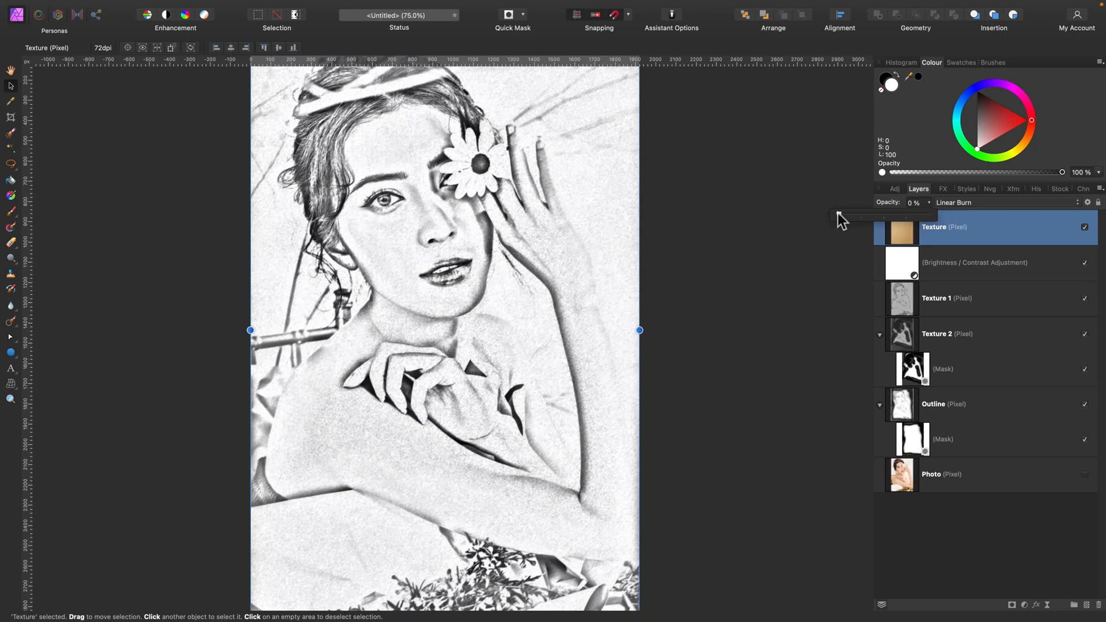
drag(841, 216, 884, 216)
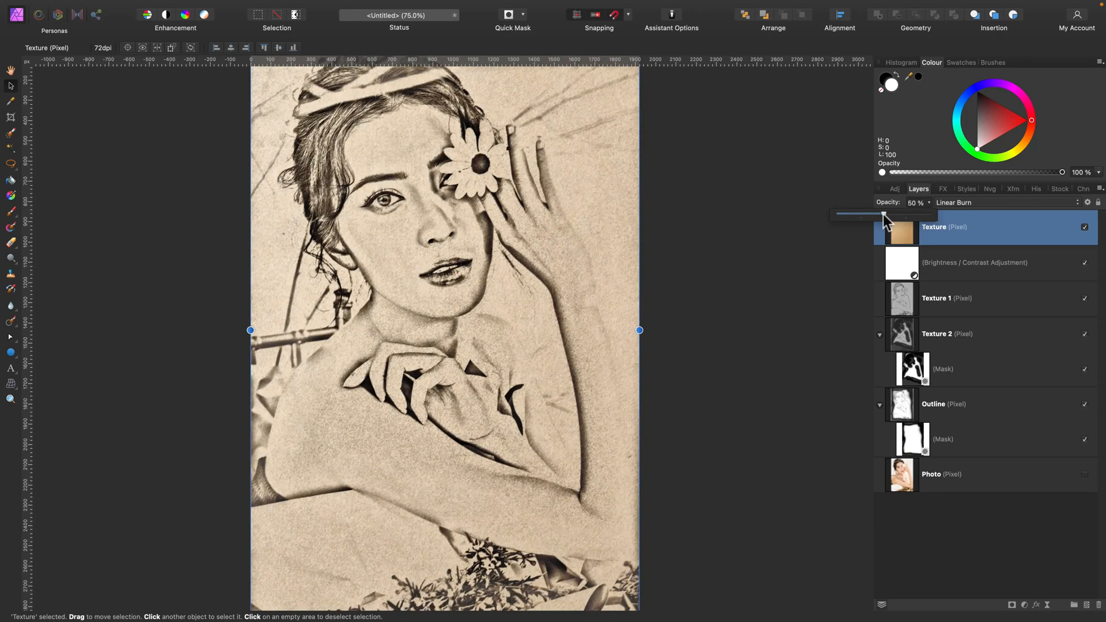
drag(884, 215, 868, 214)
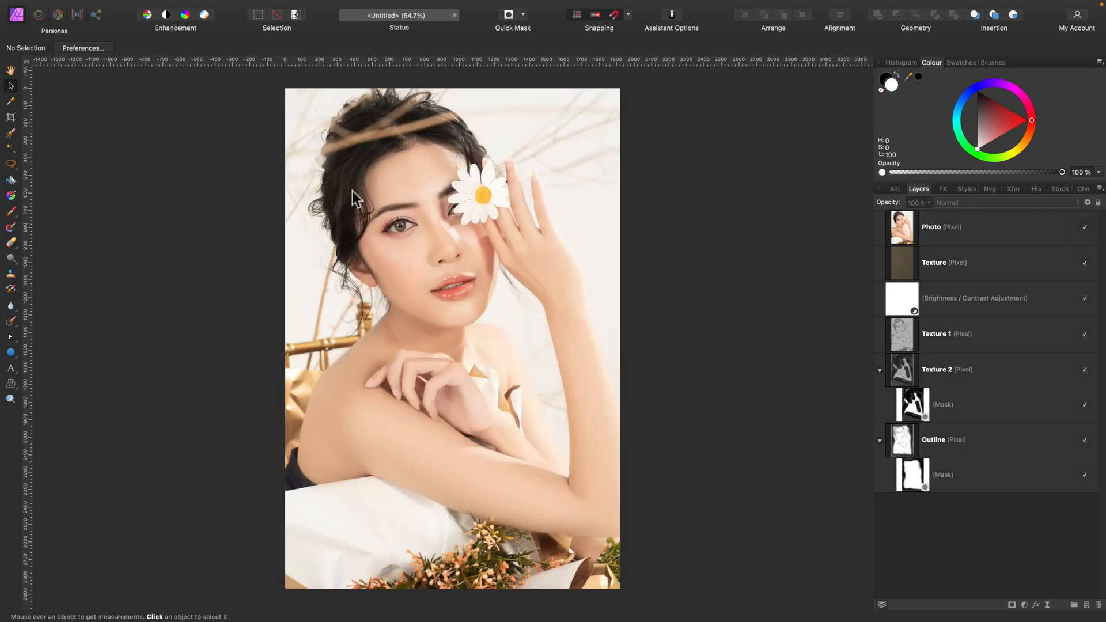
mouse_move(521, 392)
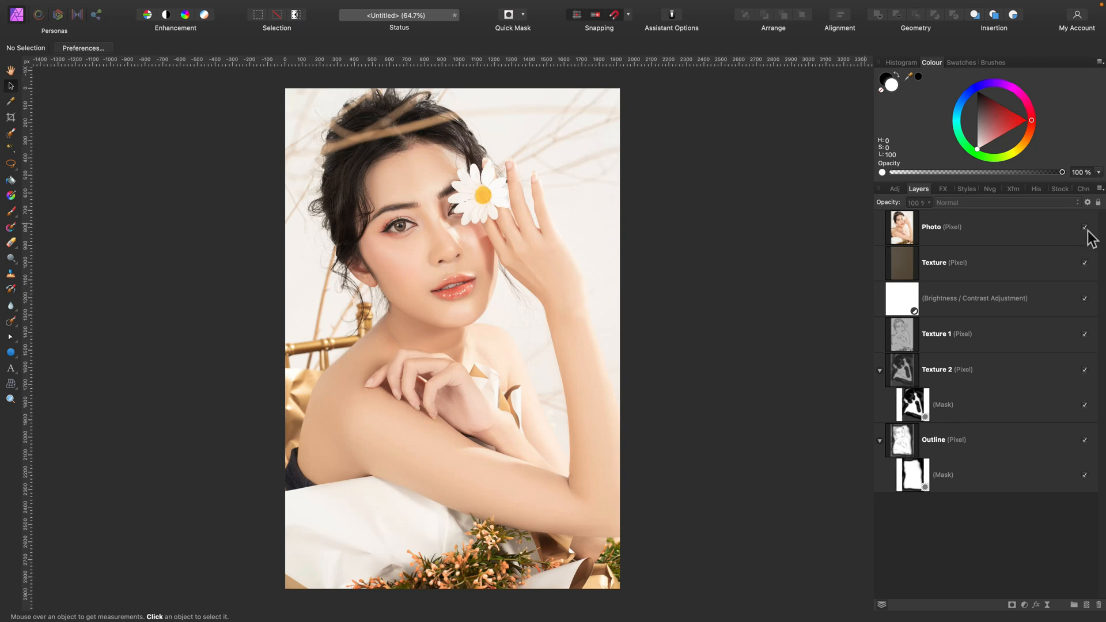
Step: Hide the top colour Photo layer so the pencil sketch on kraft paper shows
click(1086, 226)
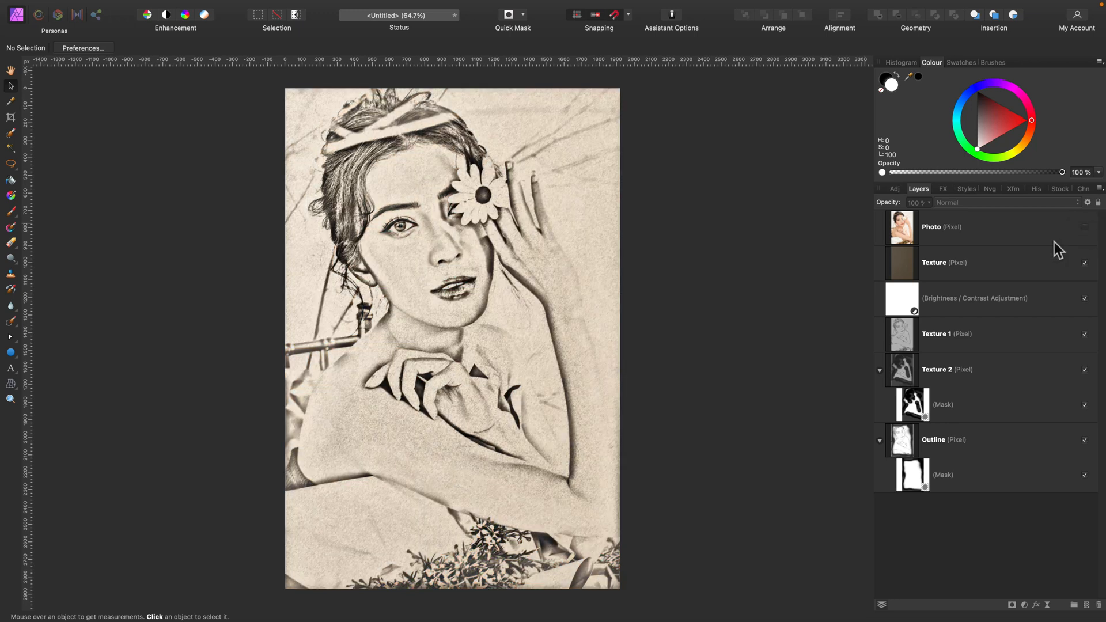